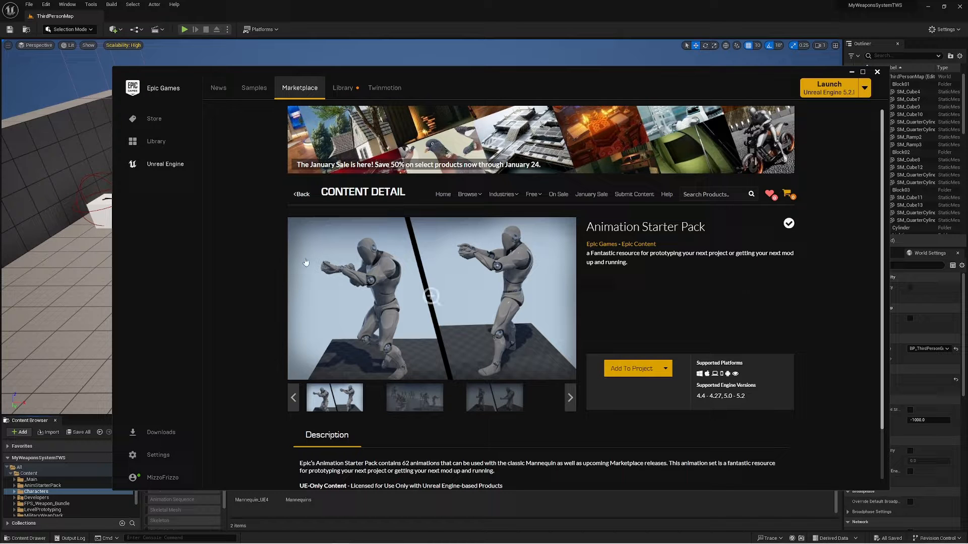
pyautogui.moveTo(871, 249)
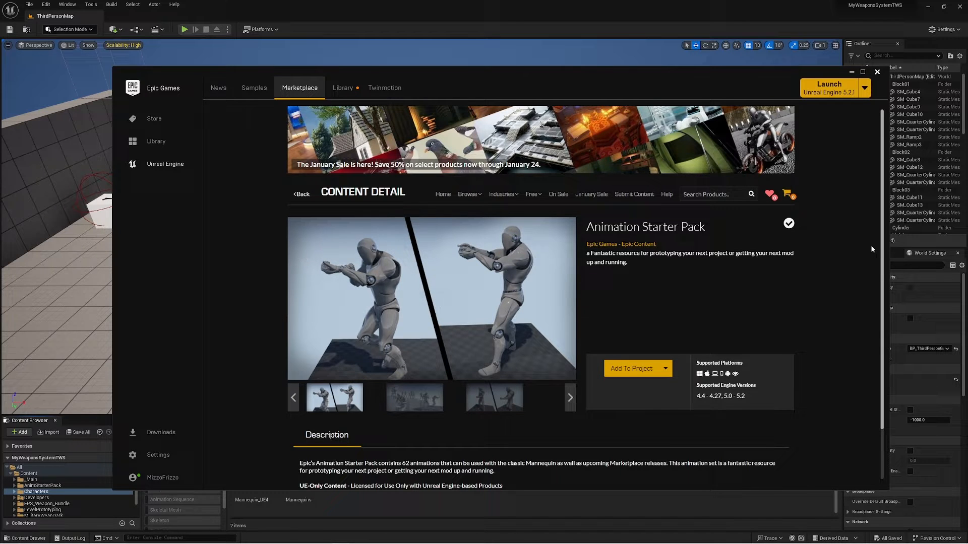
# Step: Add the Animation Starter Pack to the weapons system project as version 5.2, listing all projects
pyautogui.click(635, 369)
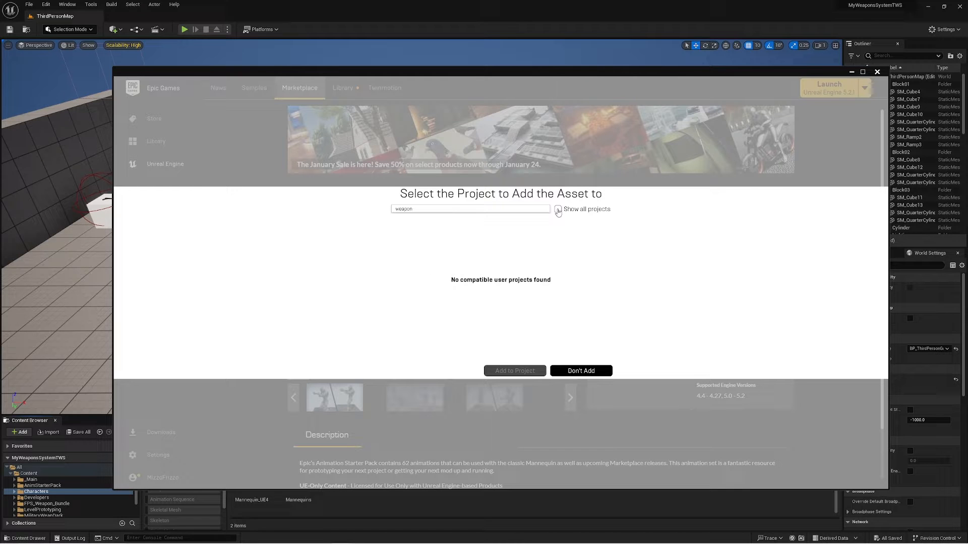
pyautogui.click(557, 210)
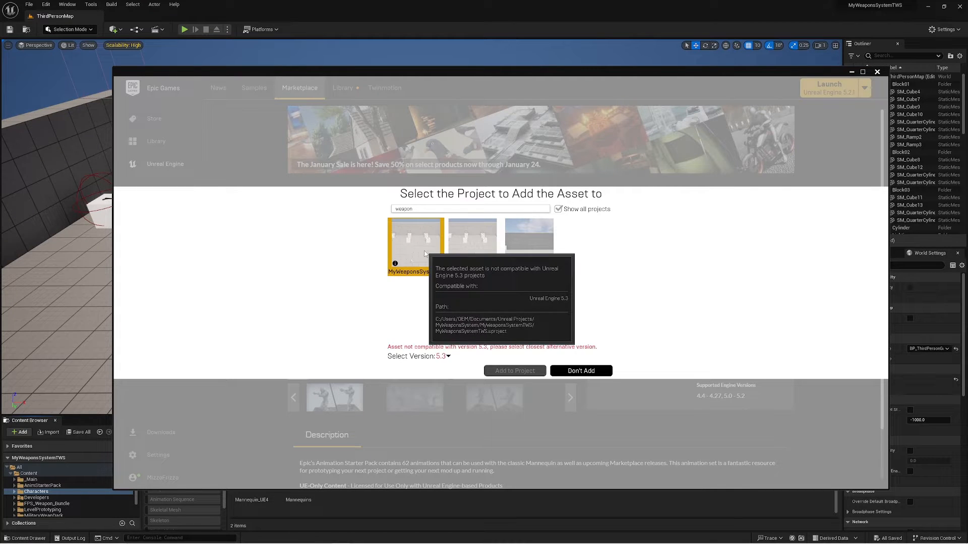
pyautogui.click(445, 357)
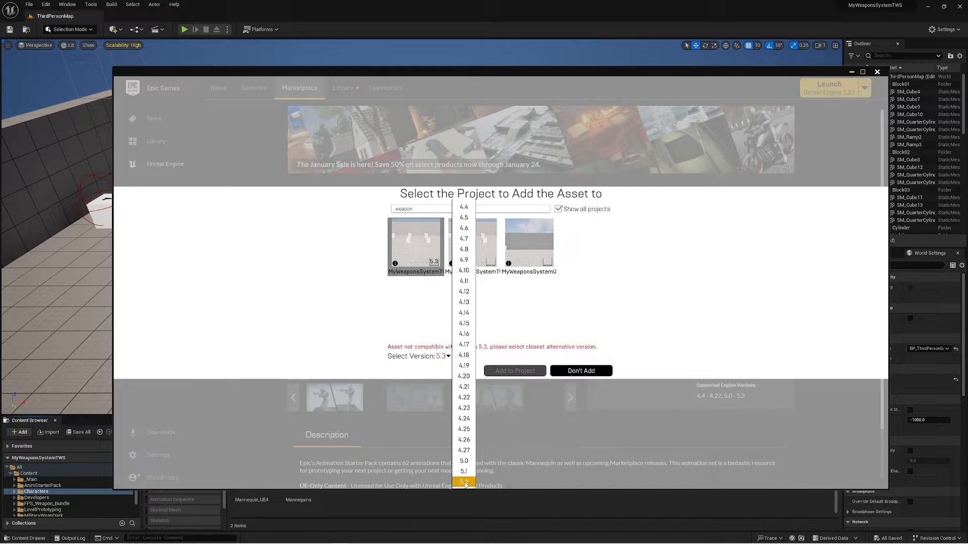
pyautogui.click(464, 482)
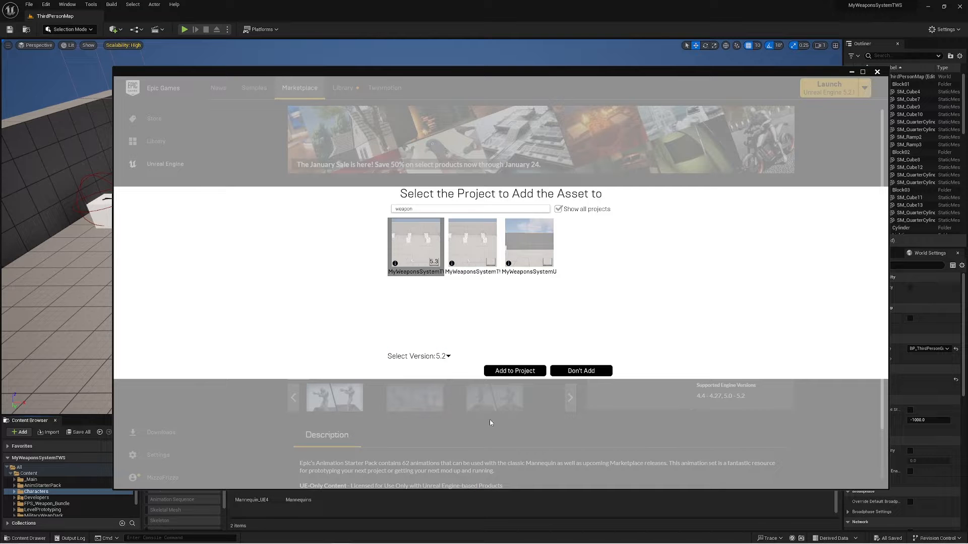
pyautogui.click(581, 370)
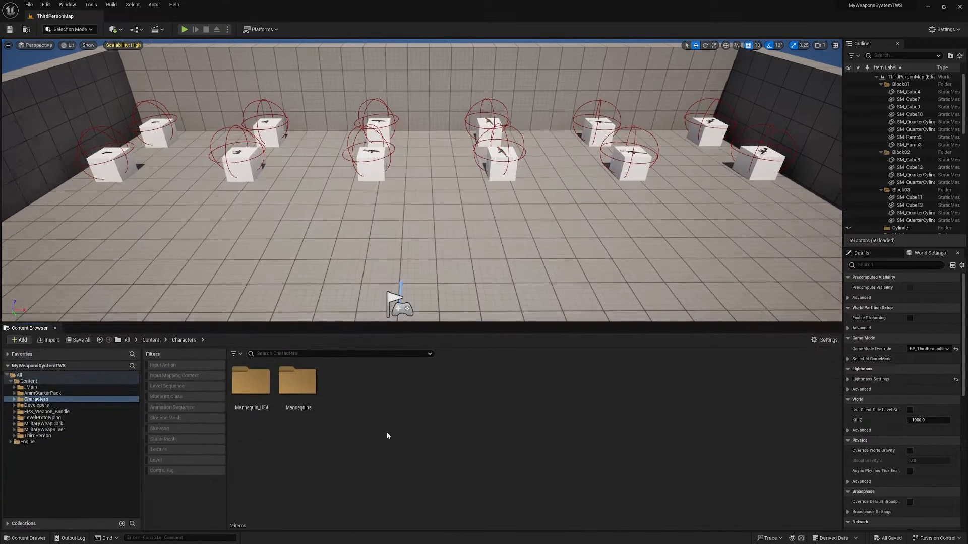
# Step: Browse the AnimStarterPack folder's animations, then bring up the feature and content packs
pyautogui.click(43, 393)
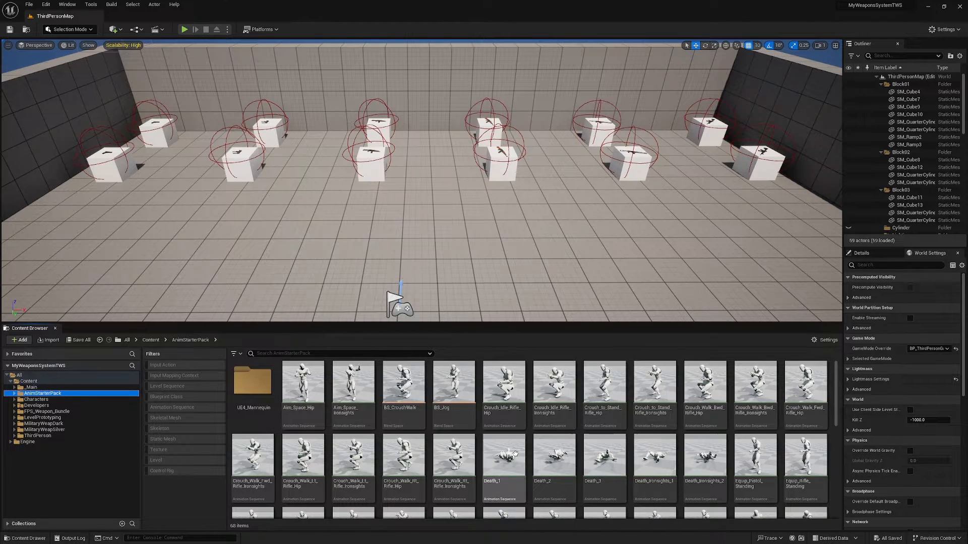
pyautogui.scroll(-3)
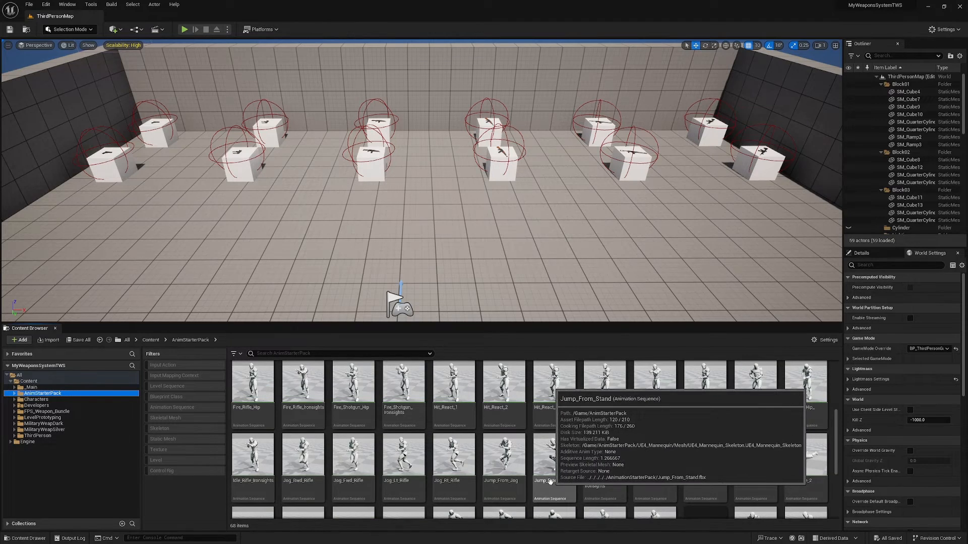
pyautogui.scroll(-3)
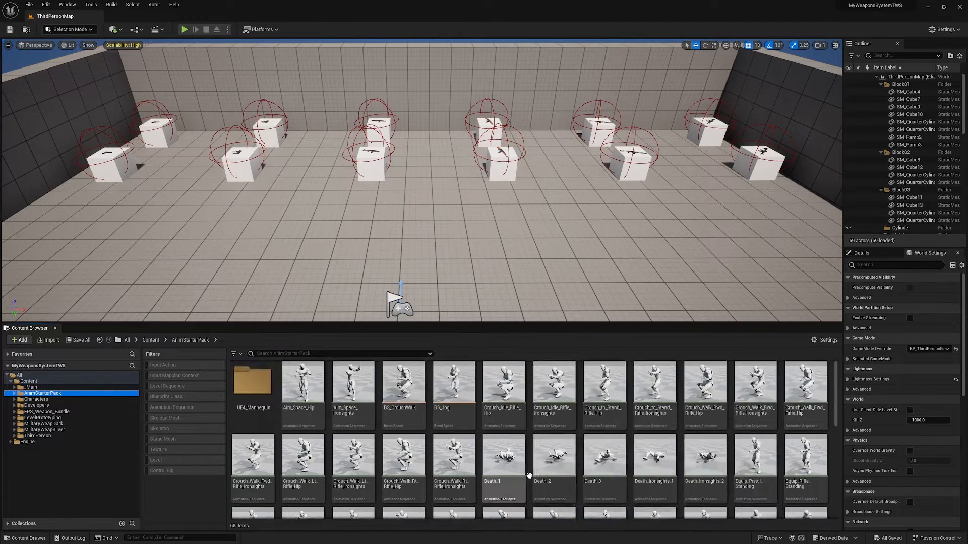
pyautogui.moveTo(452, 386)
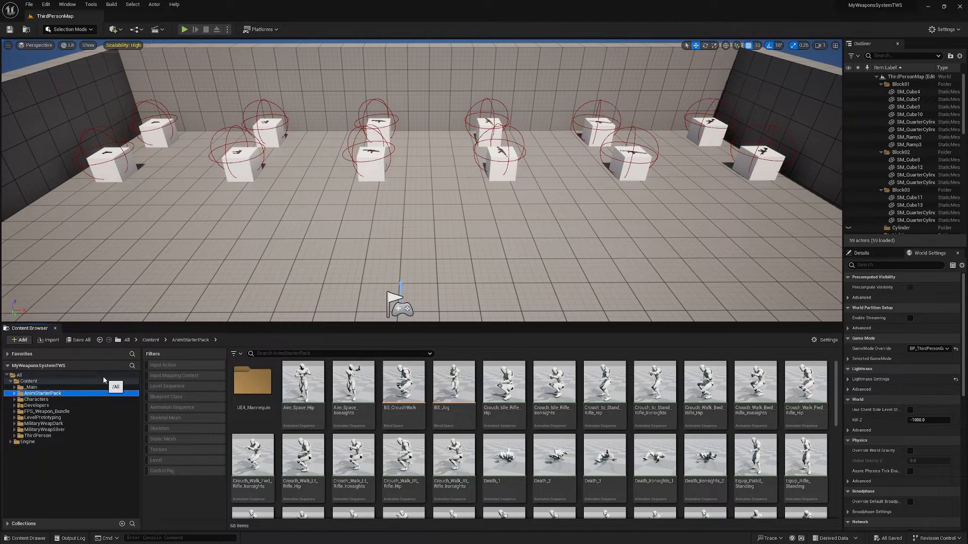
pyautogui.click(42, 393)
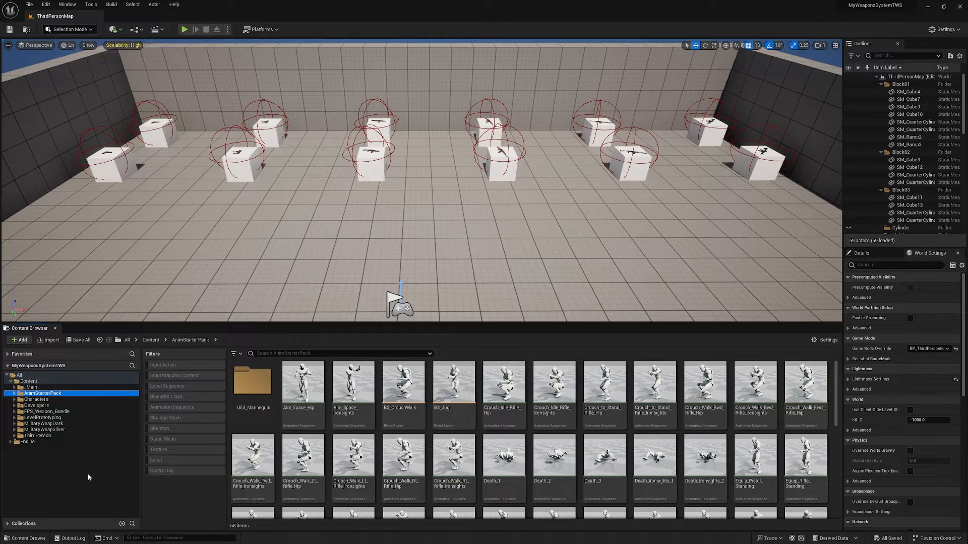
pyautogui.click(19, 339)
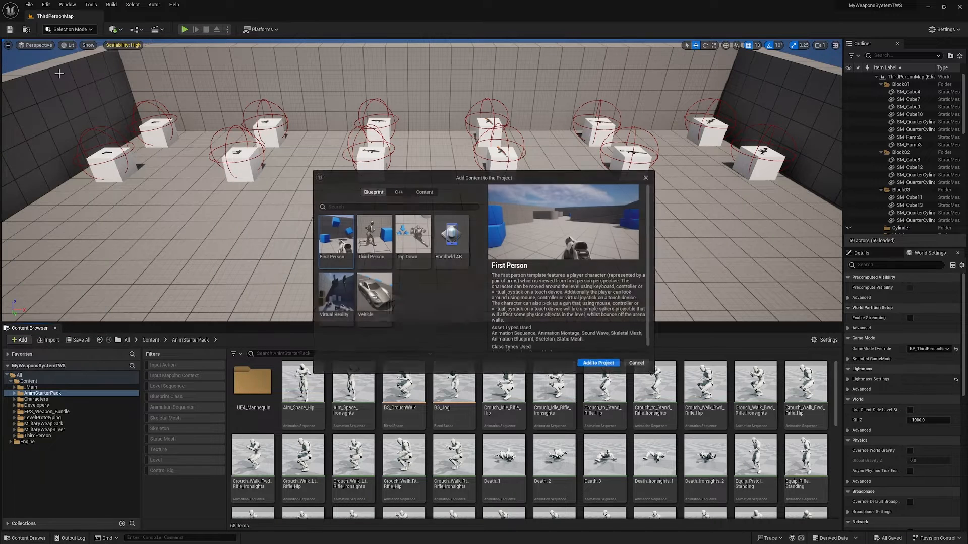
# Step: Add the Blueprint Third Person template content to the project
pyautogui.click(373, 236)
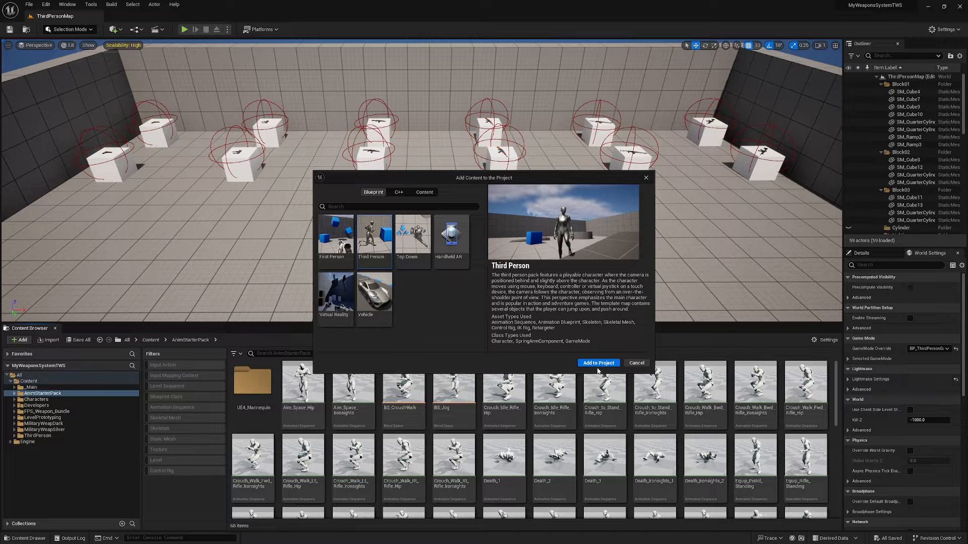
pyautogui.click(596, 363)
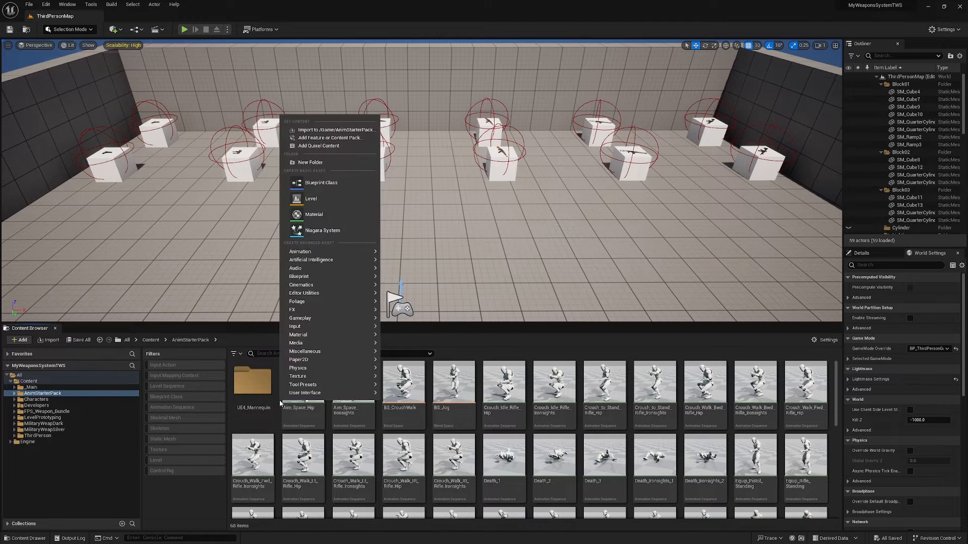
# Step: Create a folder named UE5 inside AnimStarterPack and select an animation sequence
pyautogui.click(310, 163)
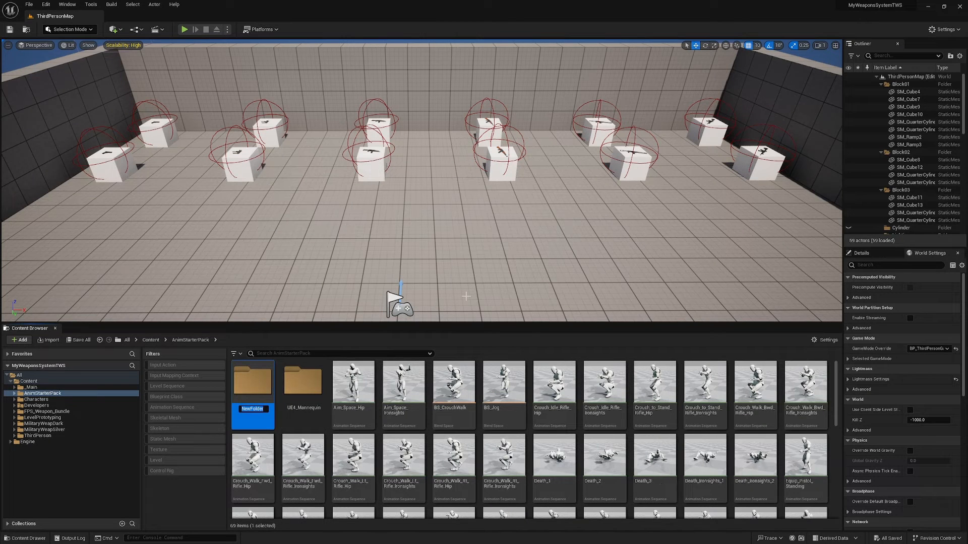
pyautogui.write('UE5')
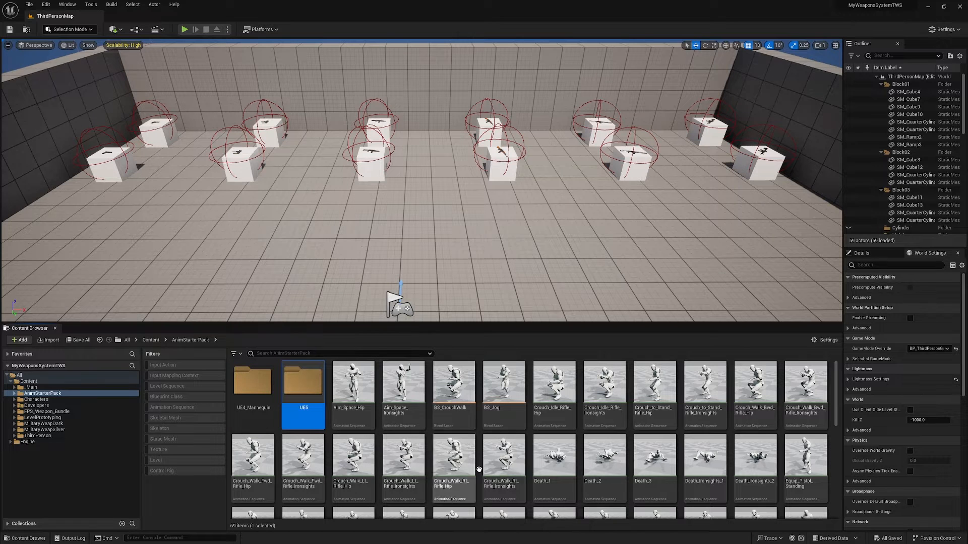
pyautogui.click(353, 383)
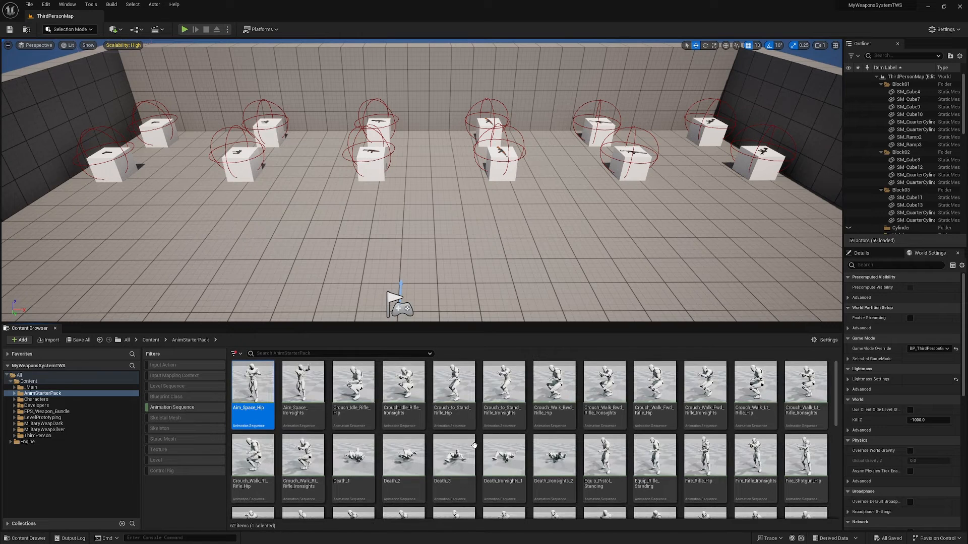
pyautogui.click(453, 394)
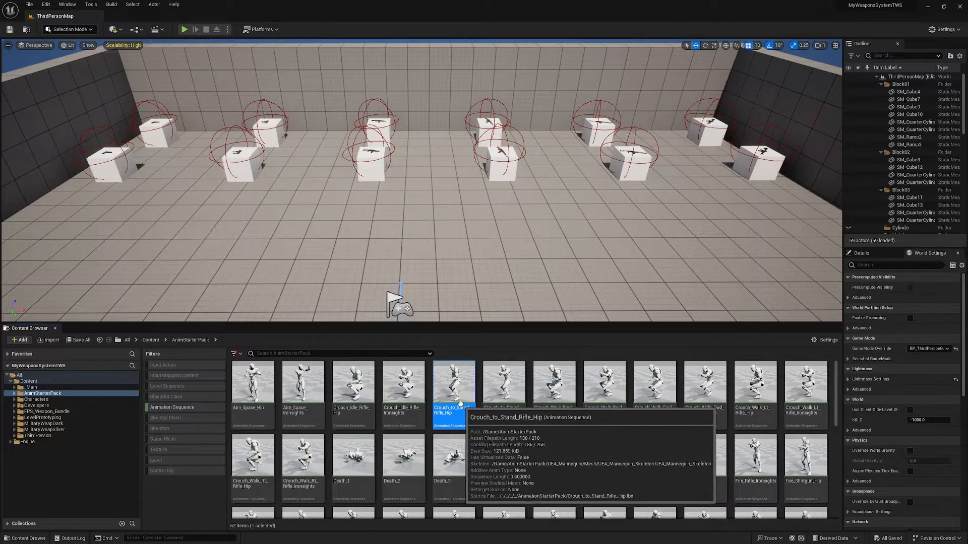
# Step: Duplicate and retarget the 62 starter animations onto SKM_Manny, saving copies in UE5
pyautogui.rightClick(453, 392)
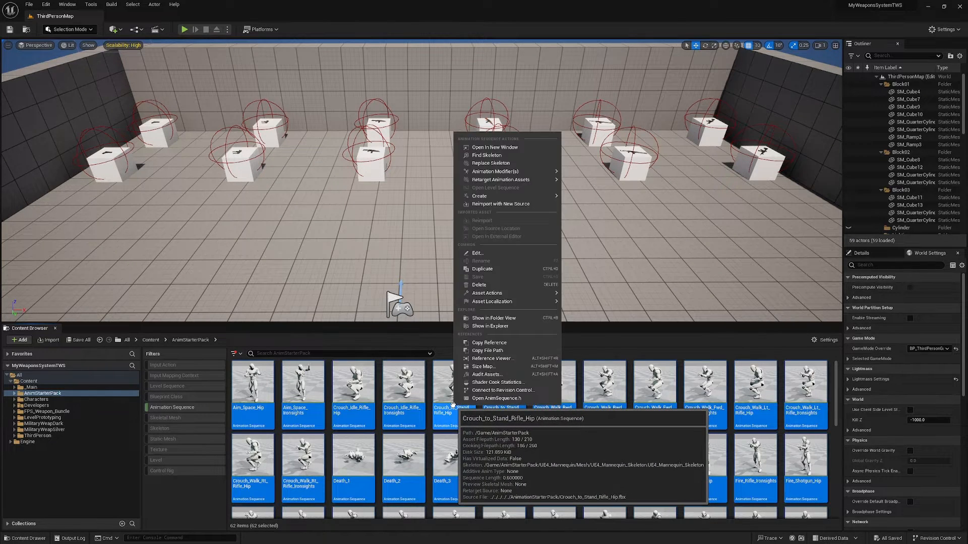
pyautogui.moveTo(501, 179)
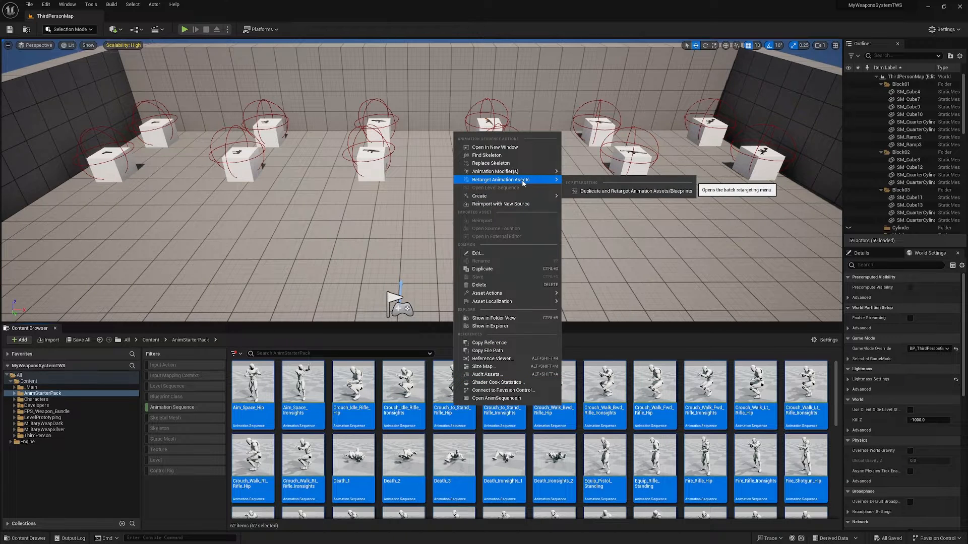
pyautogui.moveTo(629, 190)
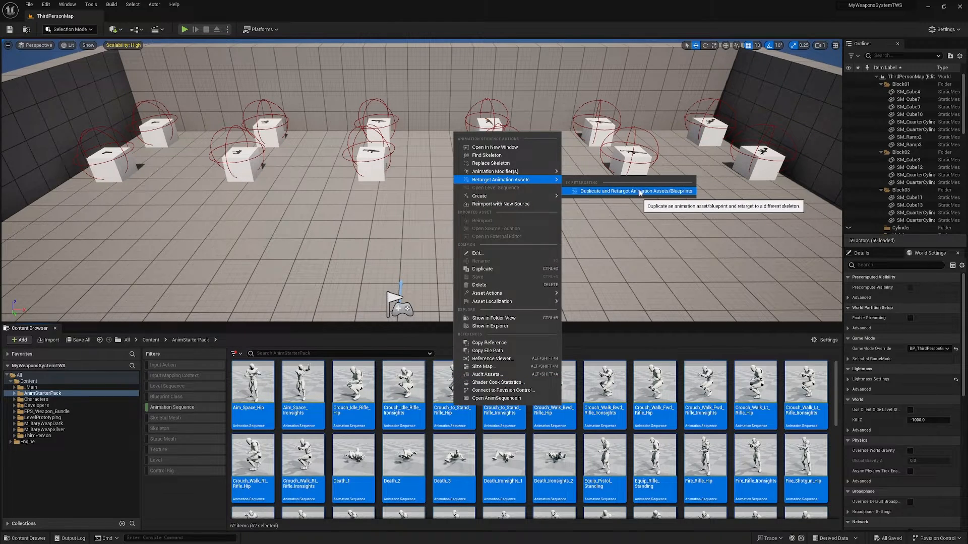
pyautogui.click(635, 191)
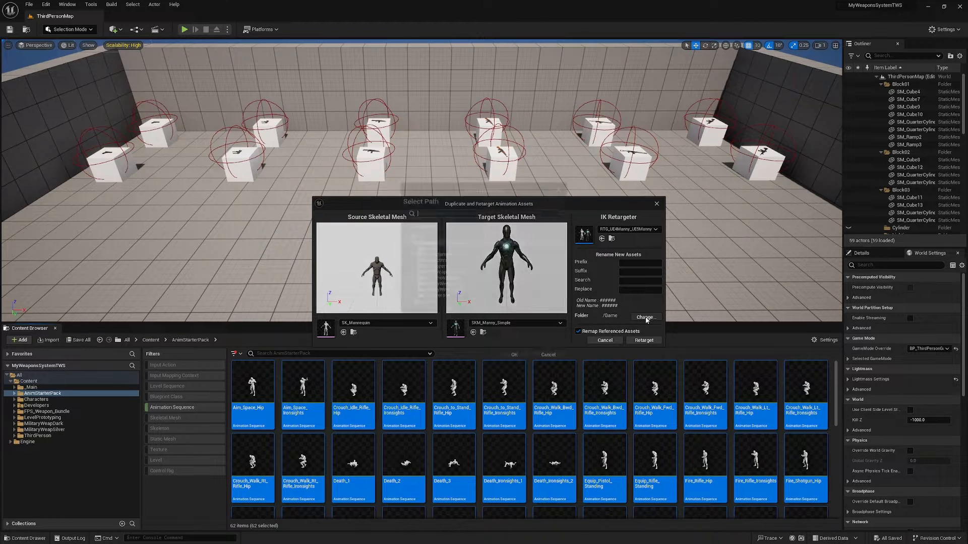
pyautogui.click(644, 316)
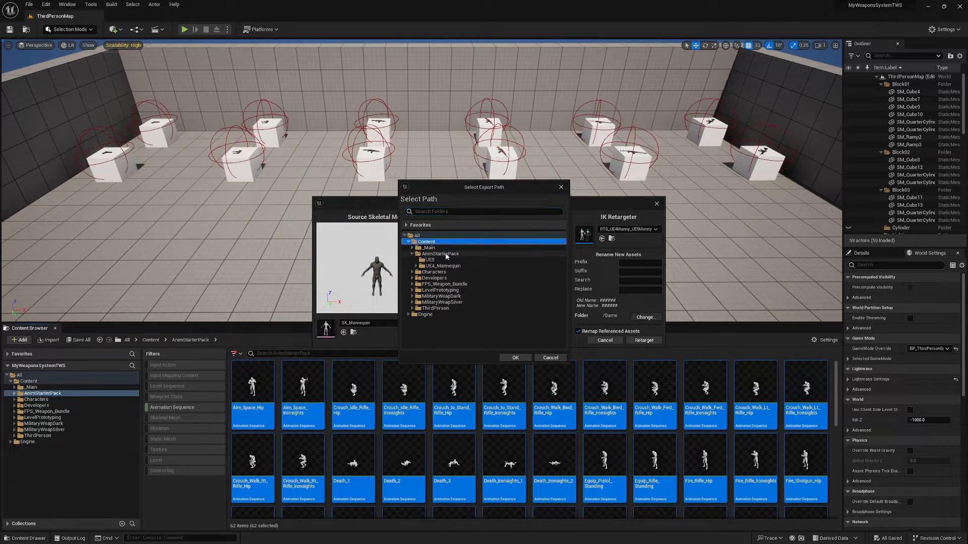
pyautogui.click(429, 260)
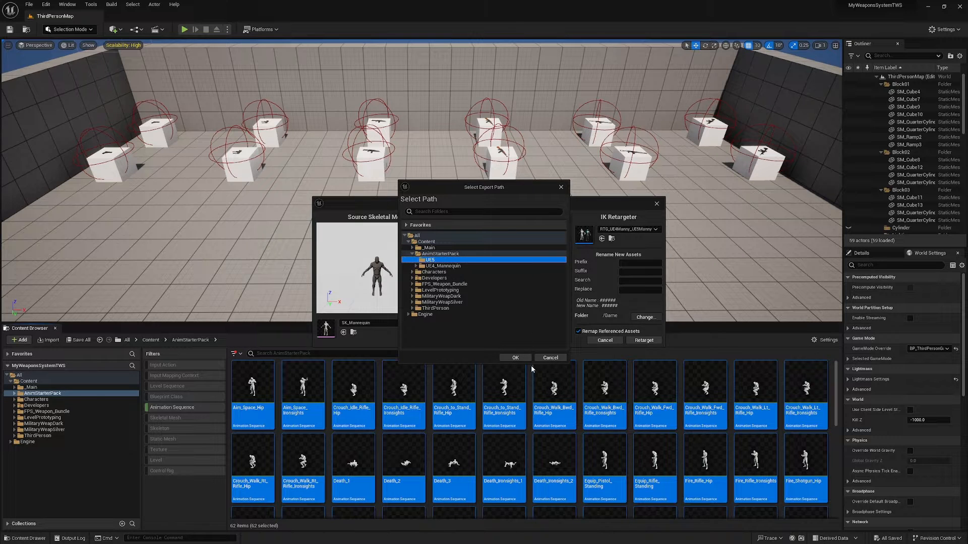
pyautogui.click(515, 357)
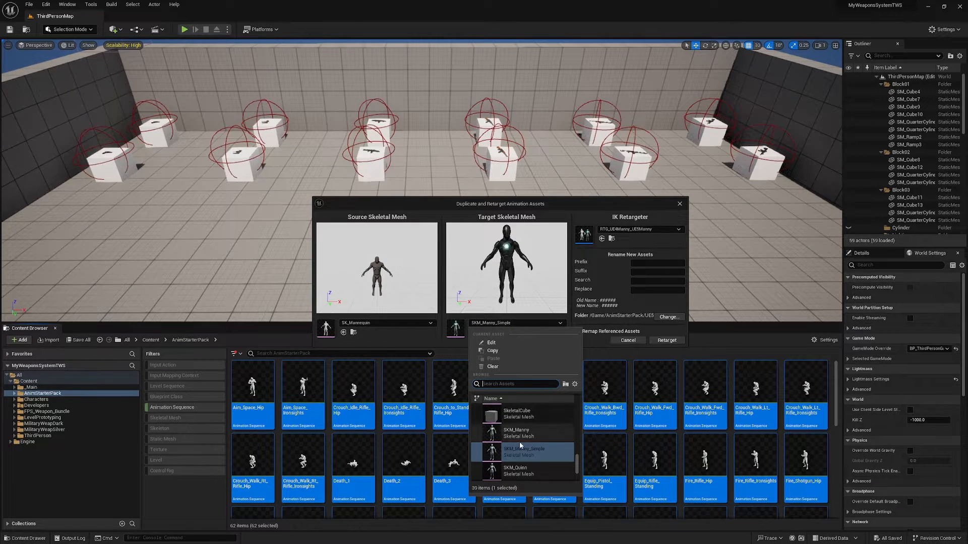
pyautogui.click(515, 429)
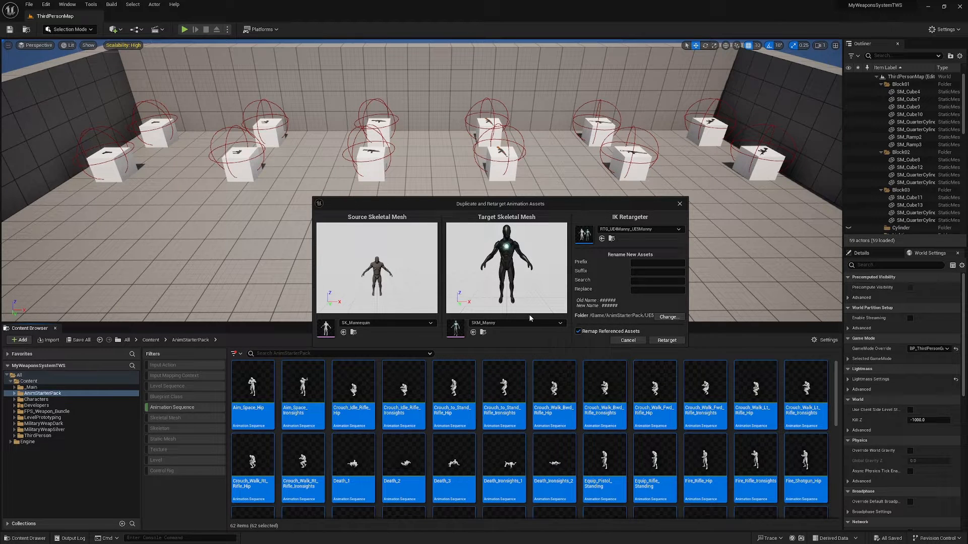
pyautogui.click(665, 340)
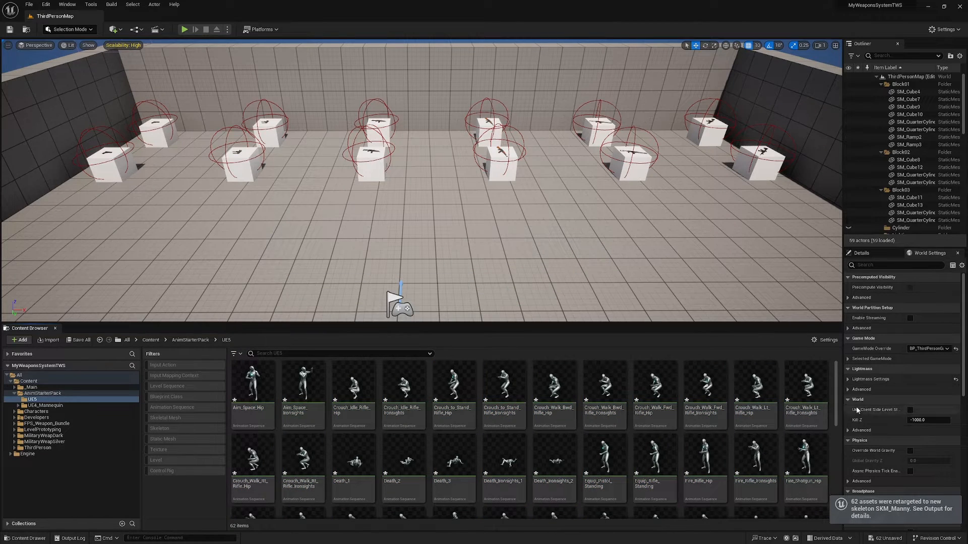
pyautogui.scroll(-3)
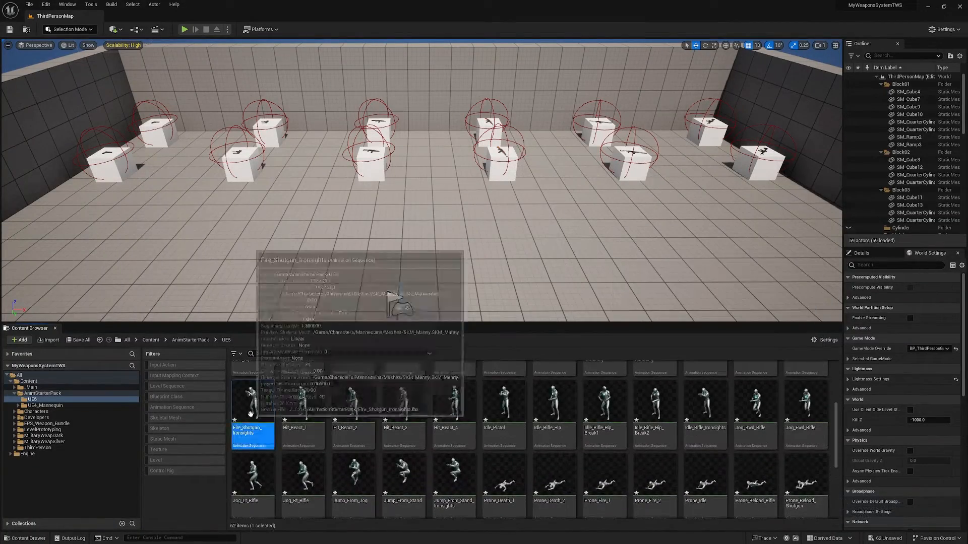
pyautogui.doubleClick(252, 402)
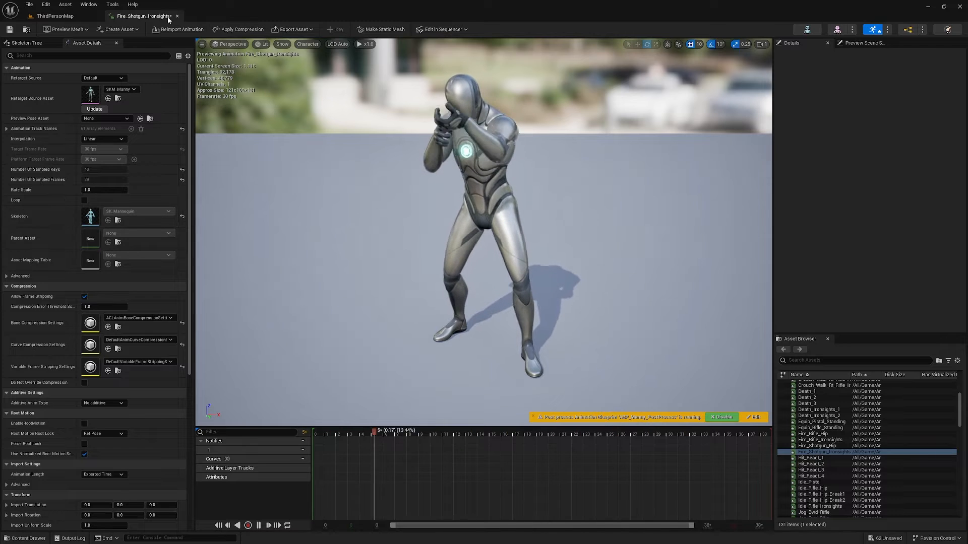
pyautogui.click(53, 15)
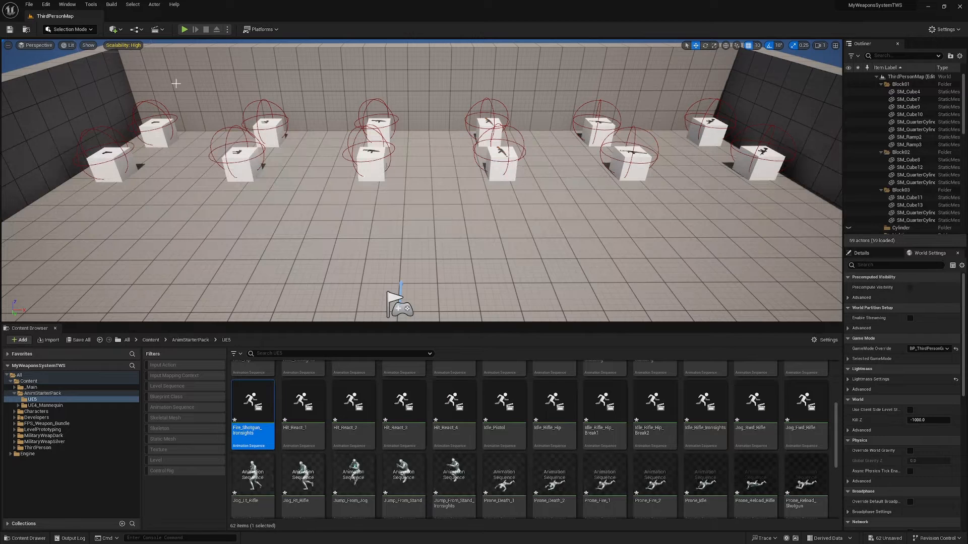
pyautogui.moveTo(352, 472)
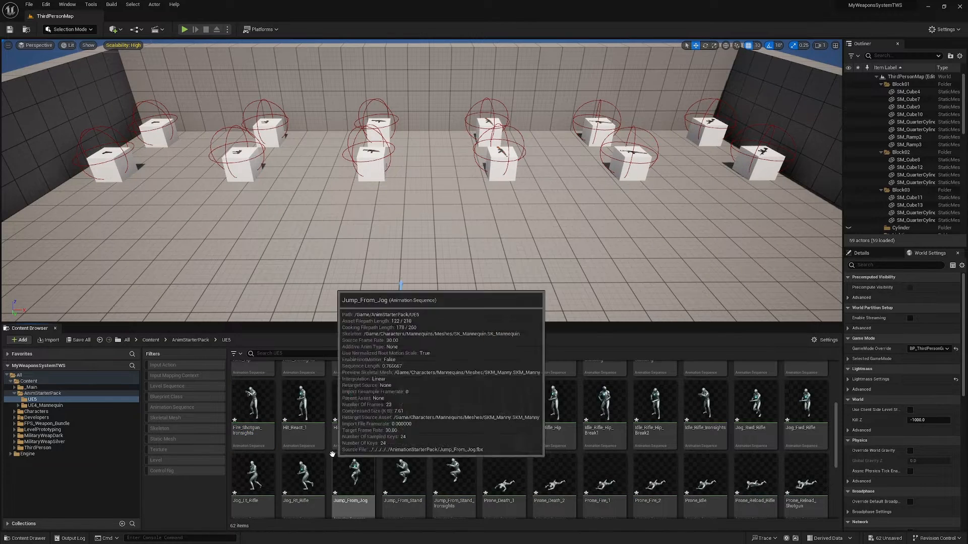
pyautogui.moveTo(403, 475)
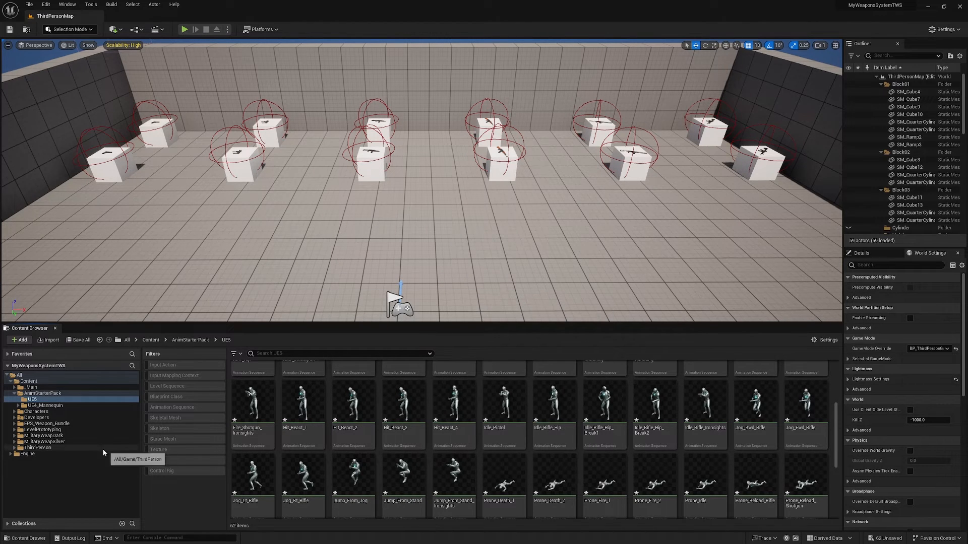
# Step: Open BP_ThirdPersonCharacter from ThirdPerson Blueprints and select its Mesh in the viewport
pyautogui.click(36, 447)
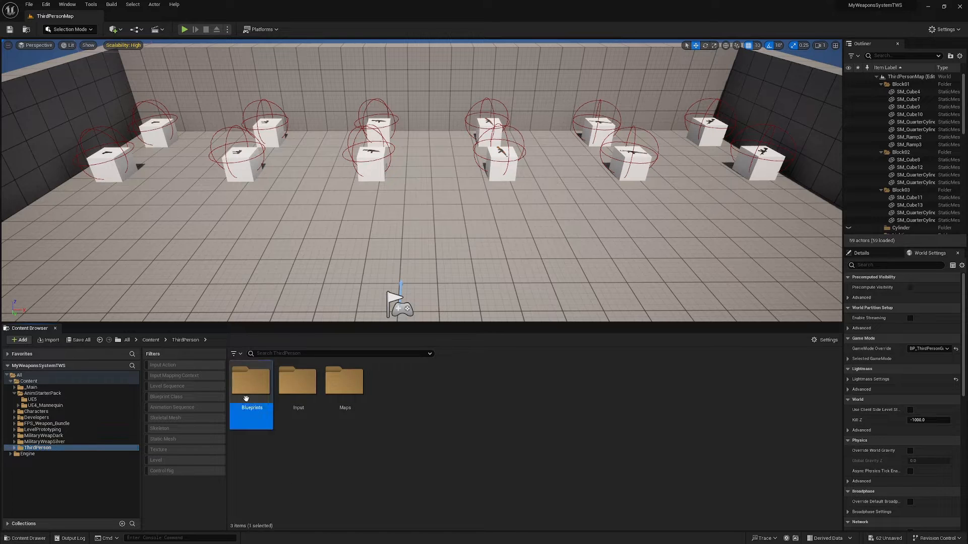
pyautogui.doubleClick(251, 380)
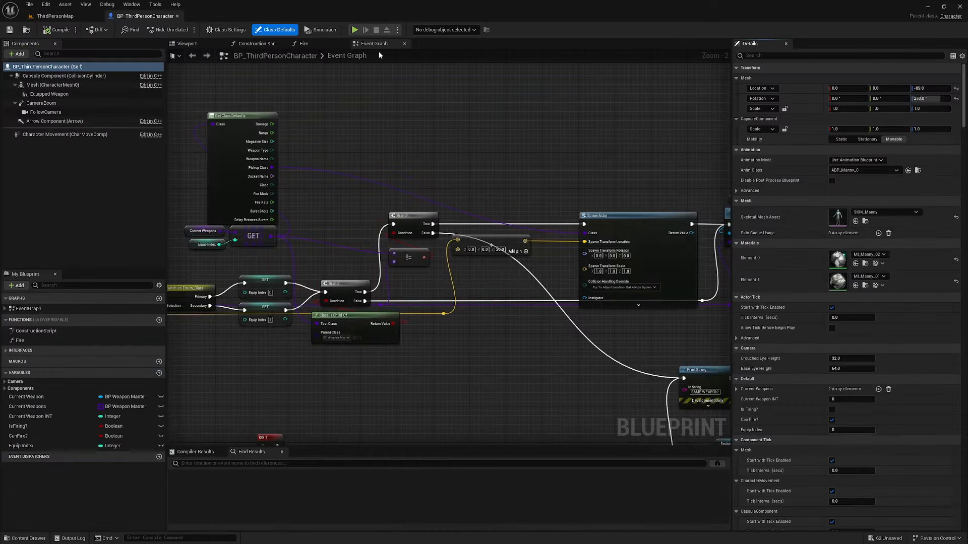
pyautogui.click(187, 43)
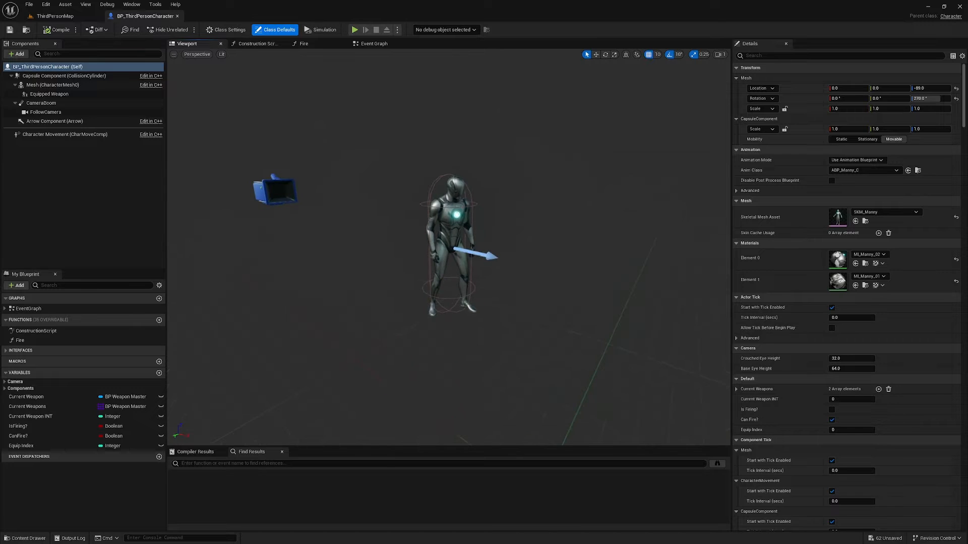
pyautogui.click(52, 84)
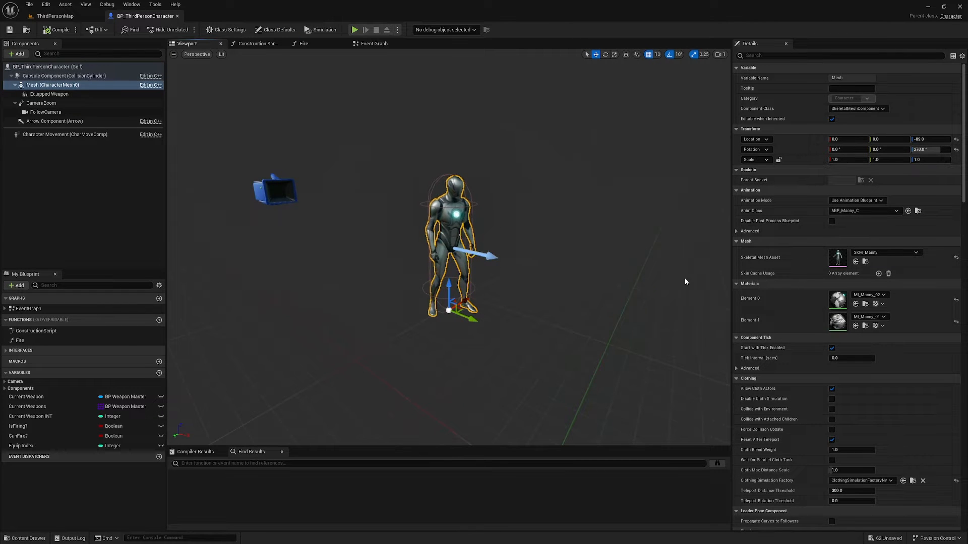
# Step: Set the mesh's Anim Class to ABP_Manny_C in Details
pyautogui.click(914, 252)
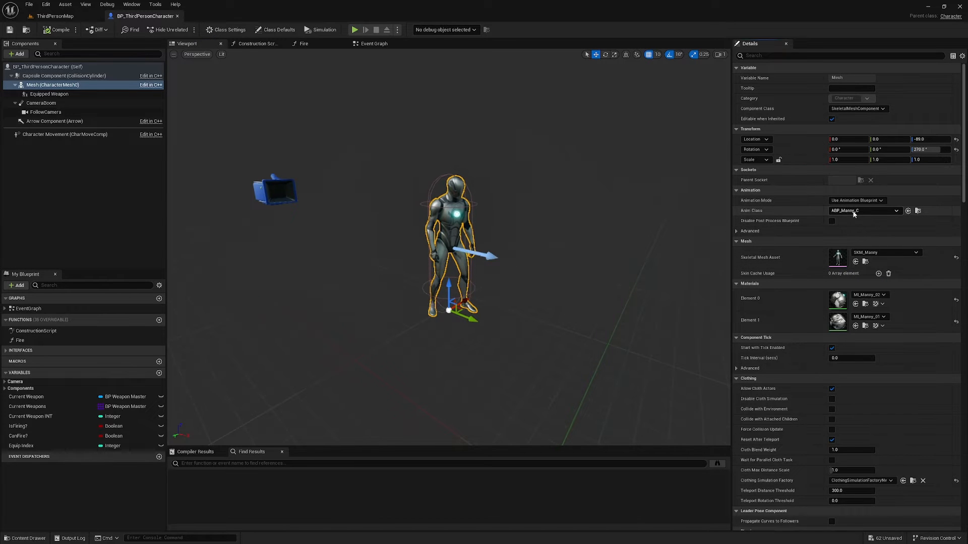
pyautogui.click(864, 211)
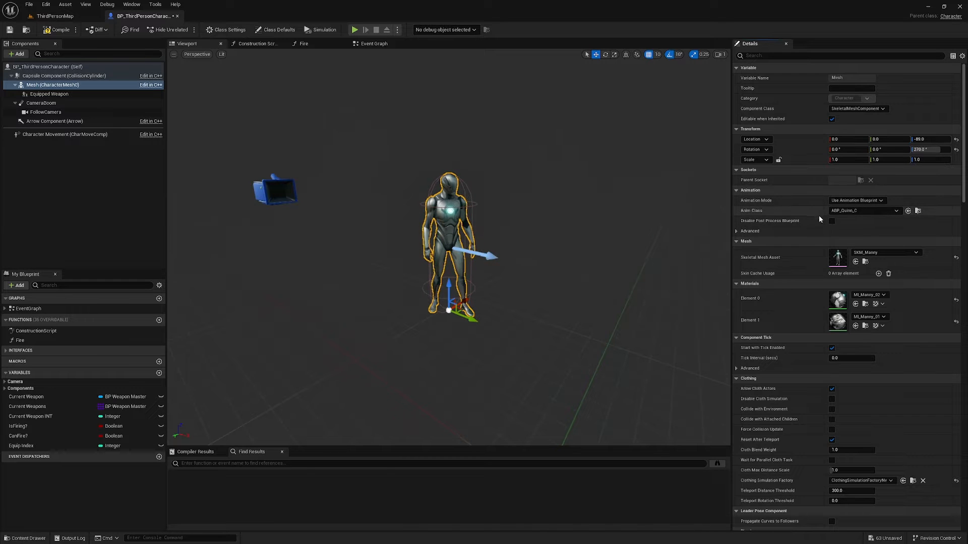
pyautogui.click(862, 210)
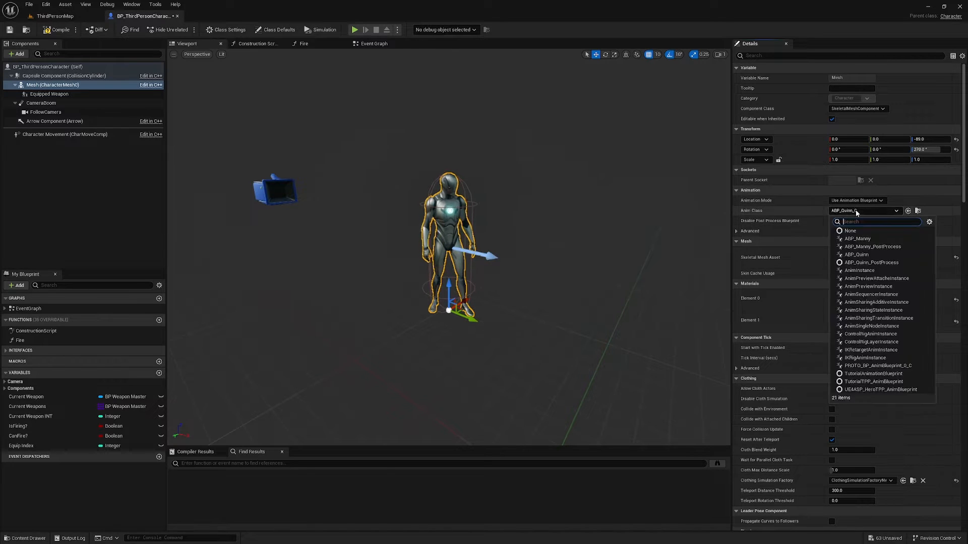
pyautogui.click(857, 238)
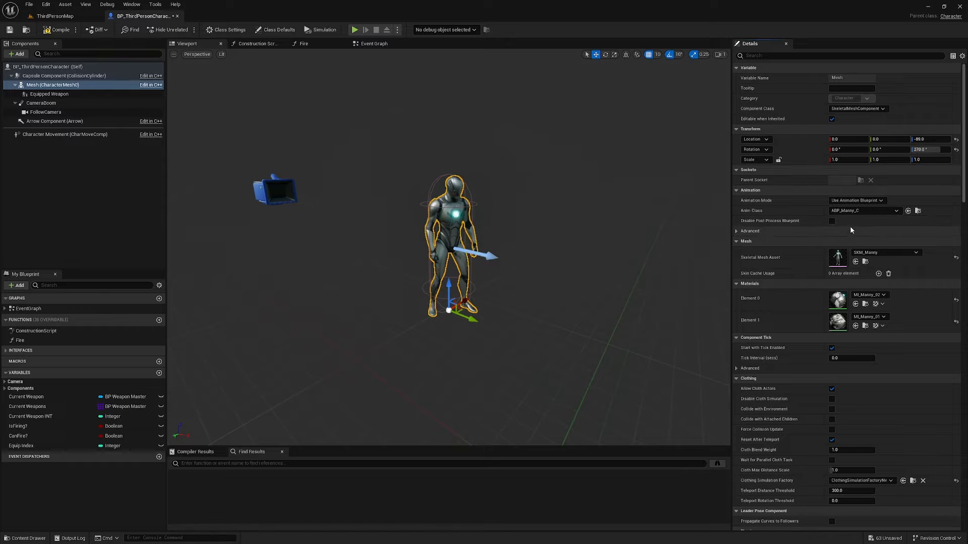
pyautogui.moveTo(918, 211)
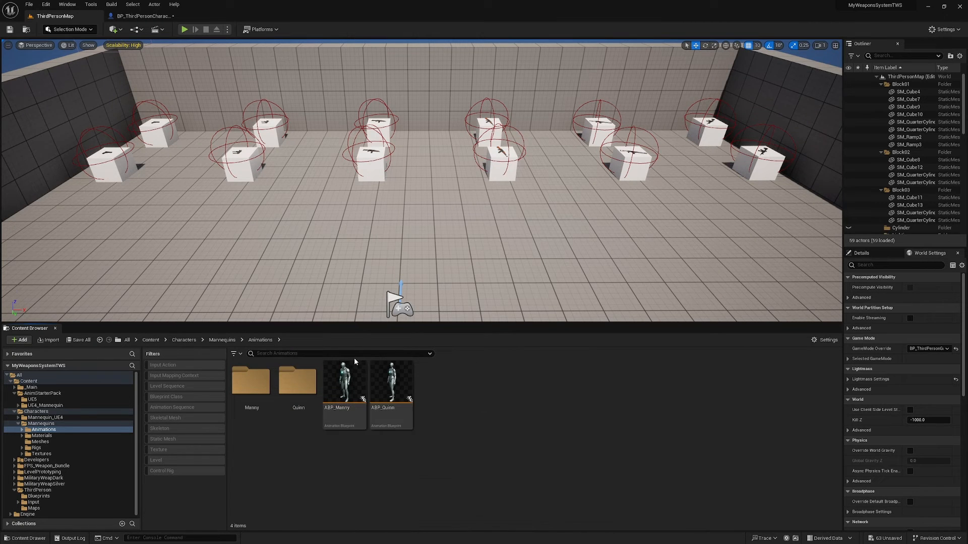
pyautogui.moveTo(391, 381)
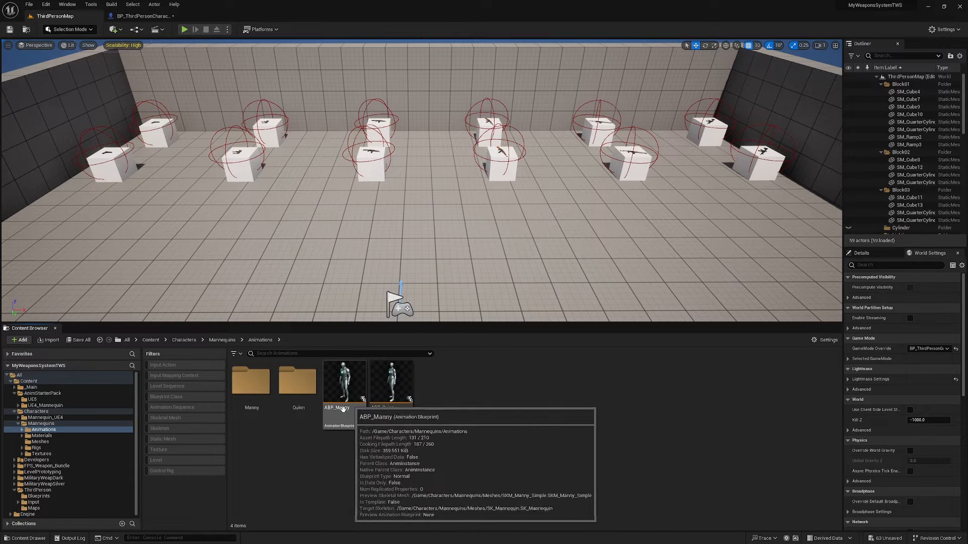
# Step: Open ABP_Manny from Characters/Mannequins/Animations
pyautogui.doubleClick(344, 380)
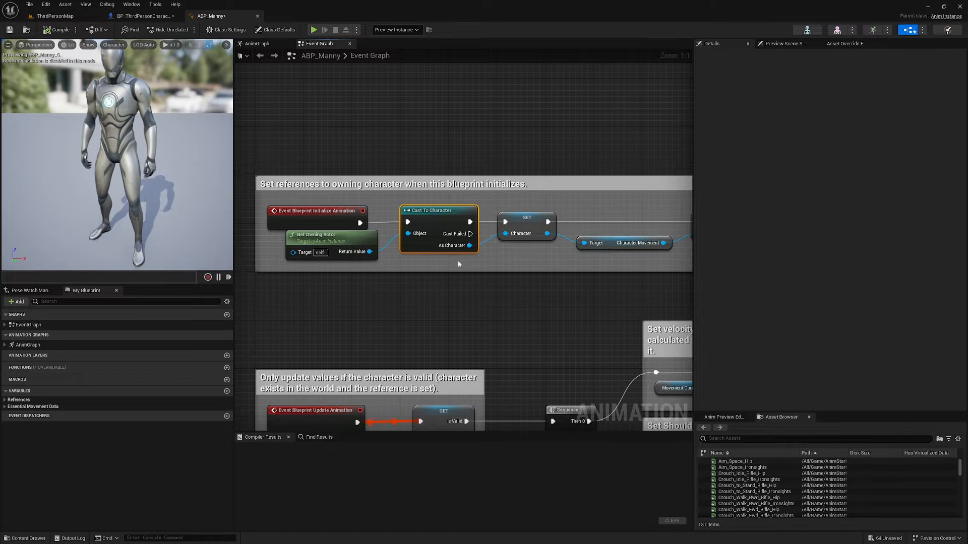
pyautogui.moveTo(441, 210)
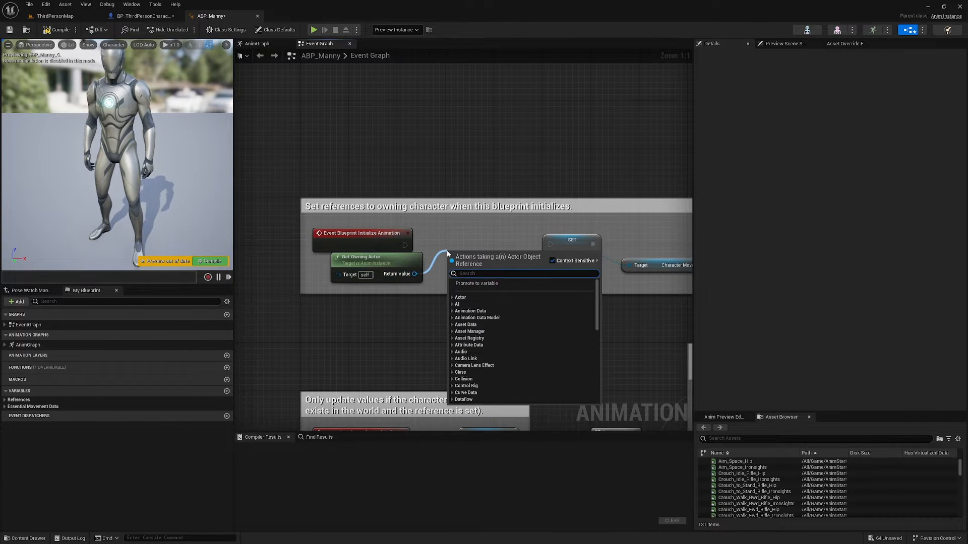
# Step: Cast Get Owning Actor's return value to BP_ThirdPersonCharacter
pyautogui.write('third')
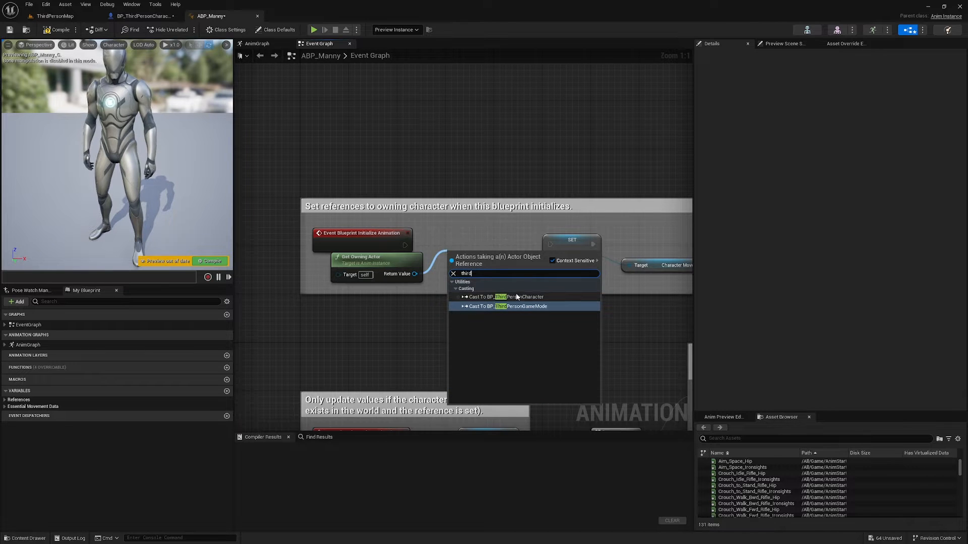
pyautogui.click(502, 297)
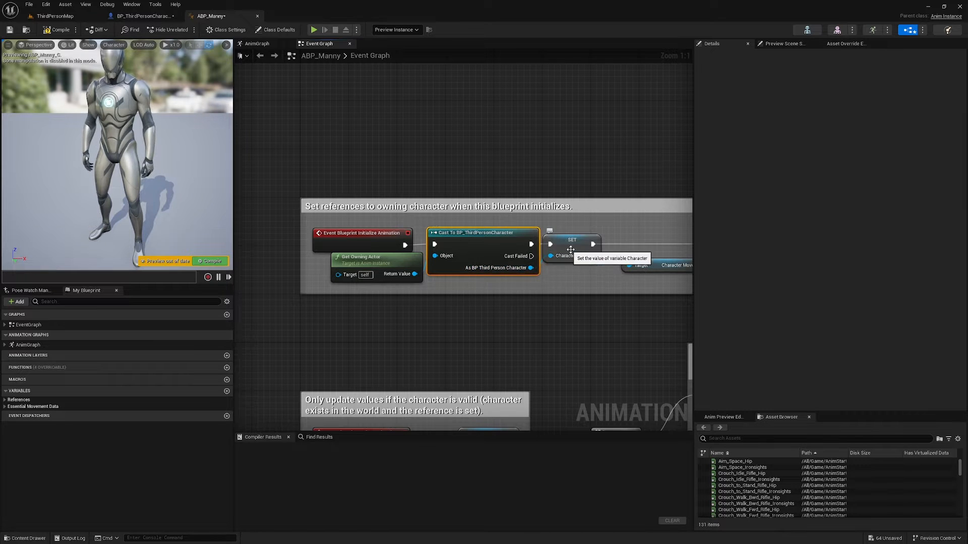
# Step: Change the Character variable's type to a BP_ThirdPersonCharacter reference and confirm
pyautogui.click(570, 240)
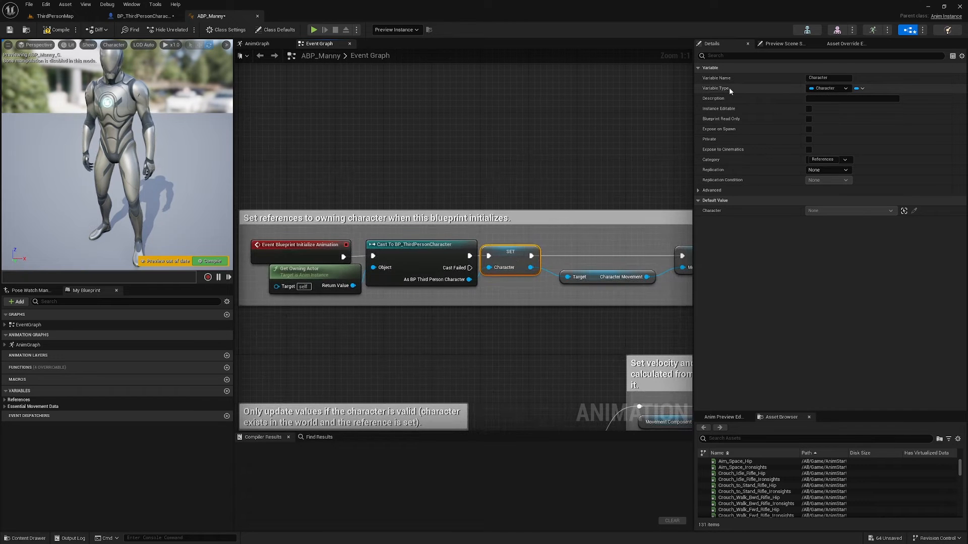
pyautogui.click(845, 88)
pyautogui.write('third')
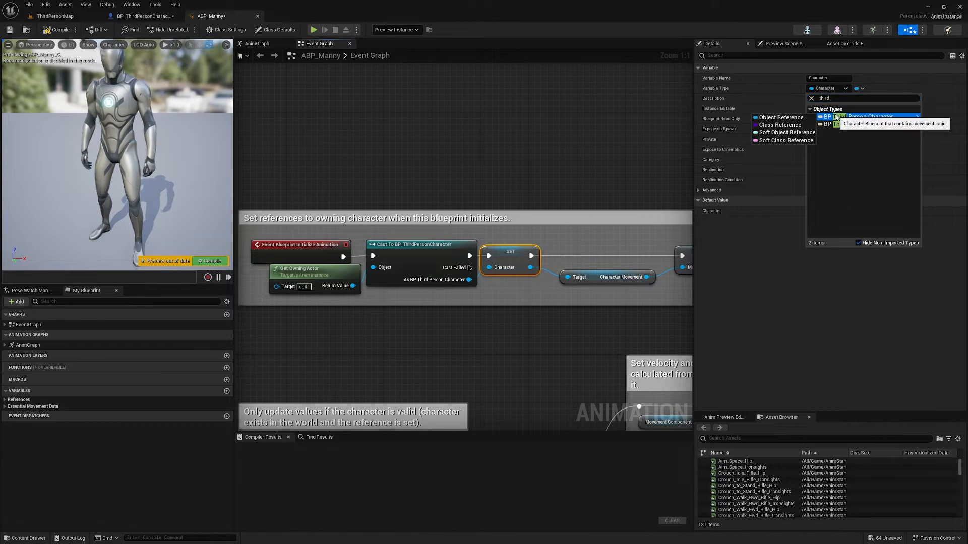
pyautogui.click(868, 117)
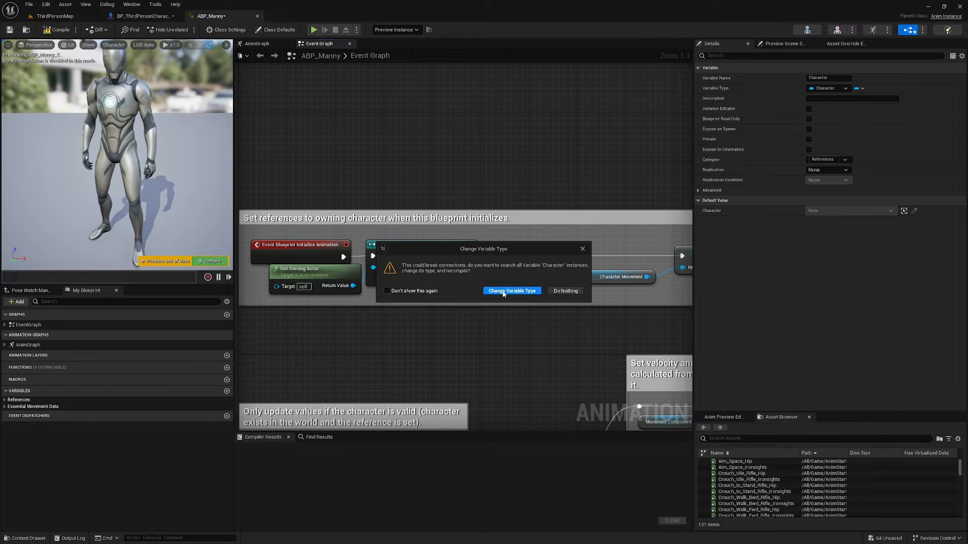
pyautogui.click(511, 291)
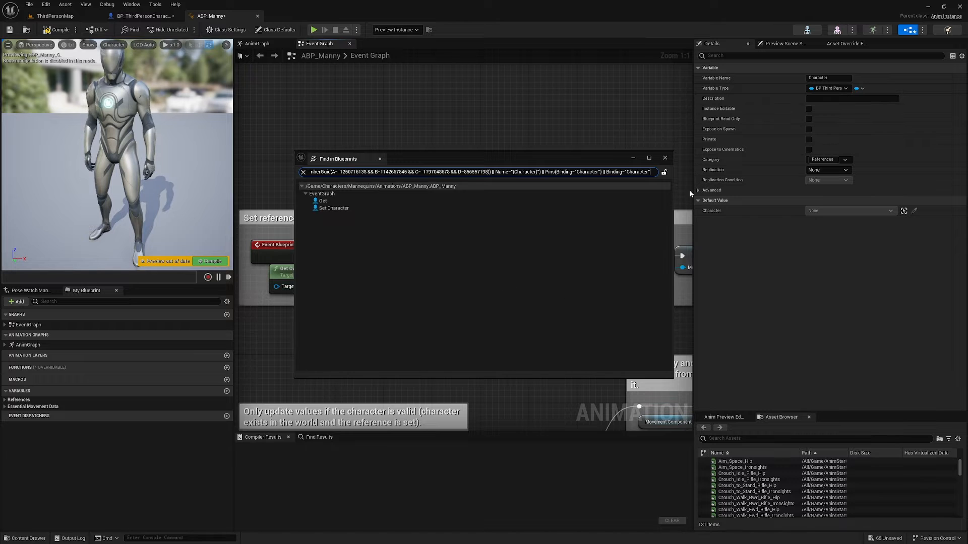
# Step: Promote Get Current Weapon INT from Character to a variable on update and compile
pyautogui.click(664, 159)
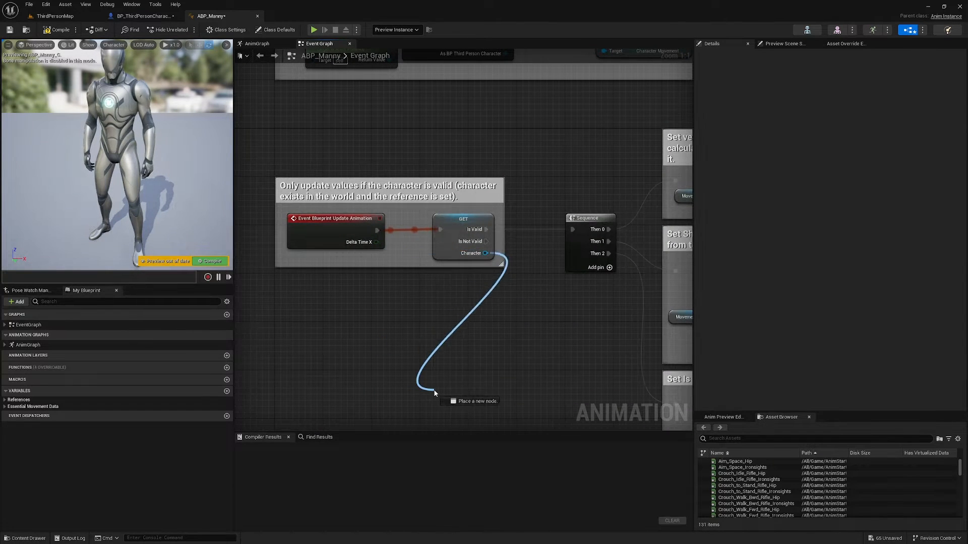
pyautogui.write('get cure')
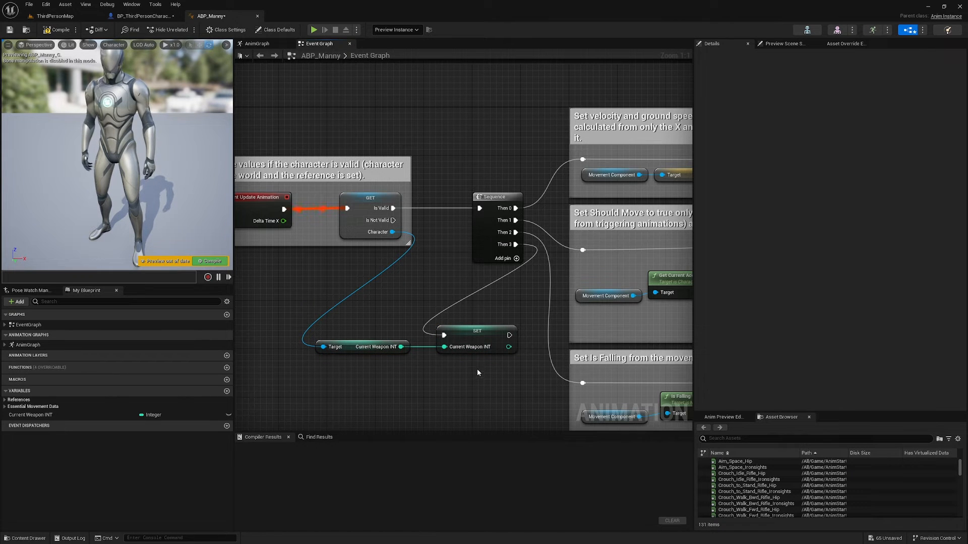
pyautogui.click(59, 29)
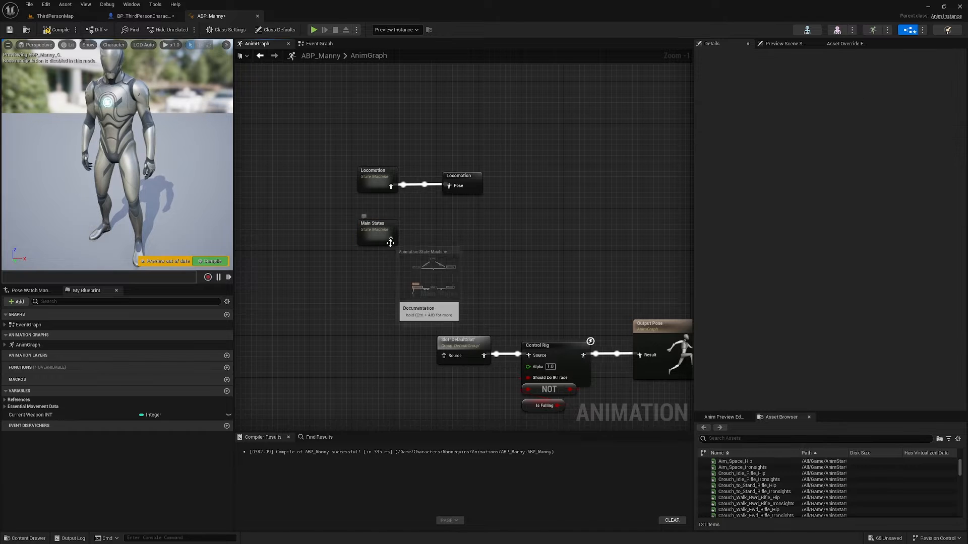
# Step: Feed the Main States state machine into a new Save Cached Pose named Main States
pyautogui.click(377, 232)
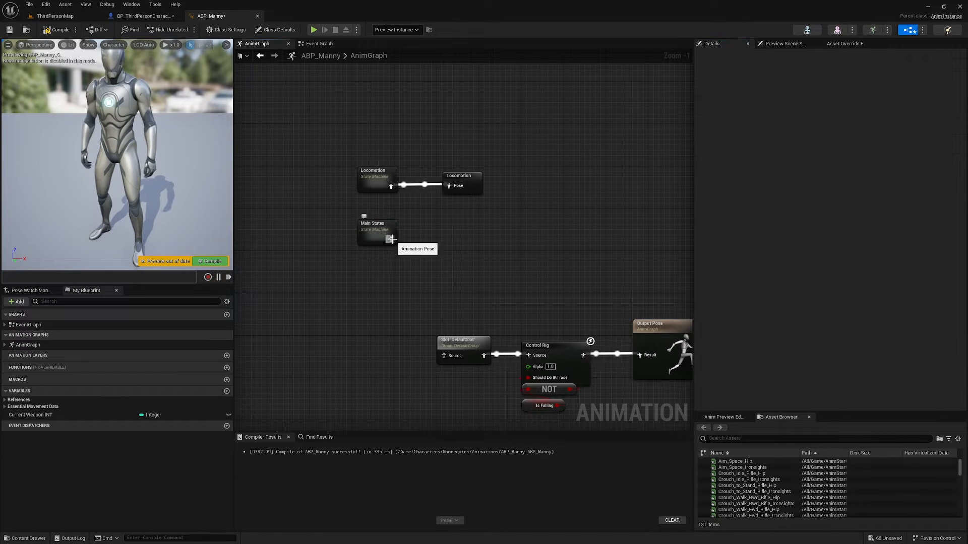
pyautogui.write('cached')
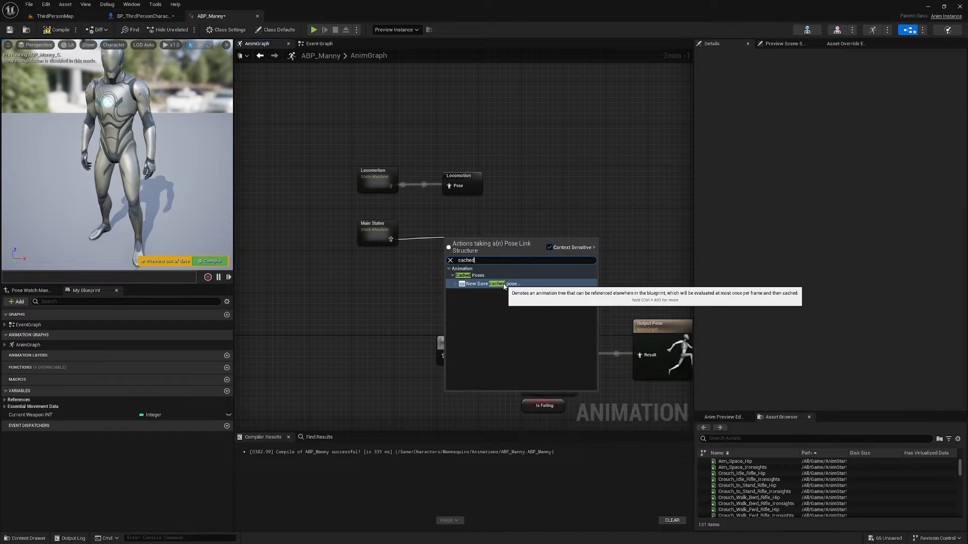
pyautogui.click(485, 284)
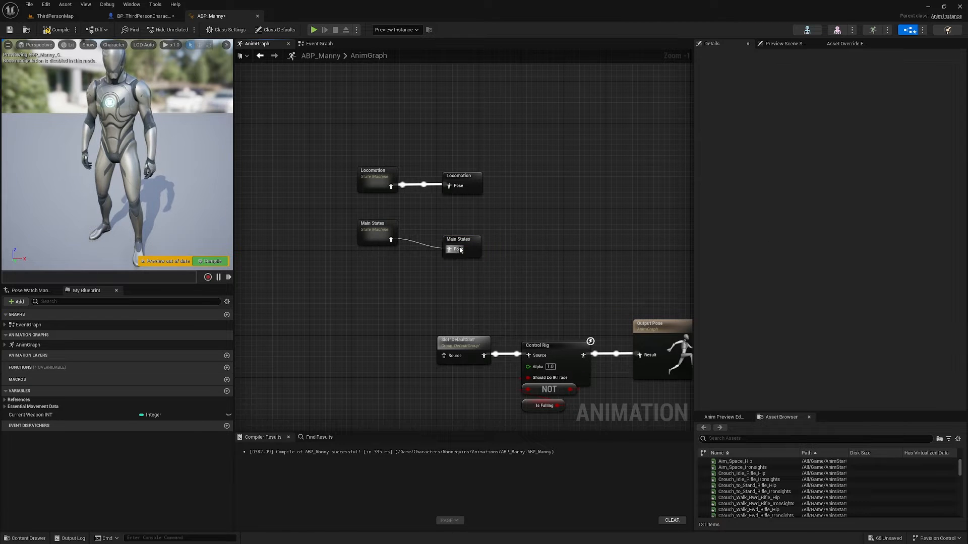
pyautogui.click(459, 229)
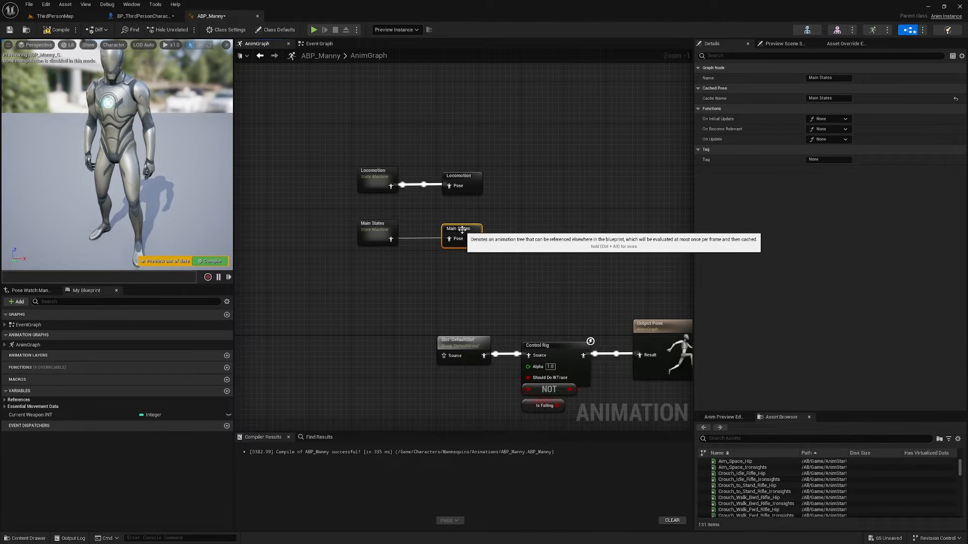
pyautogui.click(372, 224)
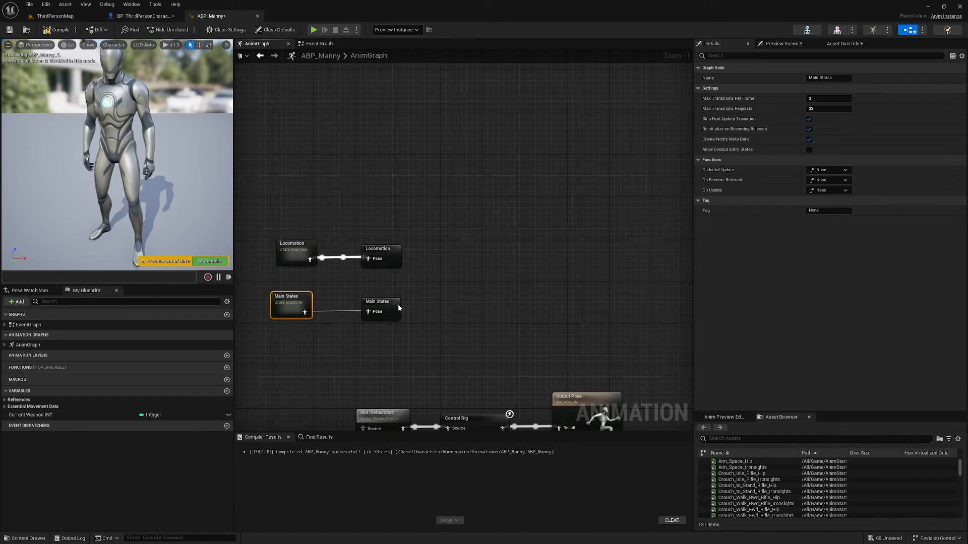
# Step: Add a Pistol Anims state machine feeding a new Pistol Anims cached pose
pyautogui.click(482, 305)
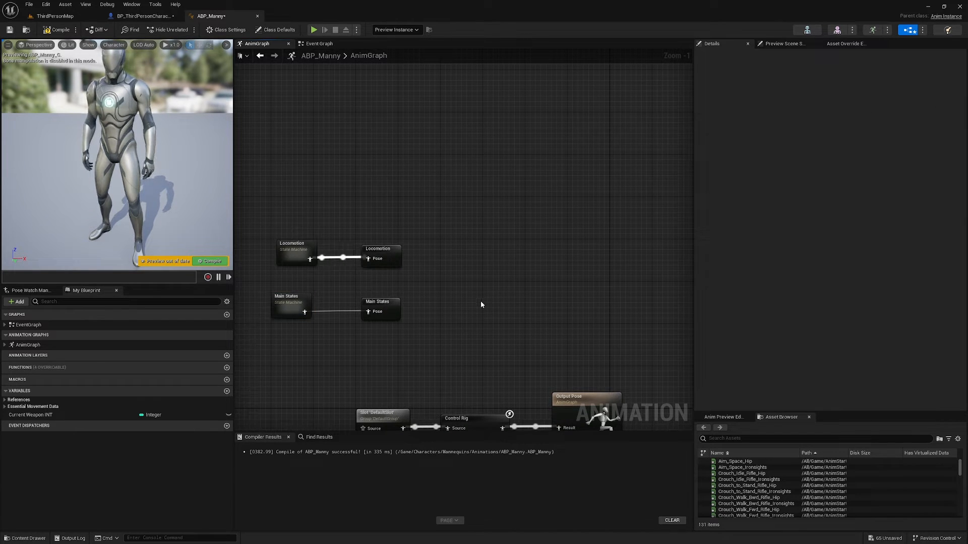
pyautogui.moveTo(485, 179)
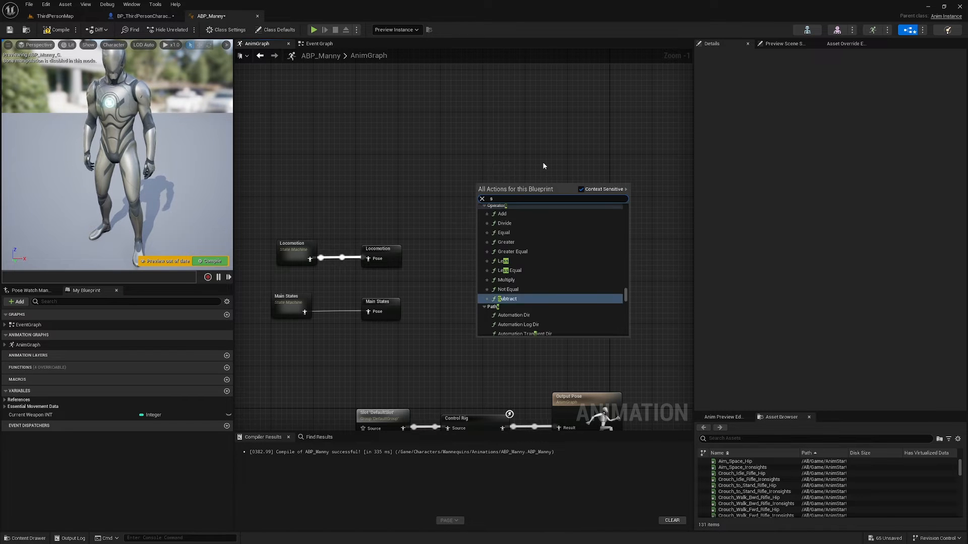
pyautogui.write('state m')
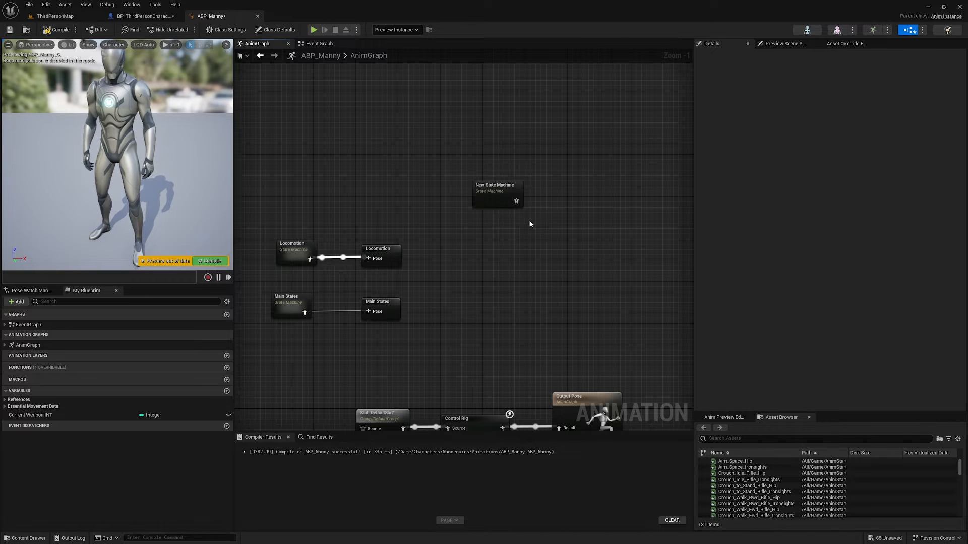
pyautogui.click(494, 195)
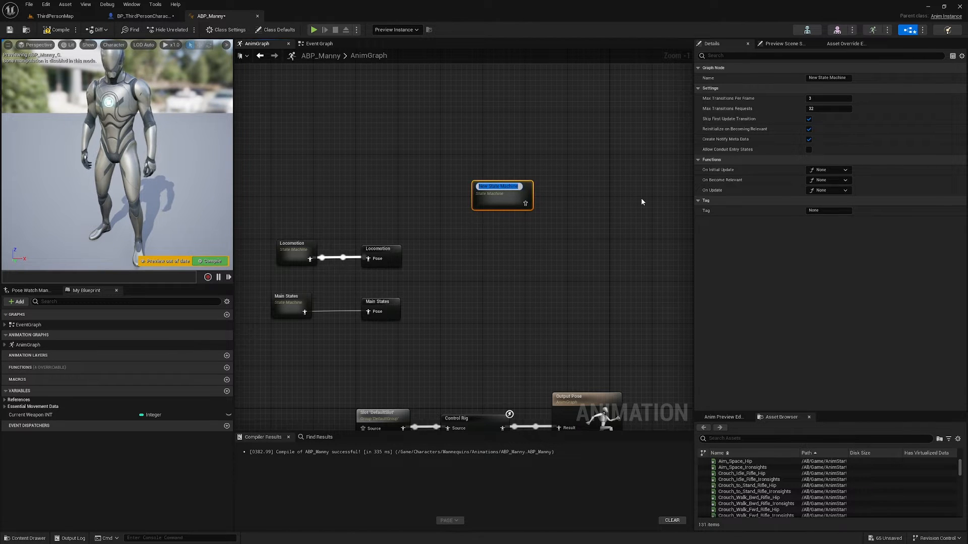
pyautogui.write('Pistol Anims')
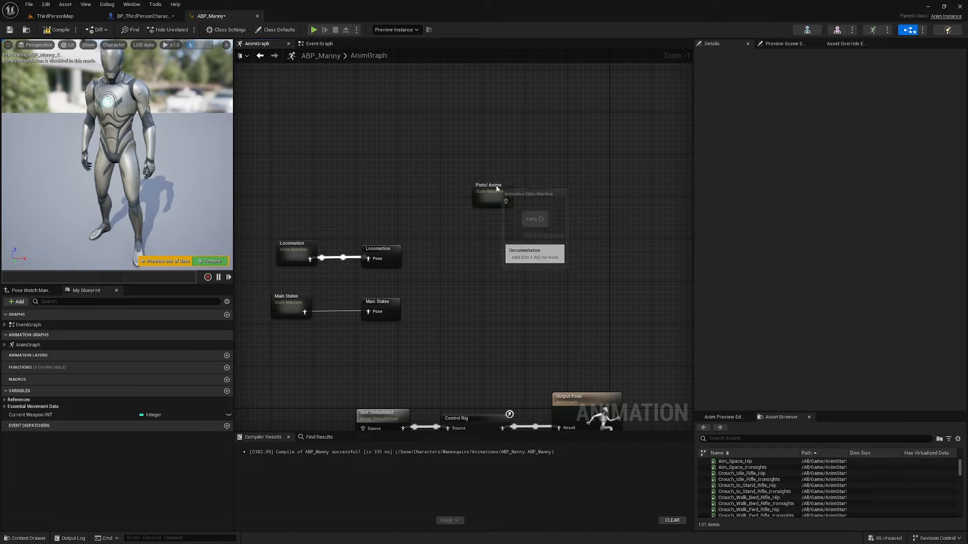
pyautogui.click(492, 193)
pyautogui.write('cach')
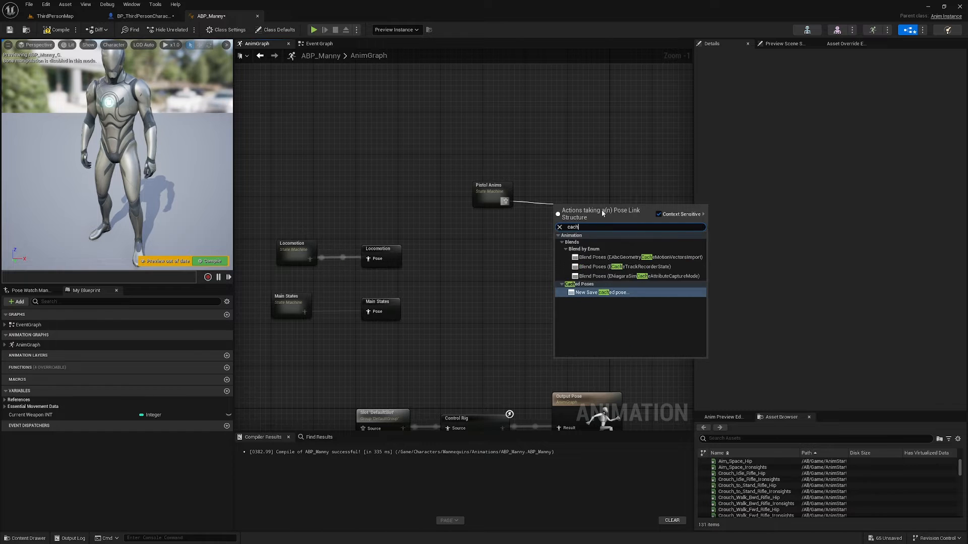
pyautogui.click(600, 293)
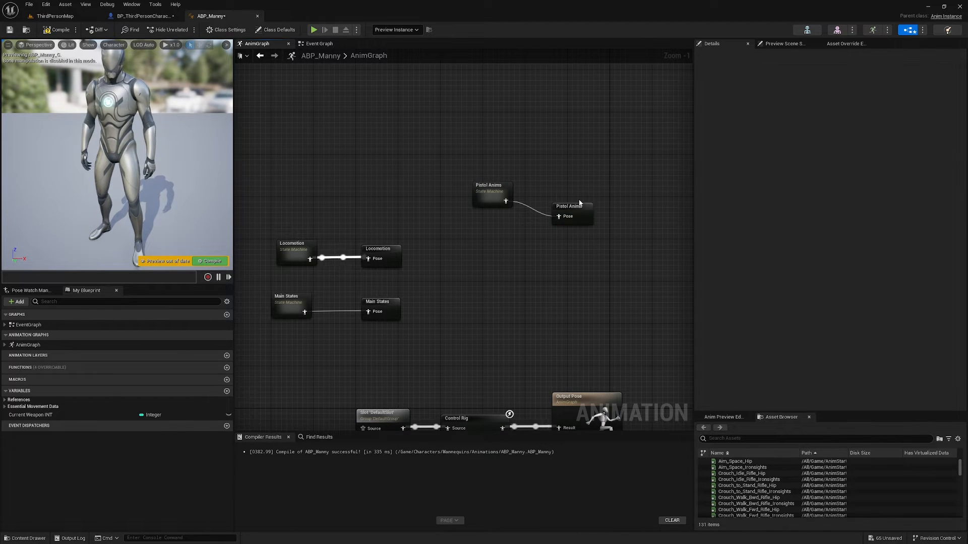
# Step: Duplicate it as an AR4X Anims state machine with its own AR4X Anims cached pose
pyautogui.click(491, 191)
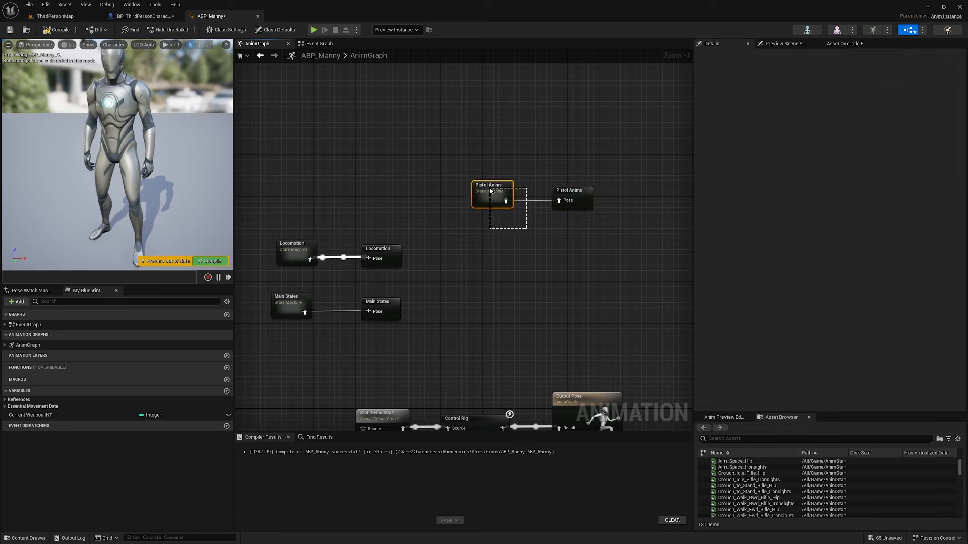
pyautogui.click(491, 230)
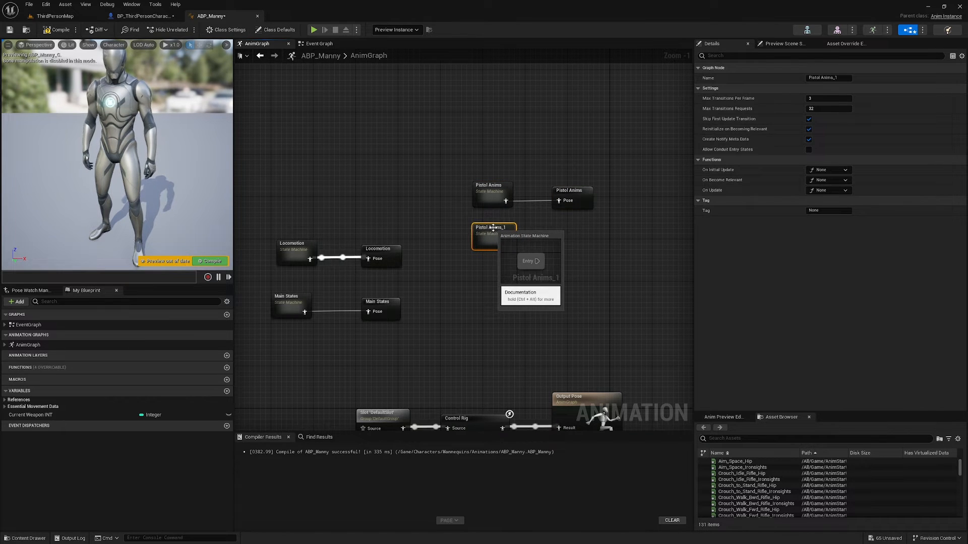
pyautogui.doubleClick(490, 228)
pyautogui.write('AR4X Anims')
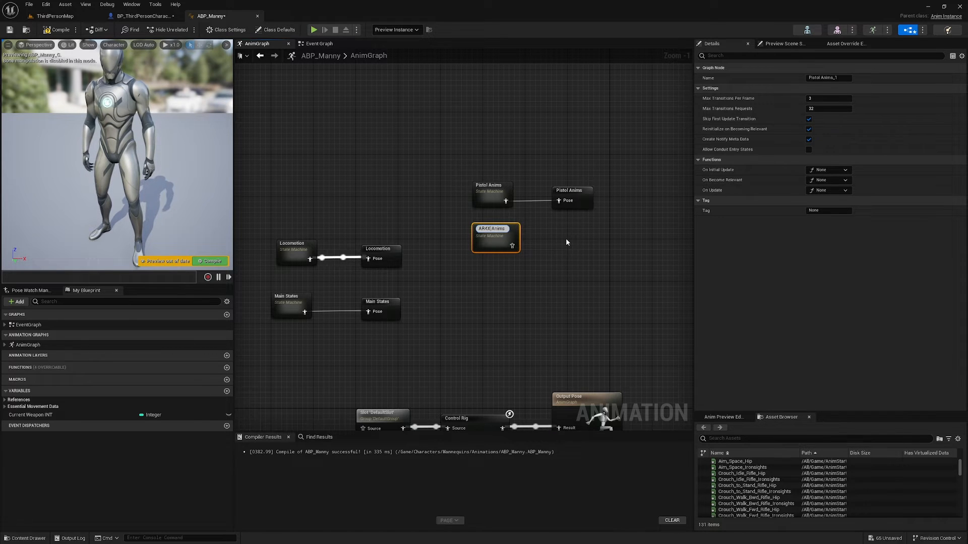
pyautogui.moveTo(505, 243); pyautogui.dragTo(545, 255)
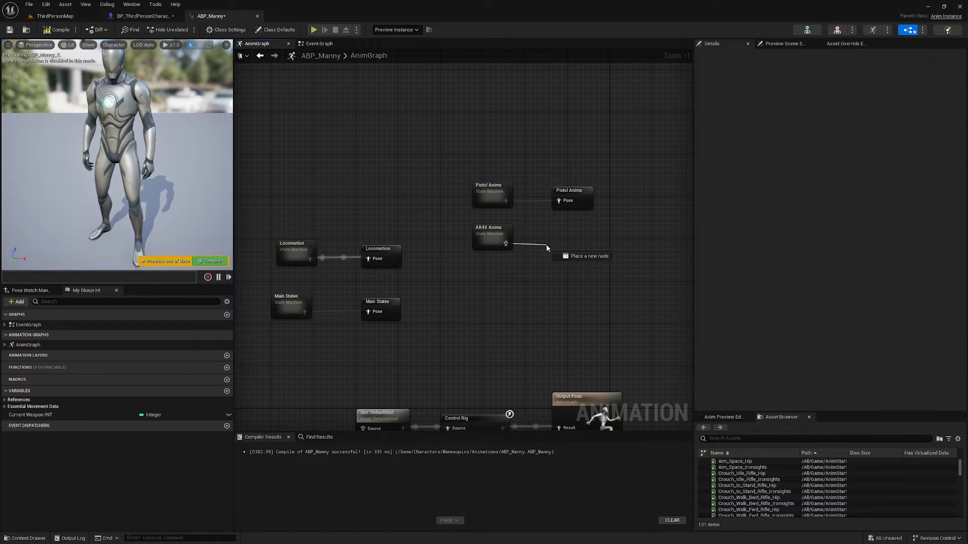
pyautogui.click(492, 235)
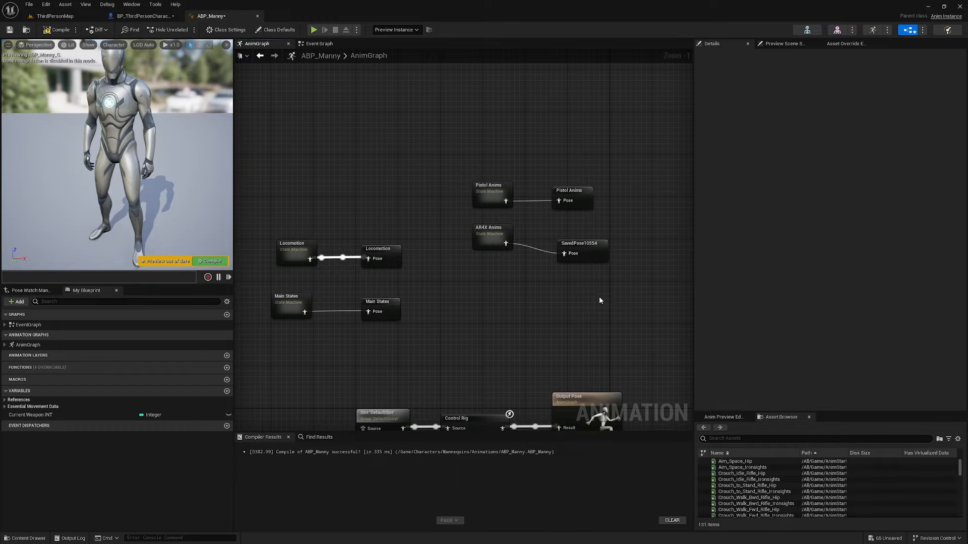
pyautogui.click(581, 251)
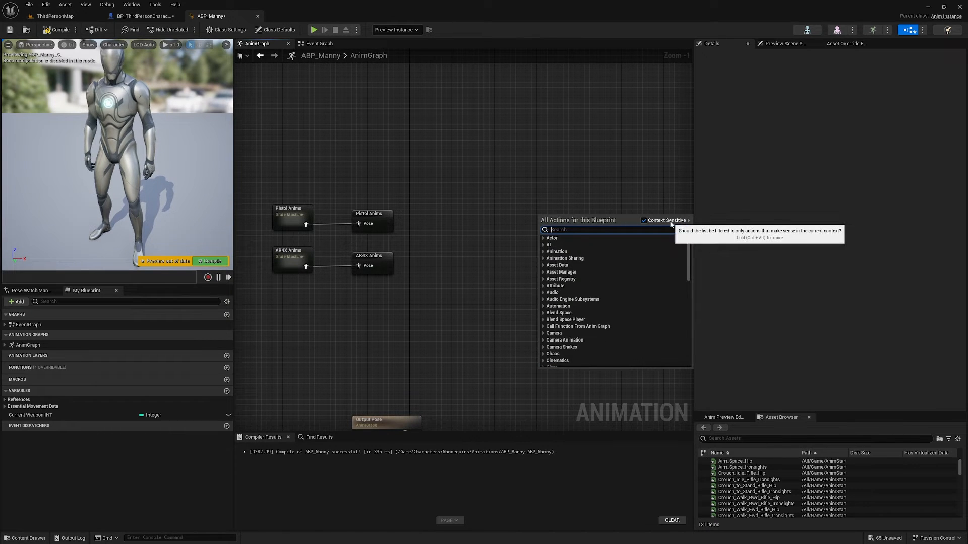
# Step: Add a Blend Poses by int node with extra blend pose inputs
pyautogui.write('blend by')
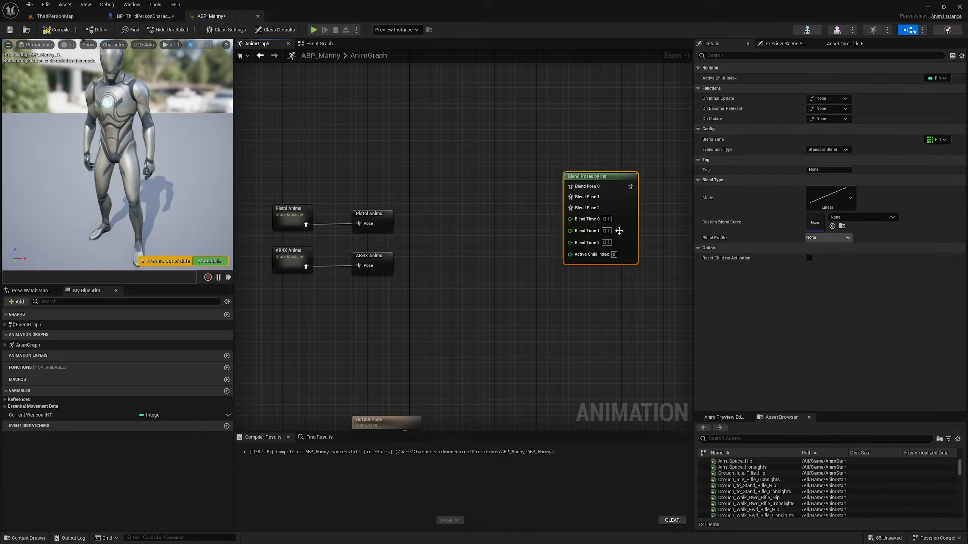
pyautogui.click(630, 186)
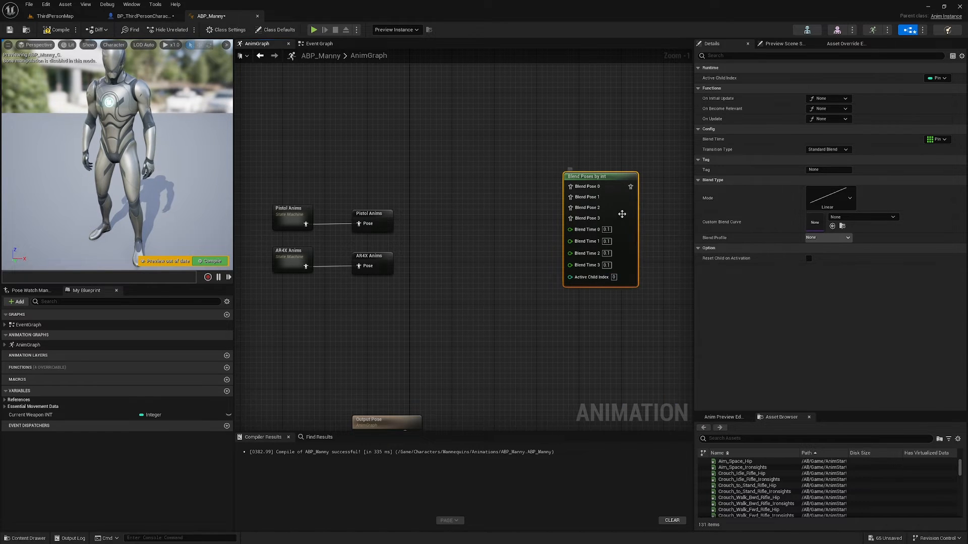
pyautogui.rightClick(622, 214)
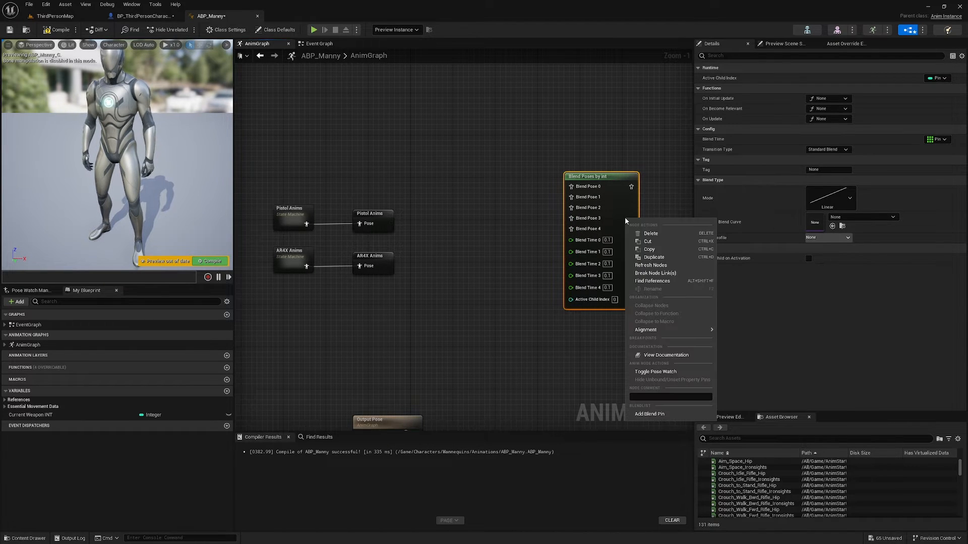
pyautogui.click(650, 413)
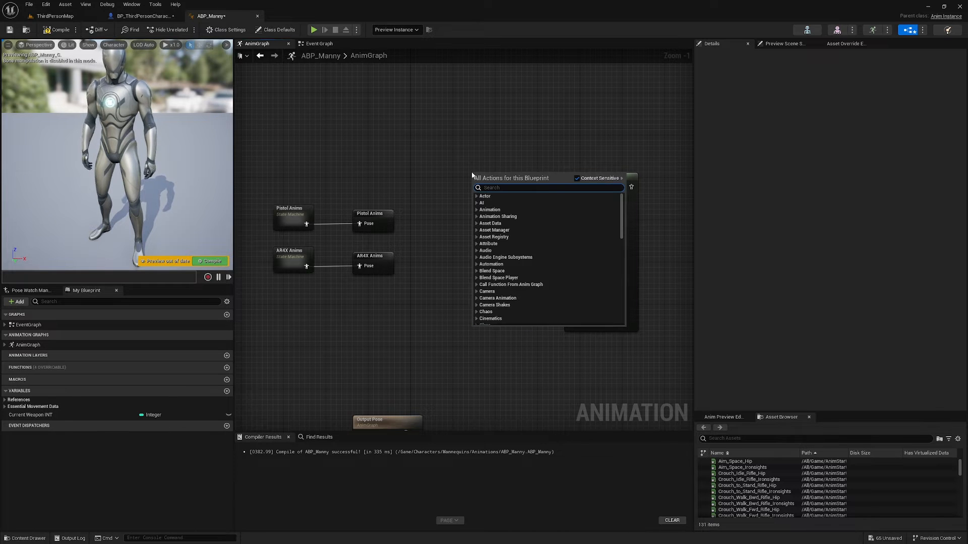
# Step: Wire the Pistol Anims and AR4X Anims cached poses into the blend inputs
pyautogui.write('pist')
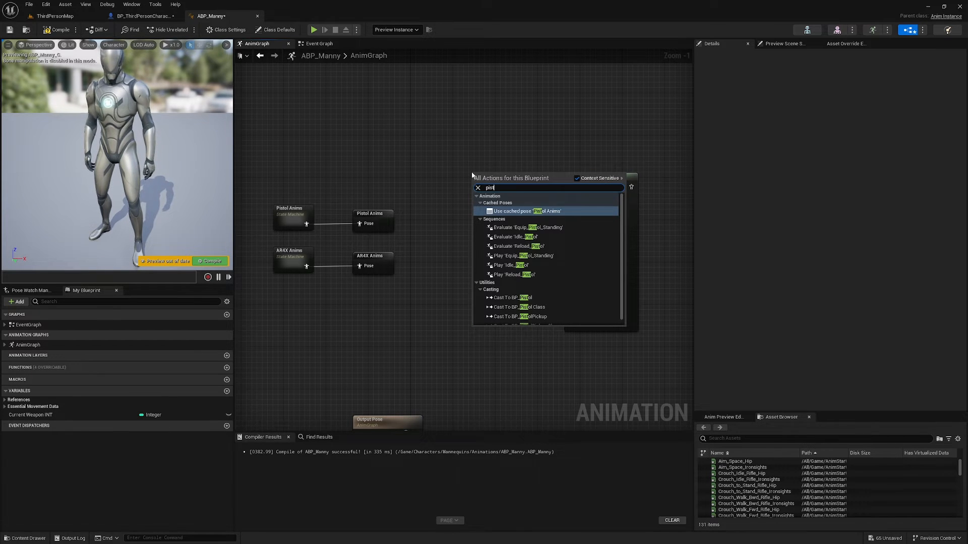
pyautogui.write('ol')
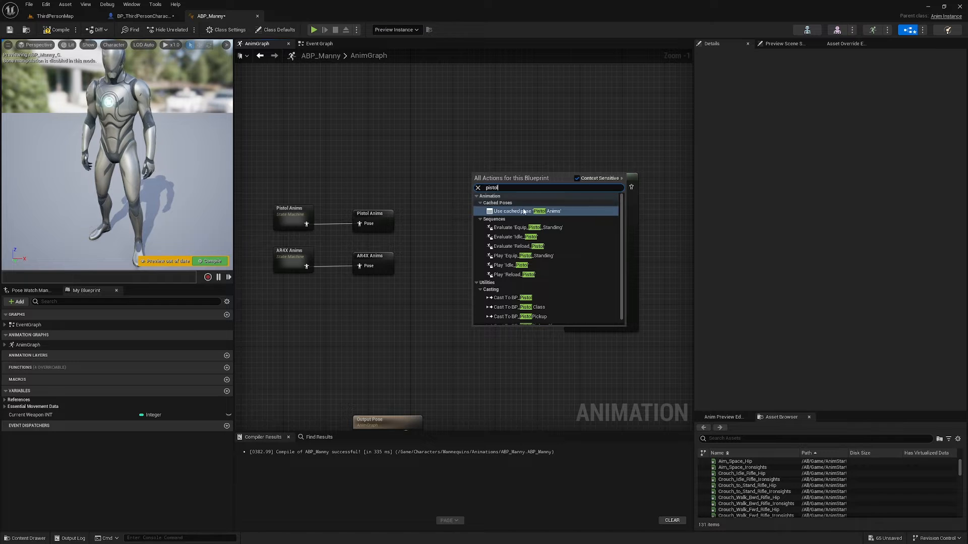
pyautogui.click(524, 211)
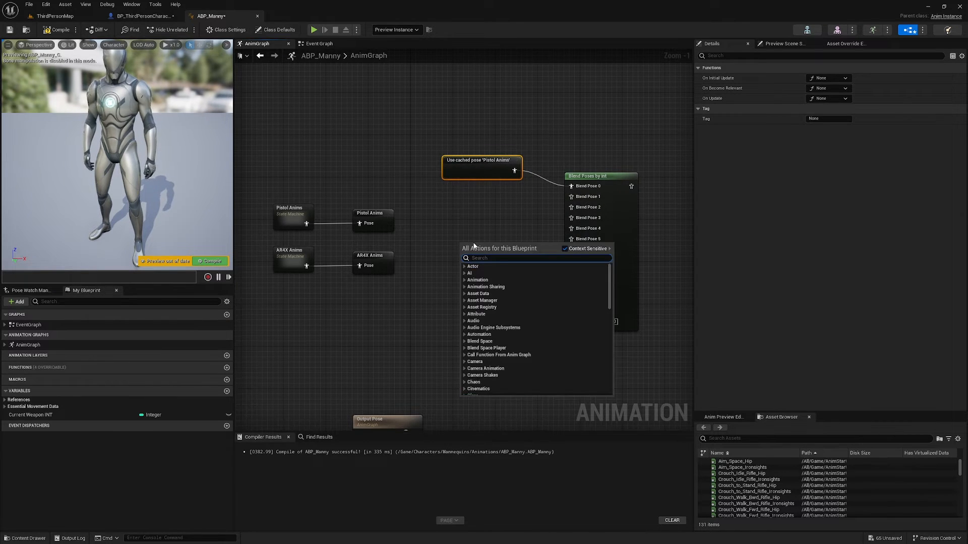
pyautogui.write('ar4x')
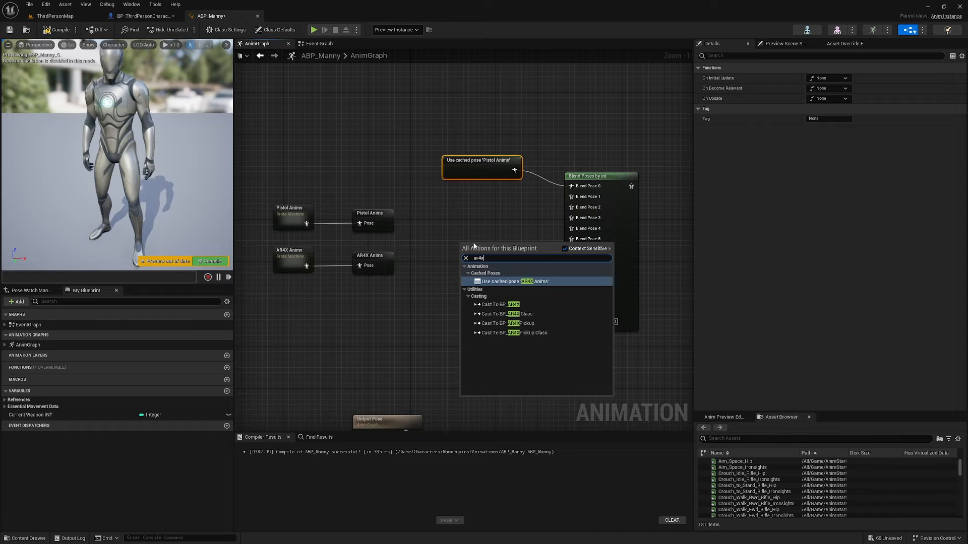
pyautogui.click(508, 281)
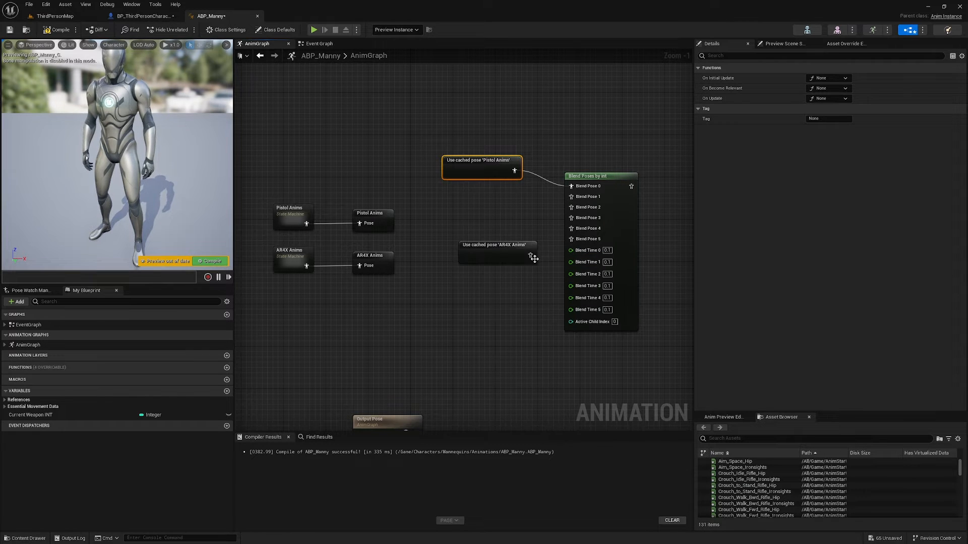
pyautogui.moveTo(497, 244)
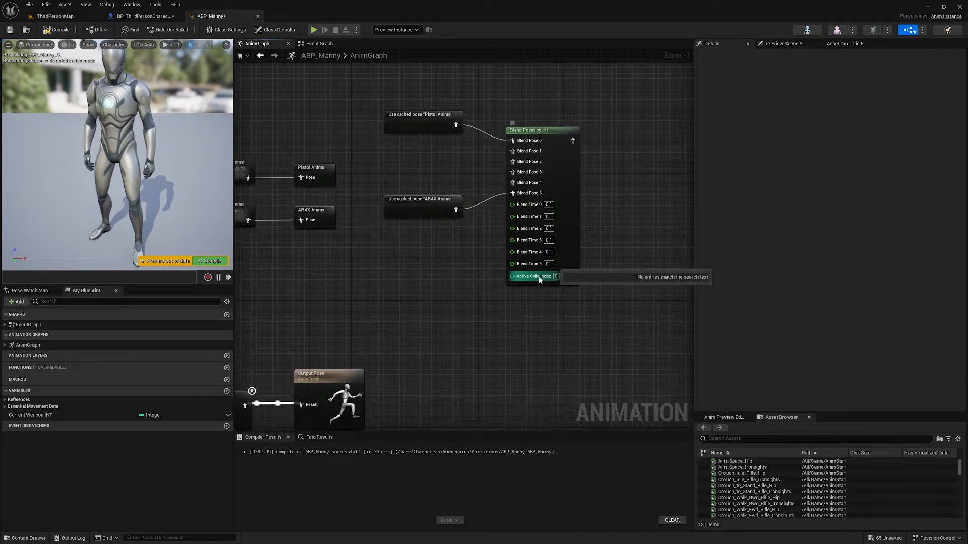
# Step: Drive the active child index with Current Weapon INT and save the result as a cached pose
pyautogui.click(30, 415)
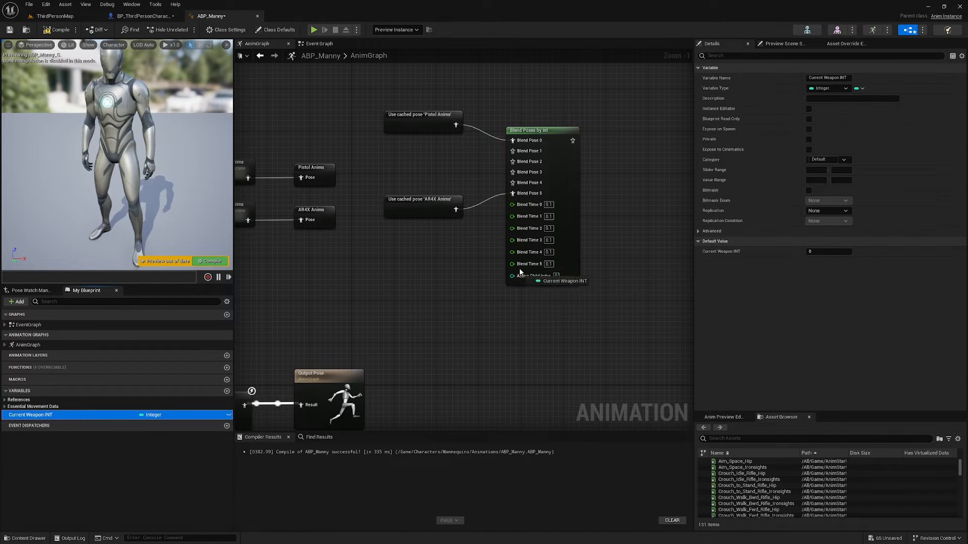
pyautogui.moveTo(31, 415); pyautogui.dragTo(524, 302)
pyautogui.write('ca')
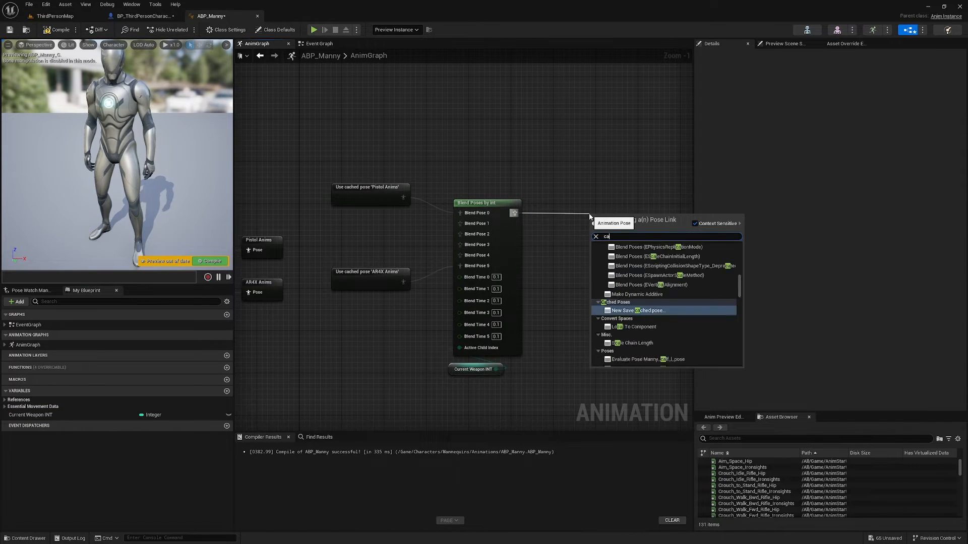
pyautogui.click(636, 309)
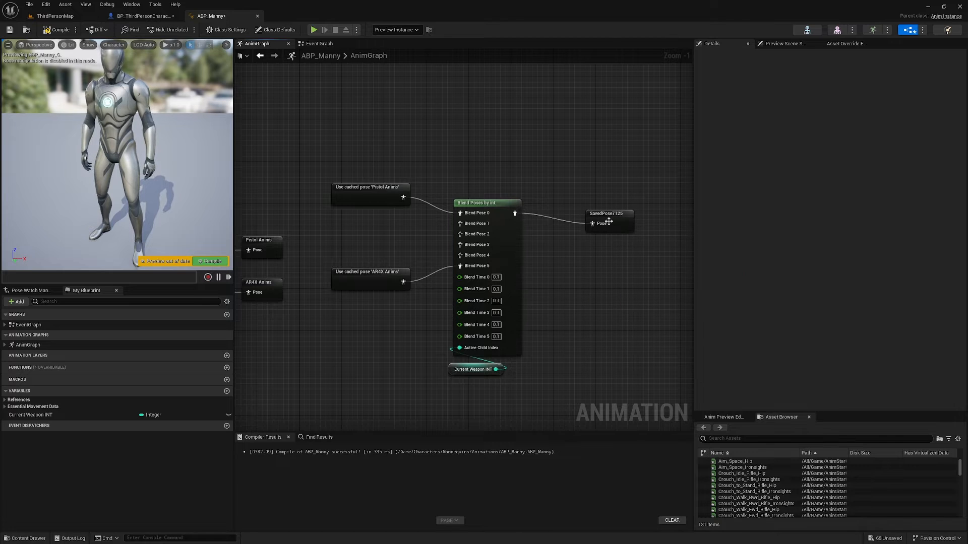
pyautogui.click(607, 223)
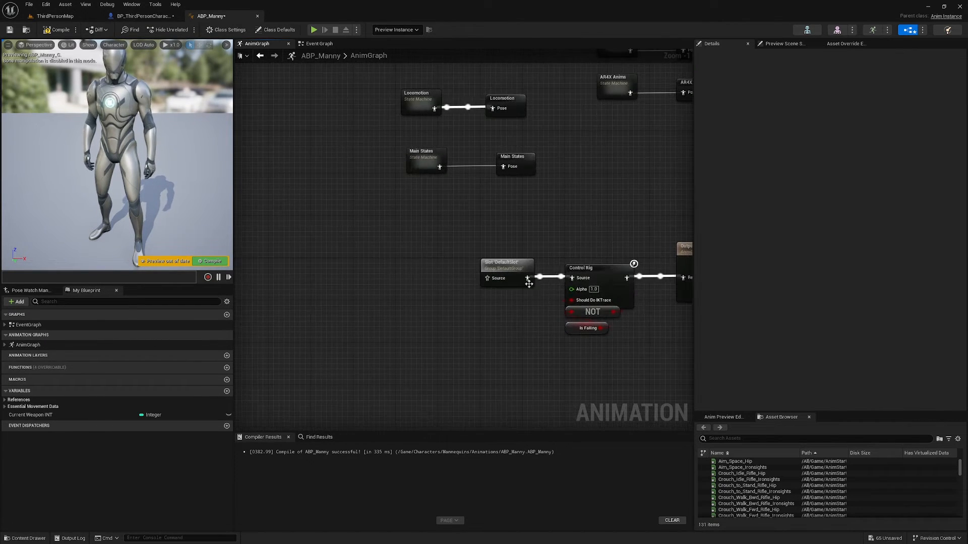
# Step: Route the Main States cached pose through a Layered blend per bone into Control Rig
pyautogui.moveTo(506, 270); pyautogui.dragTo(439, 308)
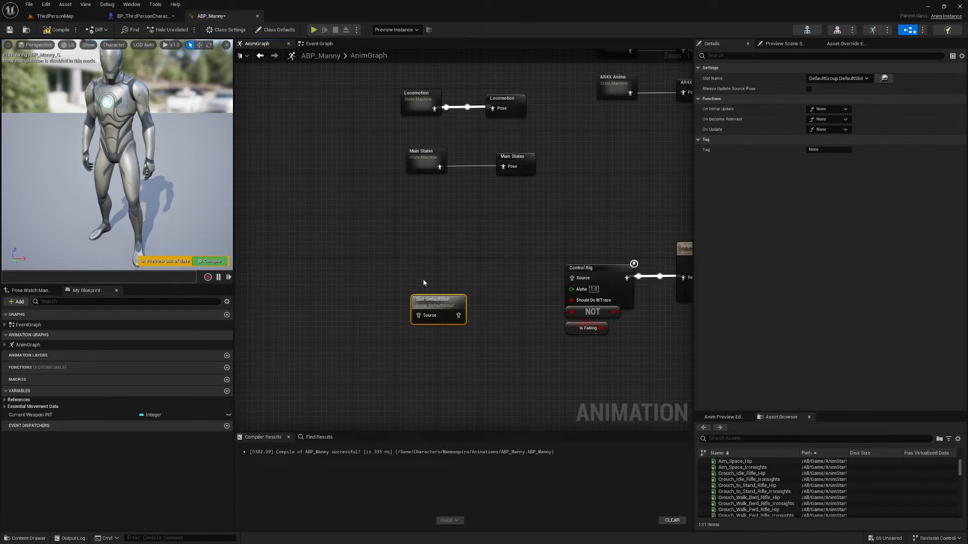
pyautogui.moveTo(438, 309); pyautogui.dragTo(386, 337)
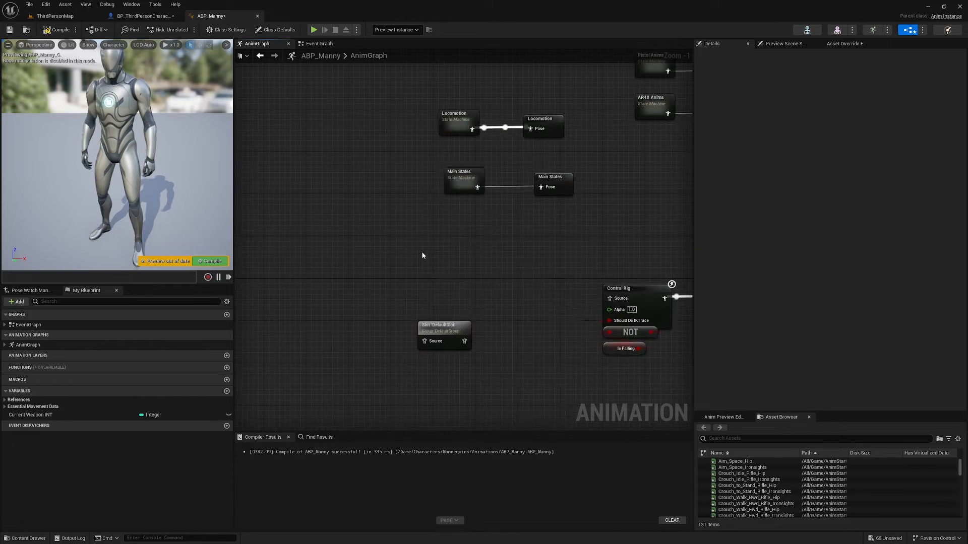
pyautogui.write('main stat')
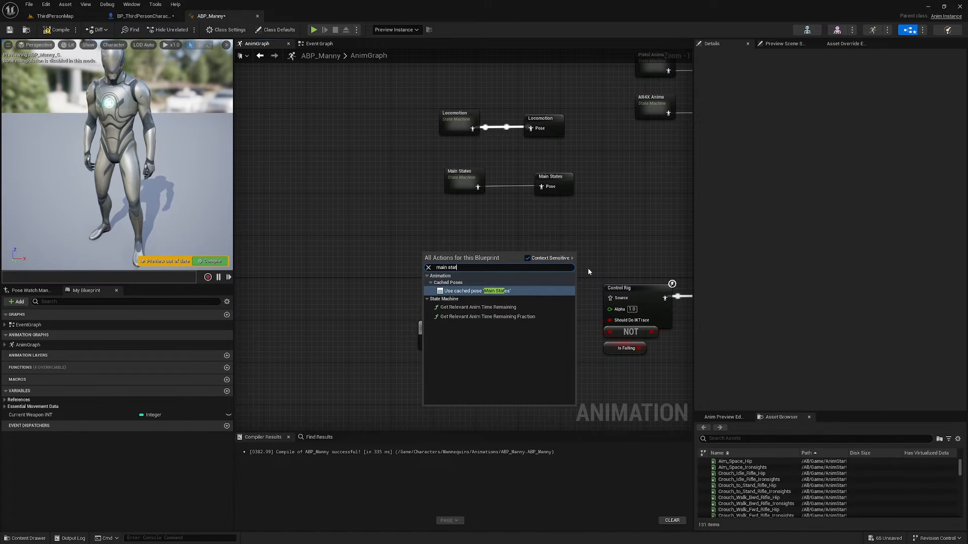
pyautogui.click(474, 290)
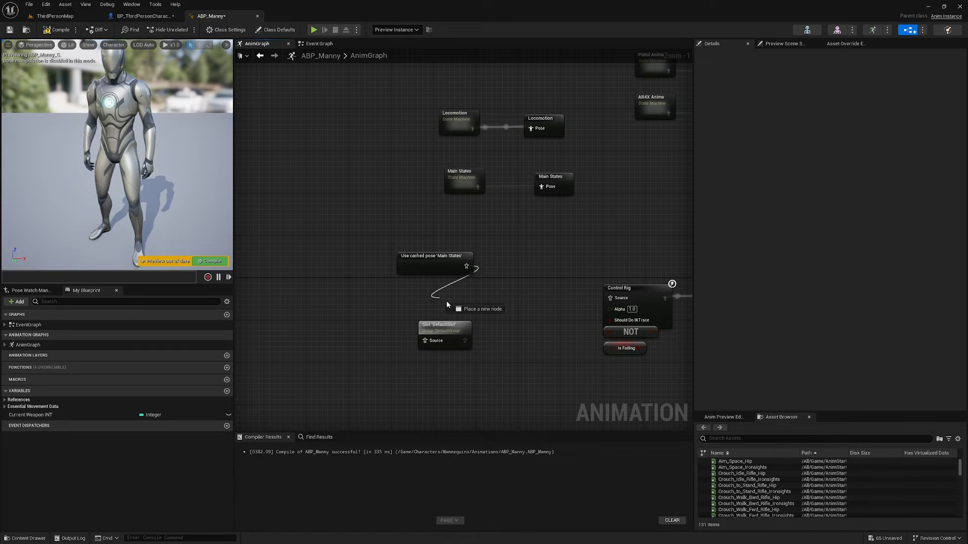
pyautogui.write('layered')
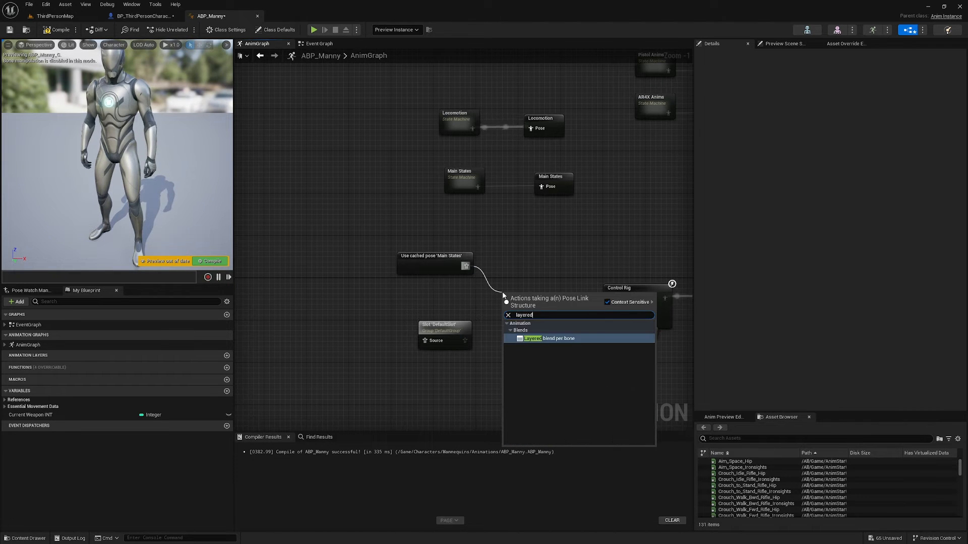
pyautogui.click(546, 339)
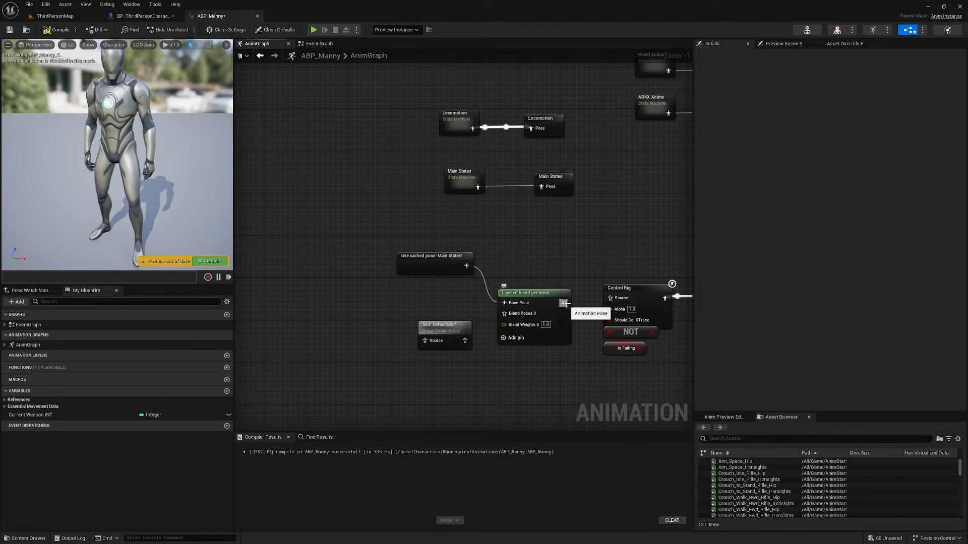
pyautogui.click(535, 288)
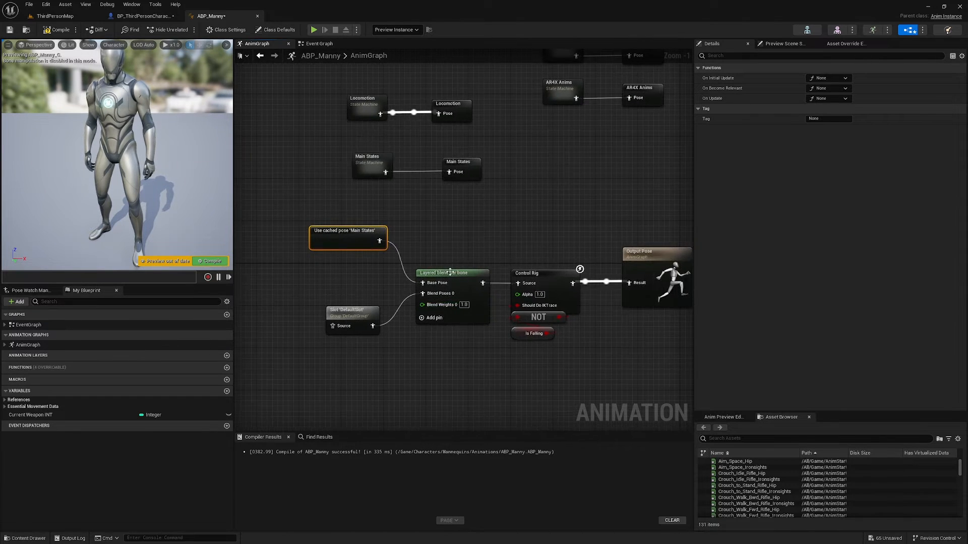
# Step: Give the layered blend a branch filter on bone spine_01
pyautogui.click(451, 273)
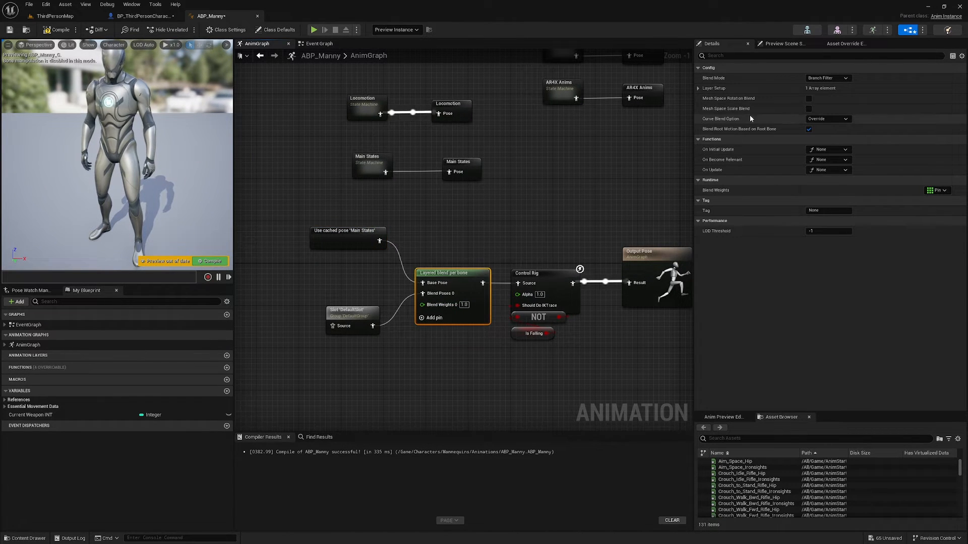
pyautogui.click(697, 88)
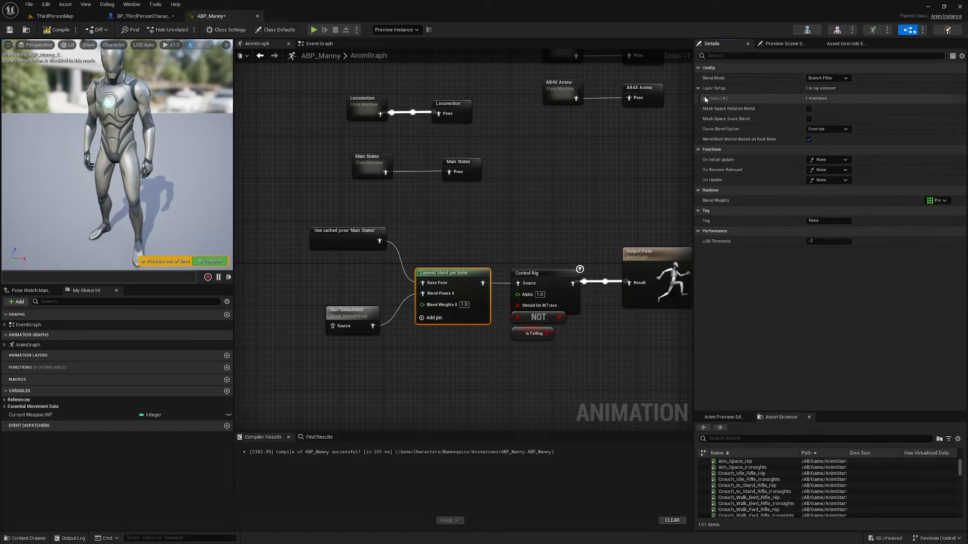
pyautogui.click(705, 98)
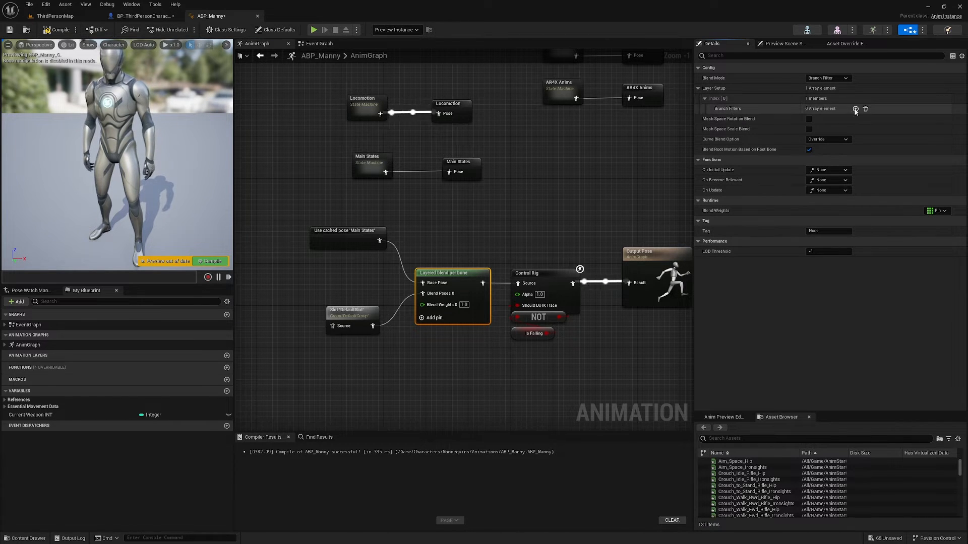
pyautogui.click(855, 108)
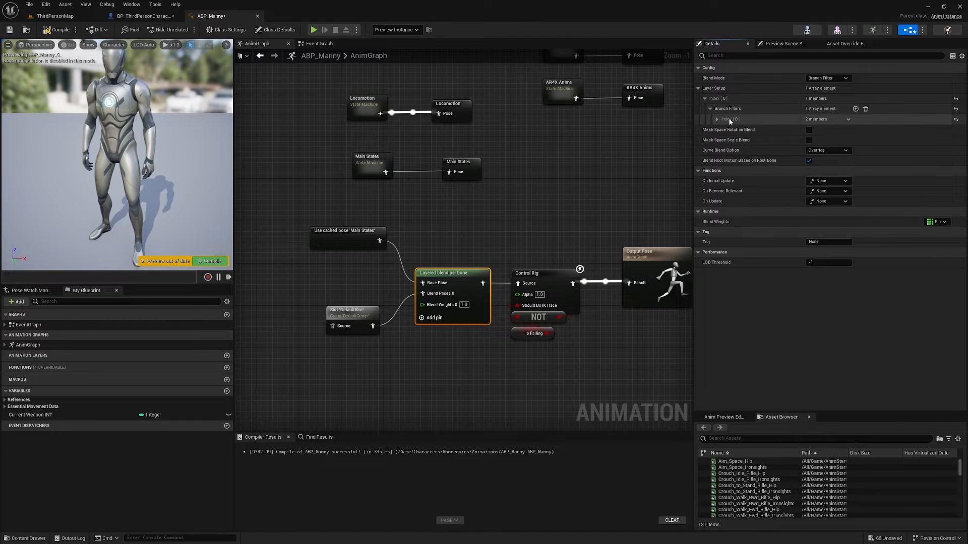
pyautogui.click(717, 119)
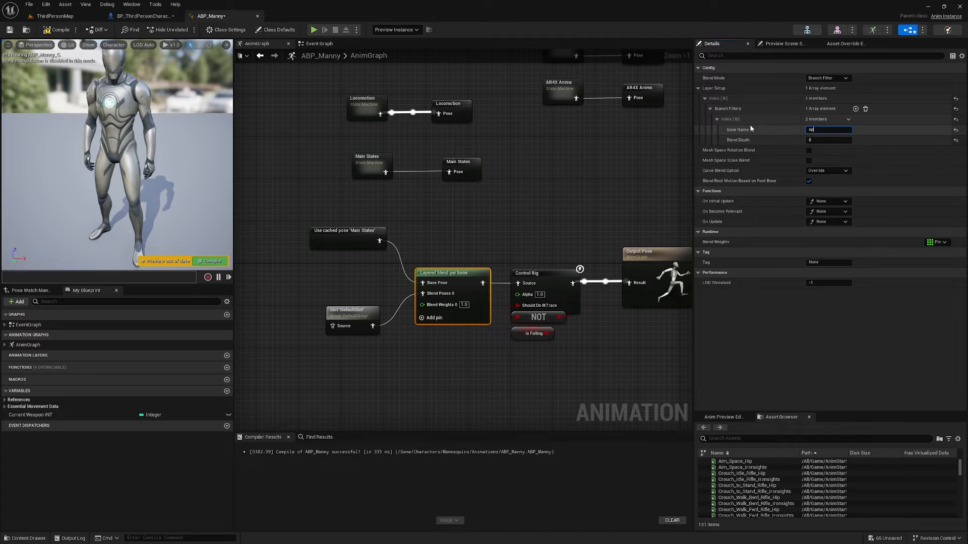
pyautogui.write('spine_01')
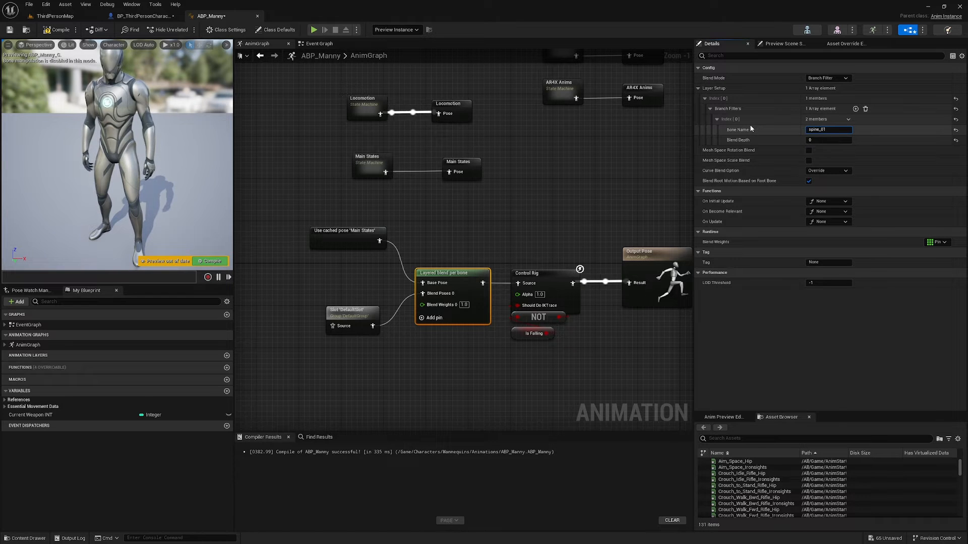
pyautogui.moveTo(728, 150)
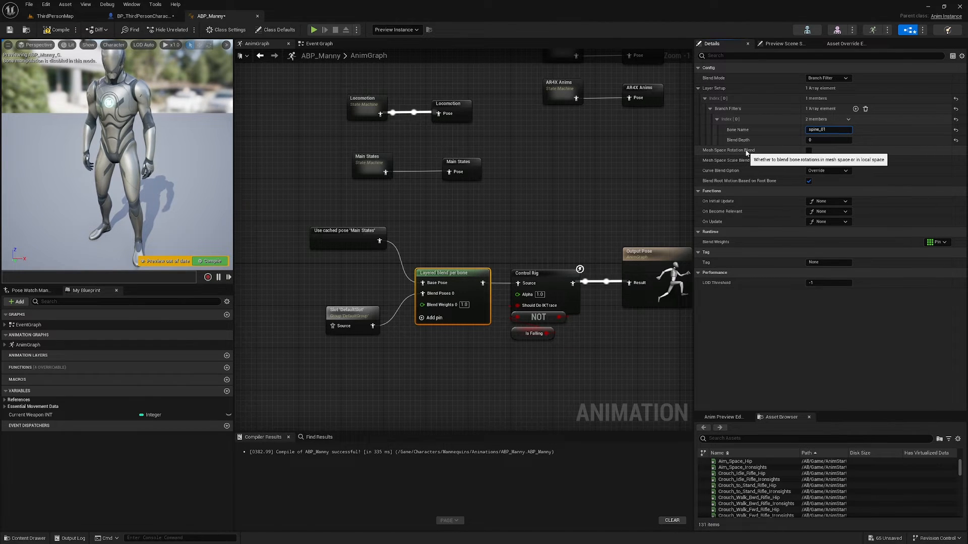
pyautogui.click(809, 150)
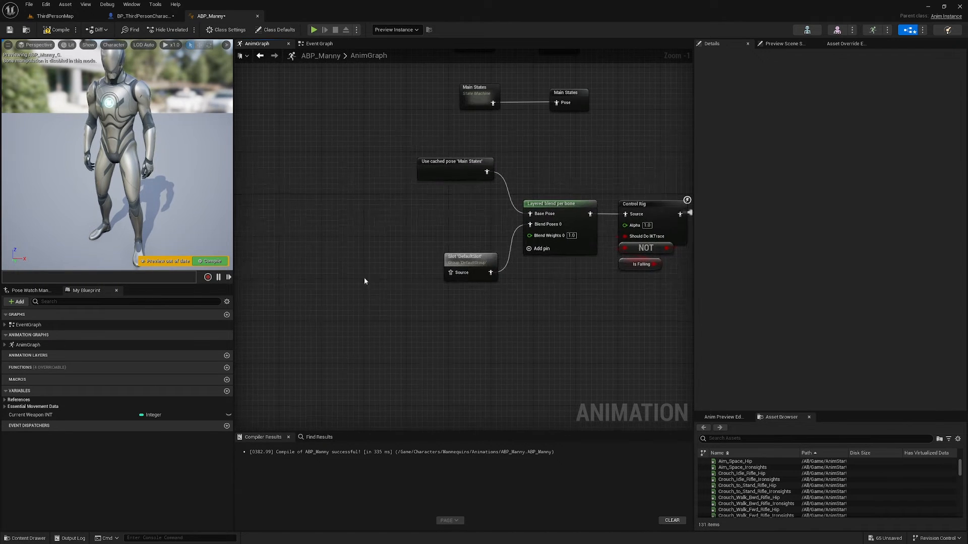
# Step: Feed the Upper Body Anims cached pose into the DefaultSlot source and compile
pyautogui.rightClick(494, 252)
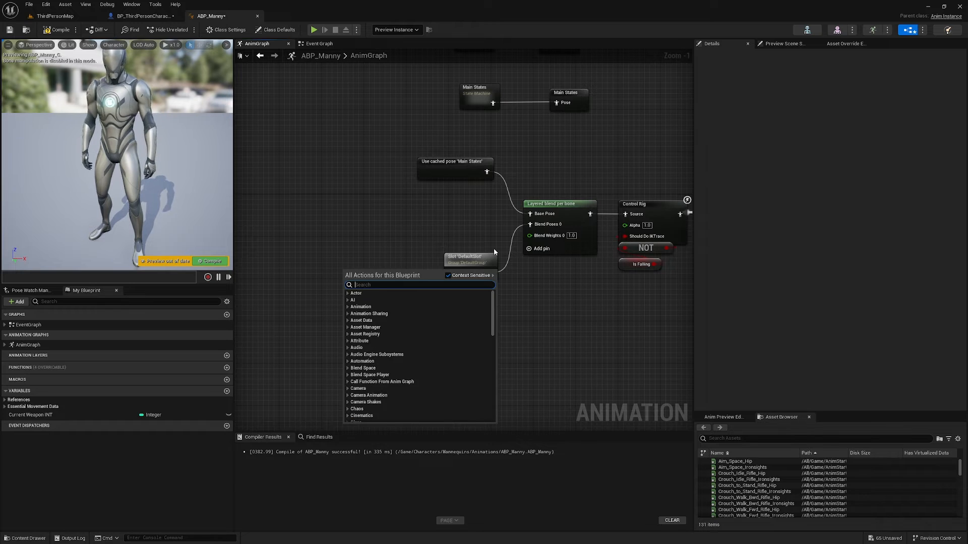
pyautogui.write('upper body')
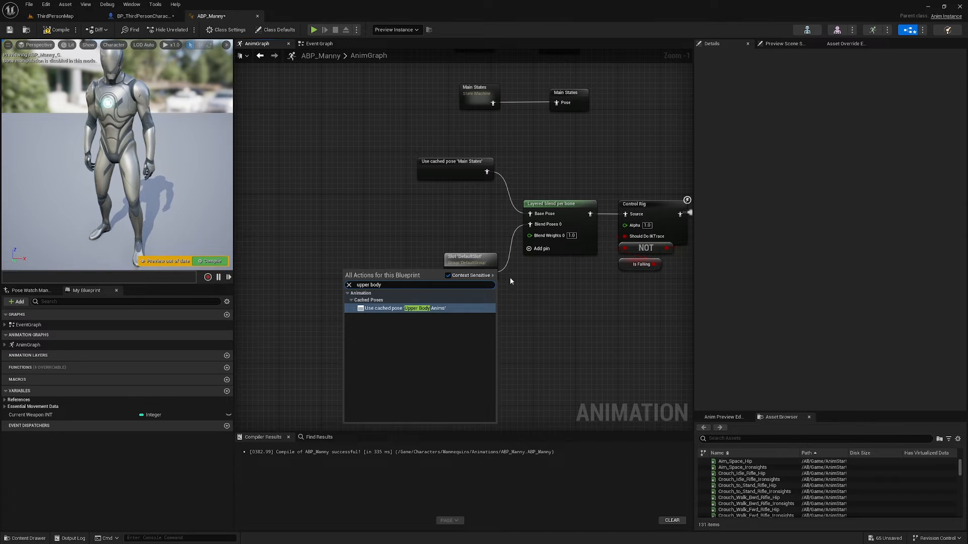
pyautogui.click(404, 309)
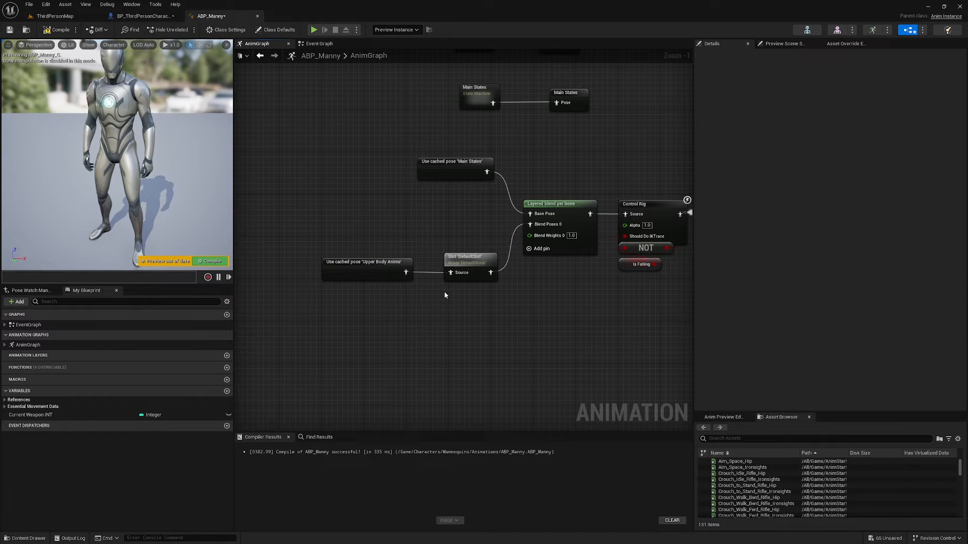
pyautogui.click(469, 262)
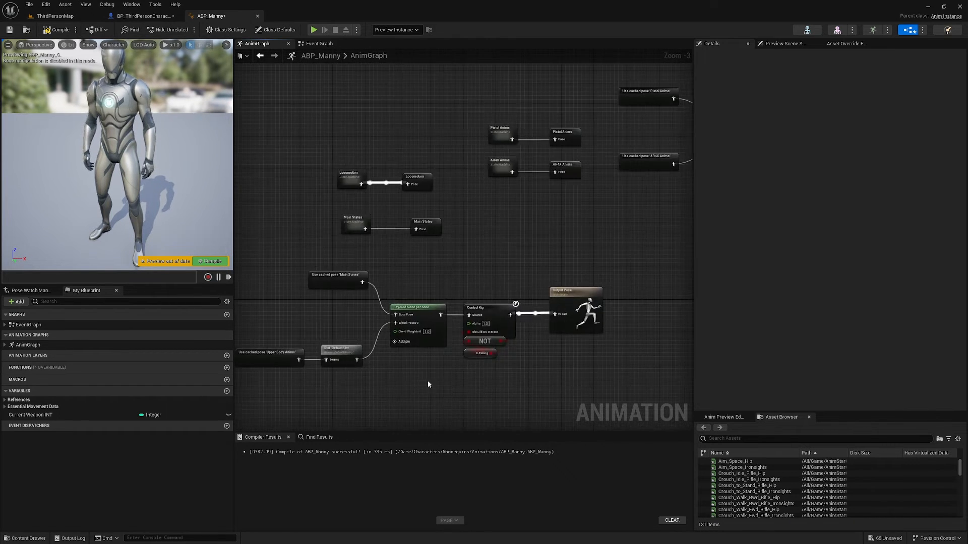
pyautogui.click(56, 29)
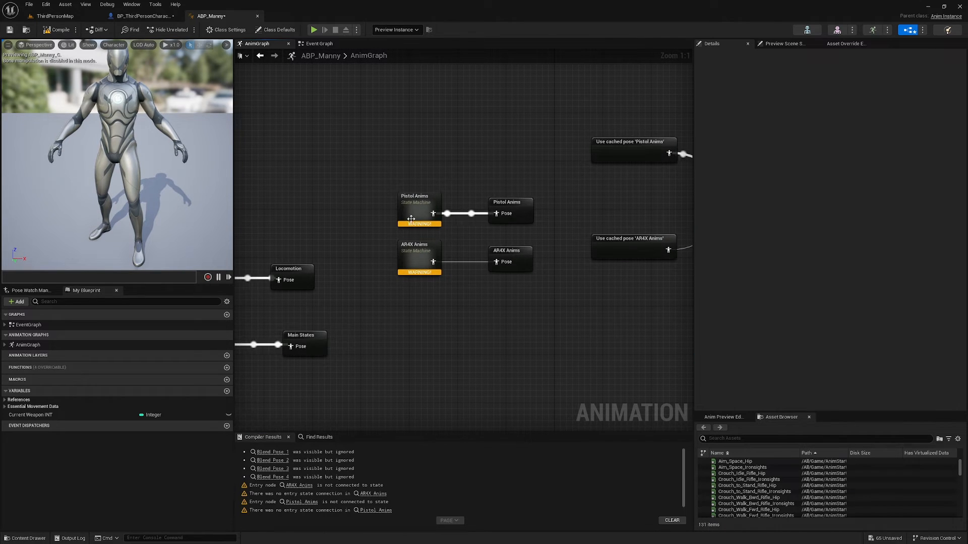
# Step: Create a Base entry state in Pistol Anims playing a looping Idle_Pistol
pyautogui.doubleClick(419, 204)
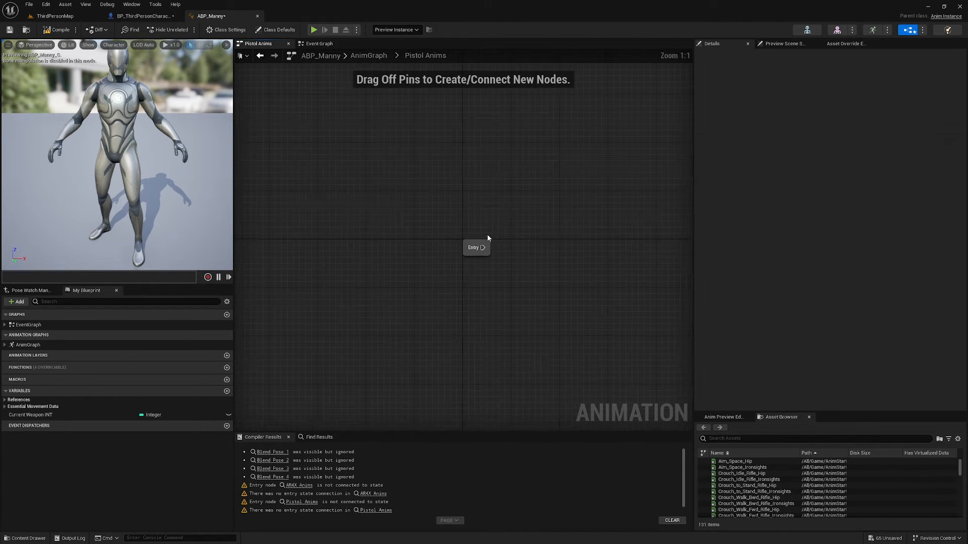
pyautogui.moveTo(483, 248); pyautogui.dragTo(535, 254)
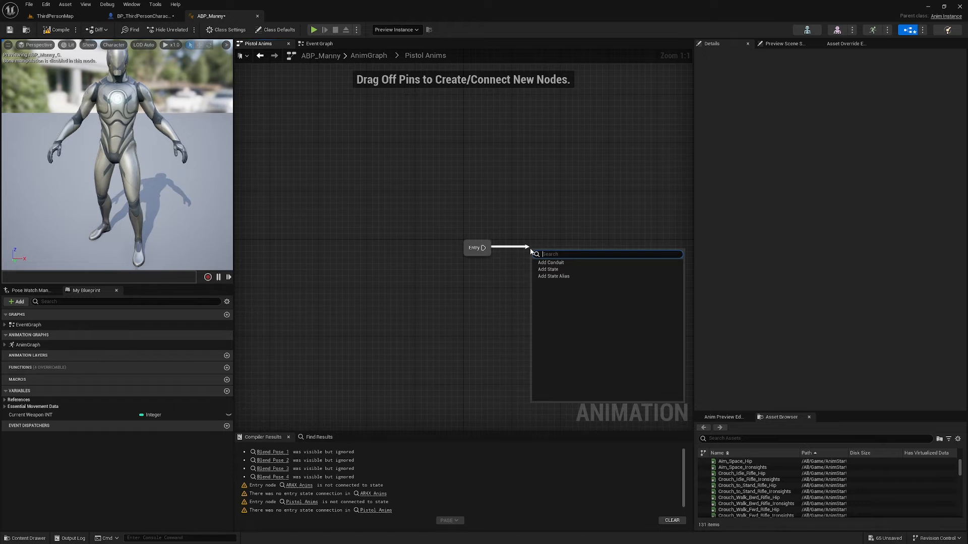
pyautogui.click(548, 269)
pyautogui.write('Base')
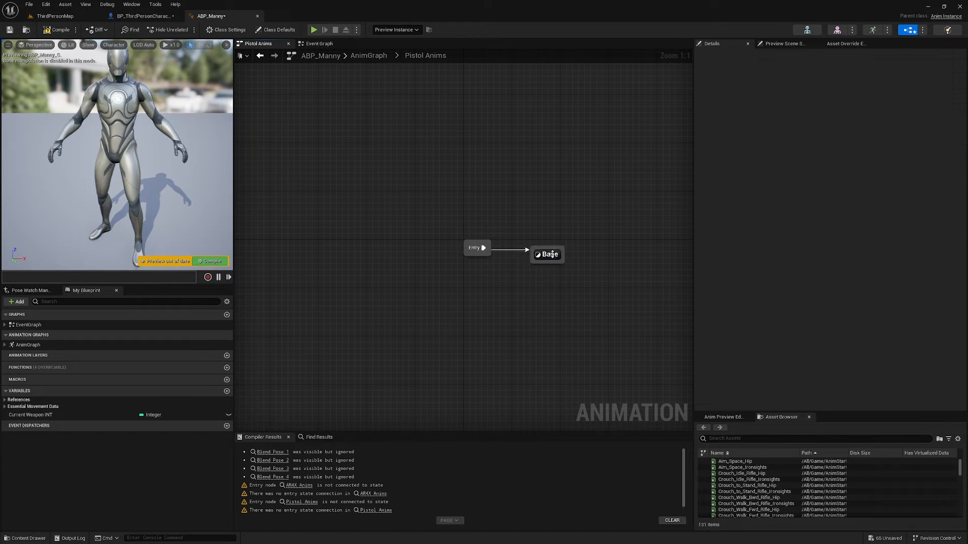
pyautogui.doubleClick(545, 254)
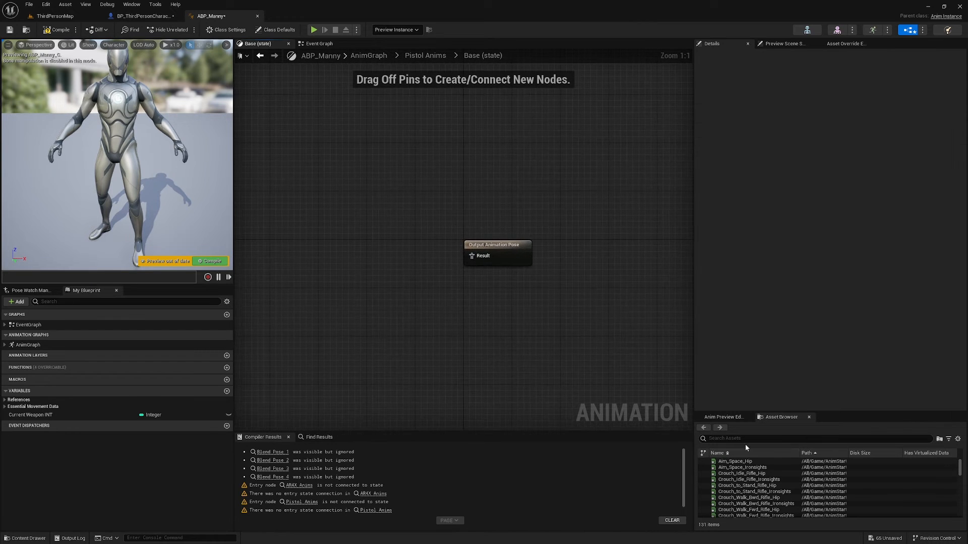
pyautogui.write('Pistol')
pyautogui.write('idle')
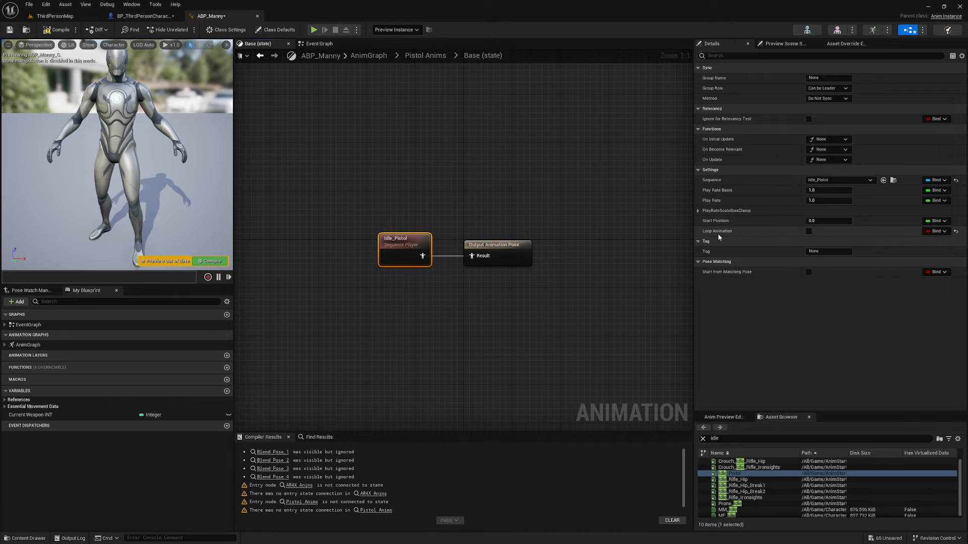
pyautogui.click(809, 231)
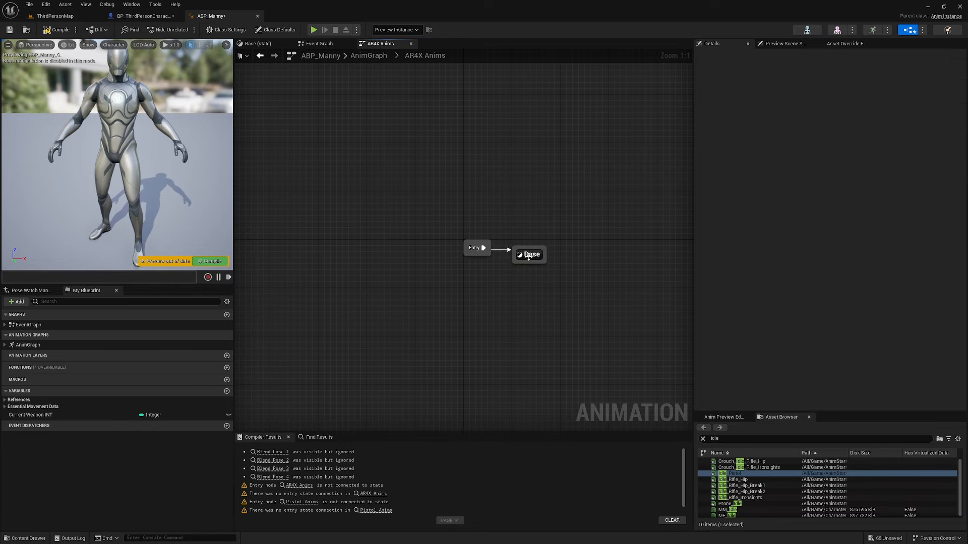
# Step: Set the AR4X Base state's Idle_Rifle_Ironsights to loop and recompile
pyautogui.doubleClick(529, 254)
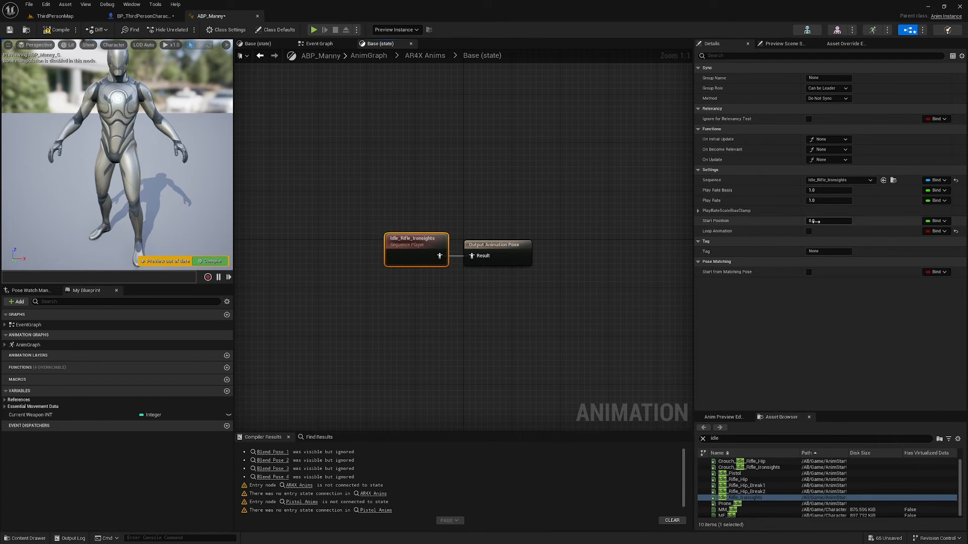
pyautogui.click(808, 231)
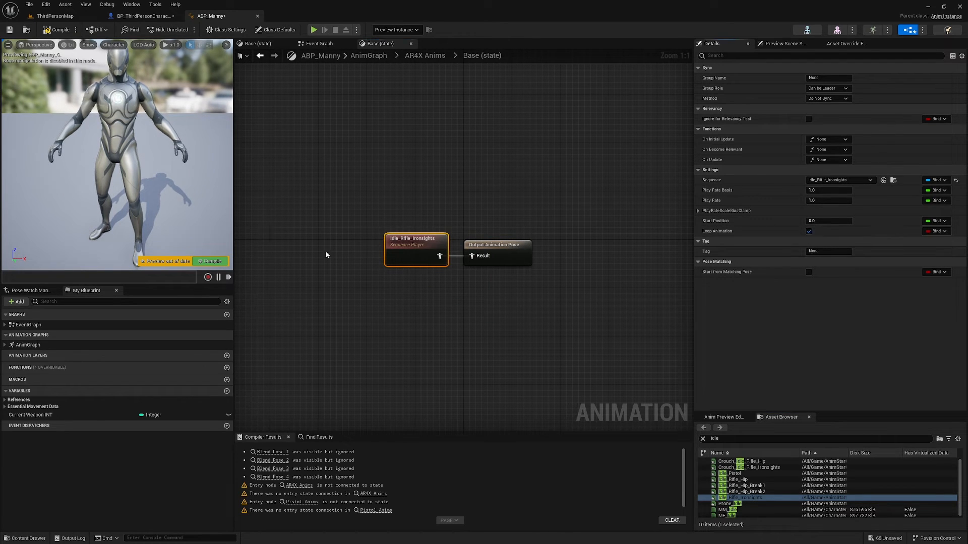
pyautogui.click(56, 29)
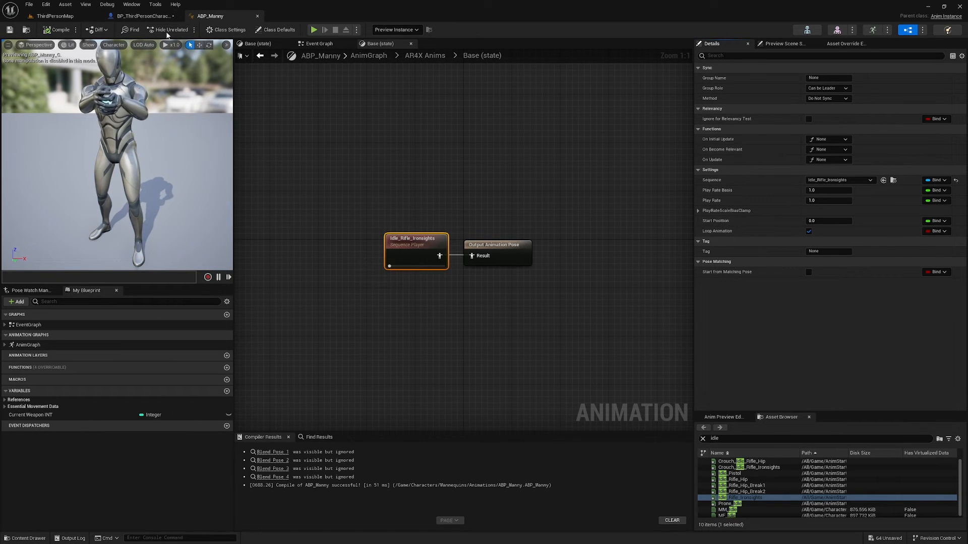
# Step: Return to ThirdPersonMap and browse to _Main > Props > Weapons in the Content Browser
pyautogui.click(55, 15)
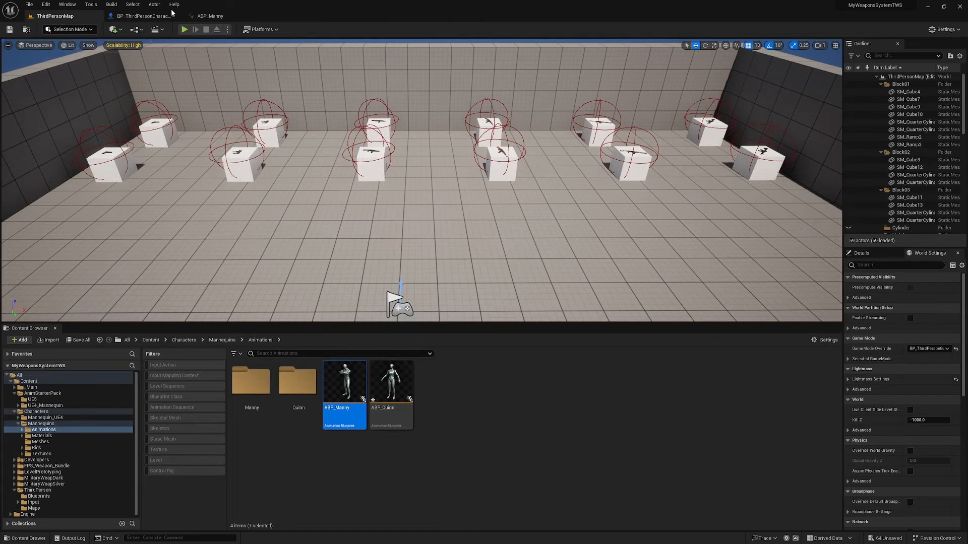
pyautogui.click(141, 15)
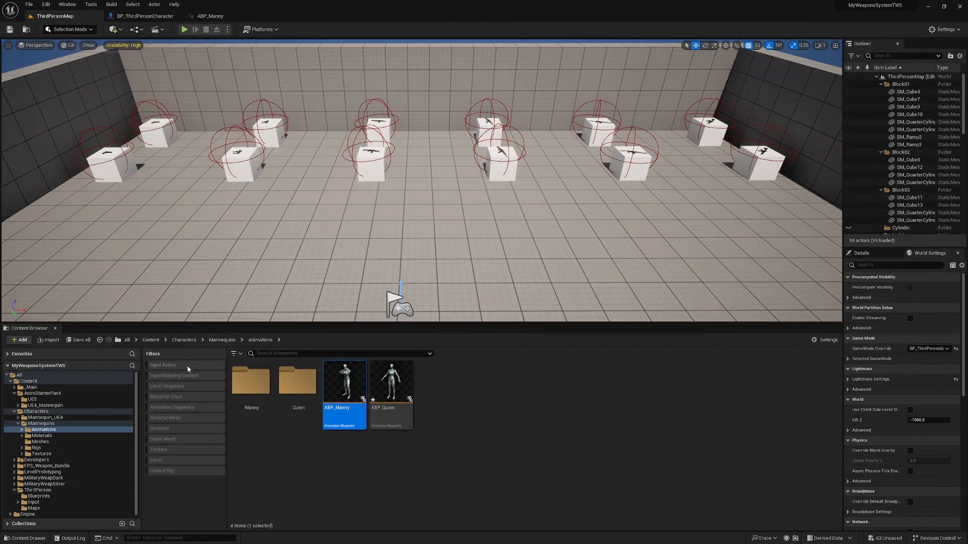
pyautogui.click(31, 387)
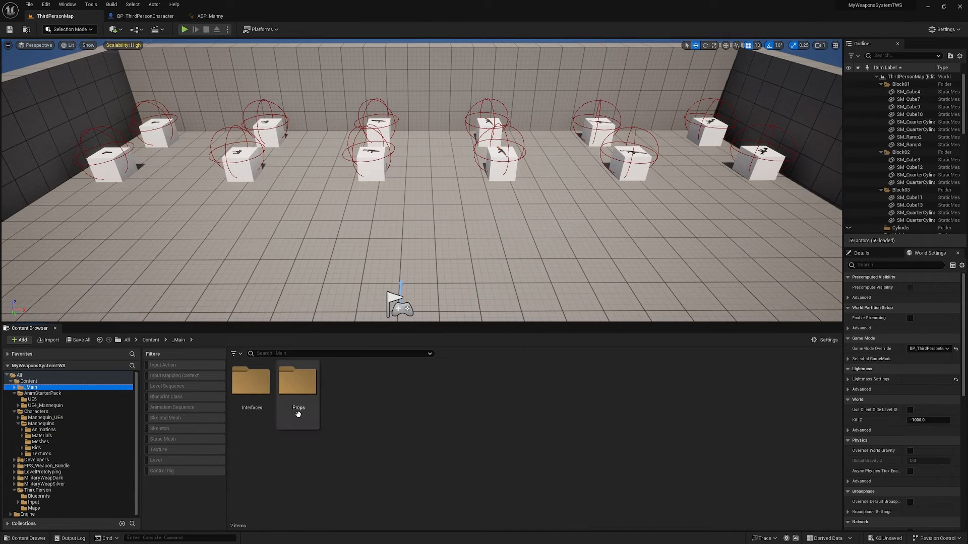
pyautogui.doubleClick(298, 380)
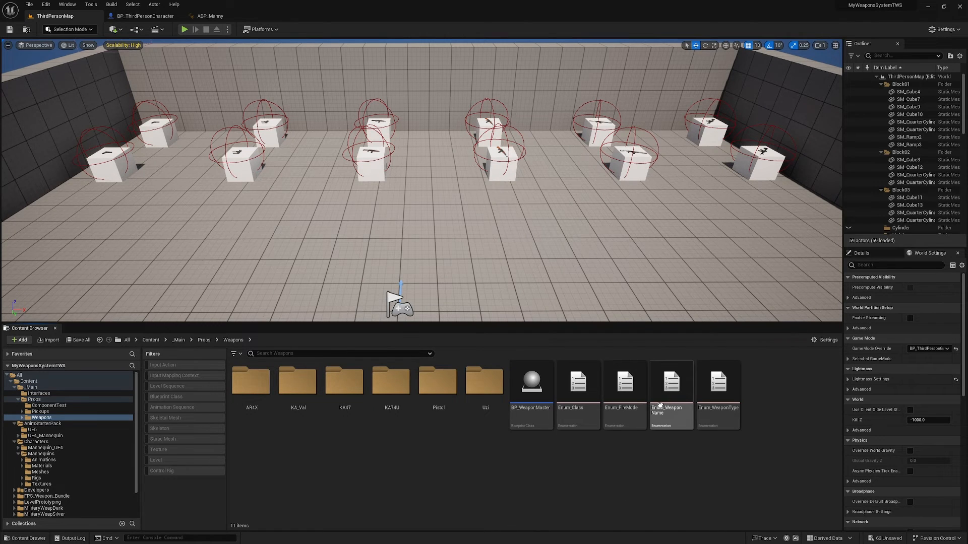
pyautogui.moveTo(671, 386)
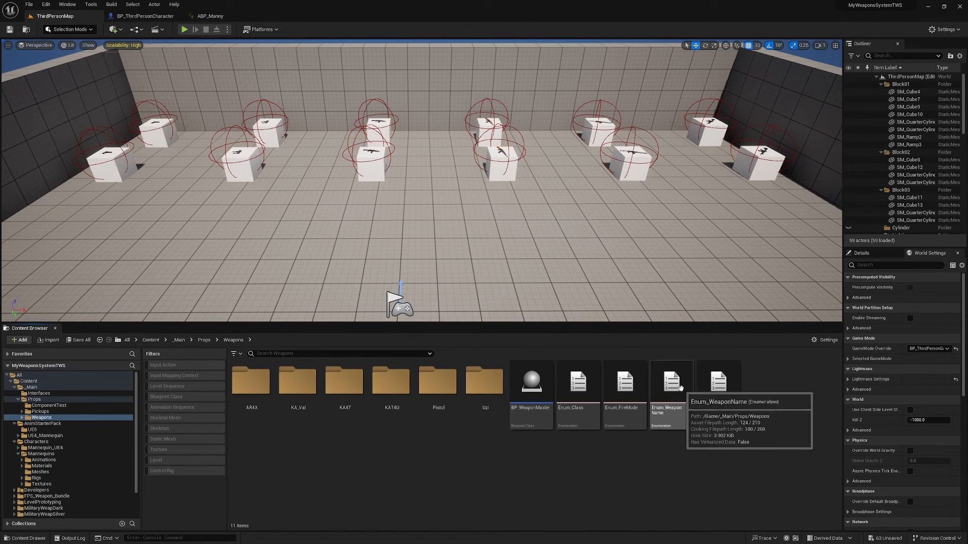
# Step: Add an Unarmed entry 0 to Enum_WeaponName, shifting the weapons down to AR4X, and save
pyautogui.doubleClick(671, 381)
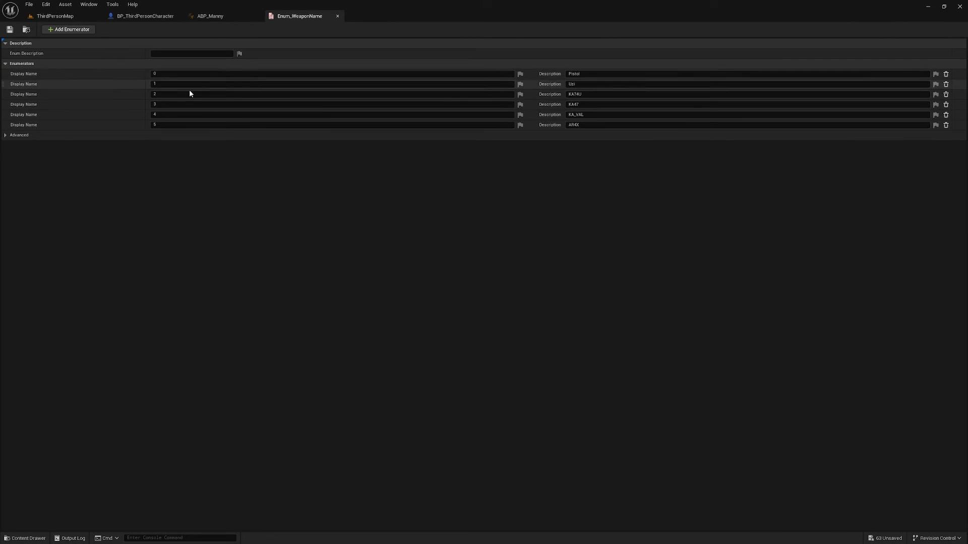
pyautogui.click(334, 73)
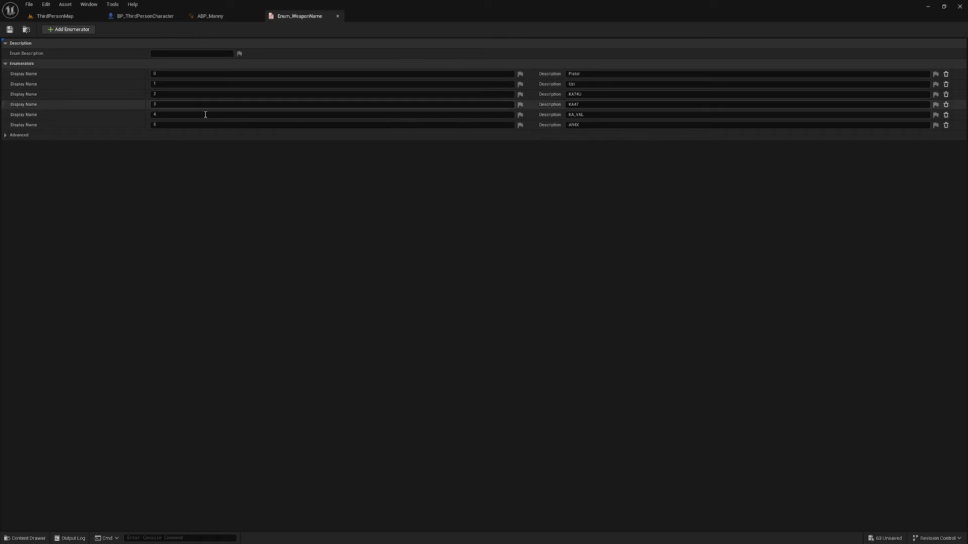
pyautogui.click(67, 29)
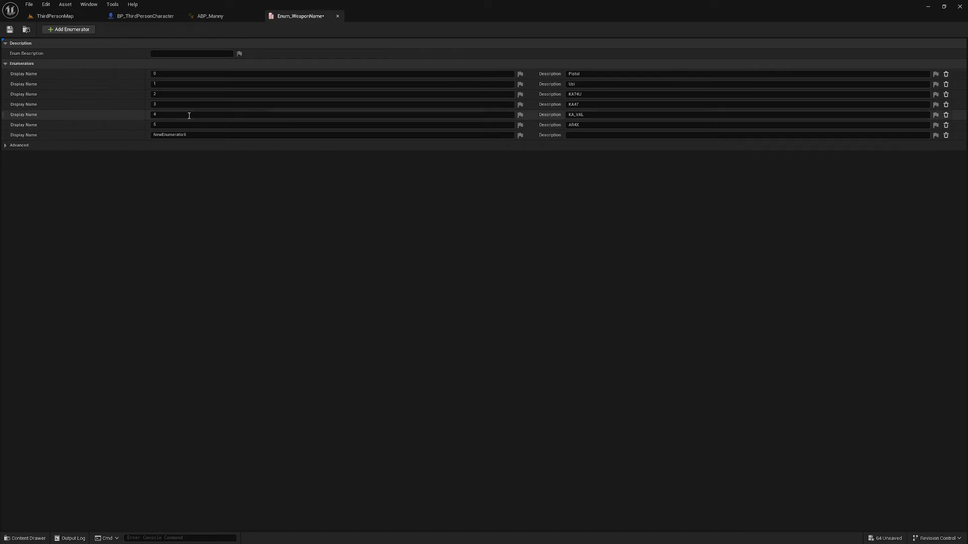
pyautogui.doubleClick(170, 134)
pyautogui.write('6')
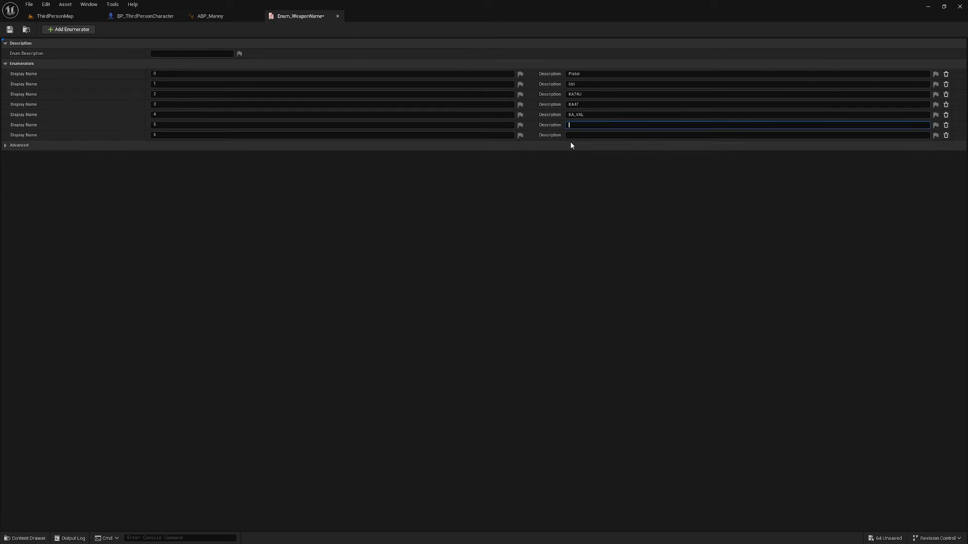
pyautogui.write('AR4X')
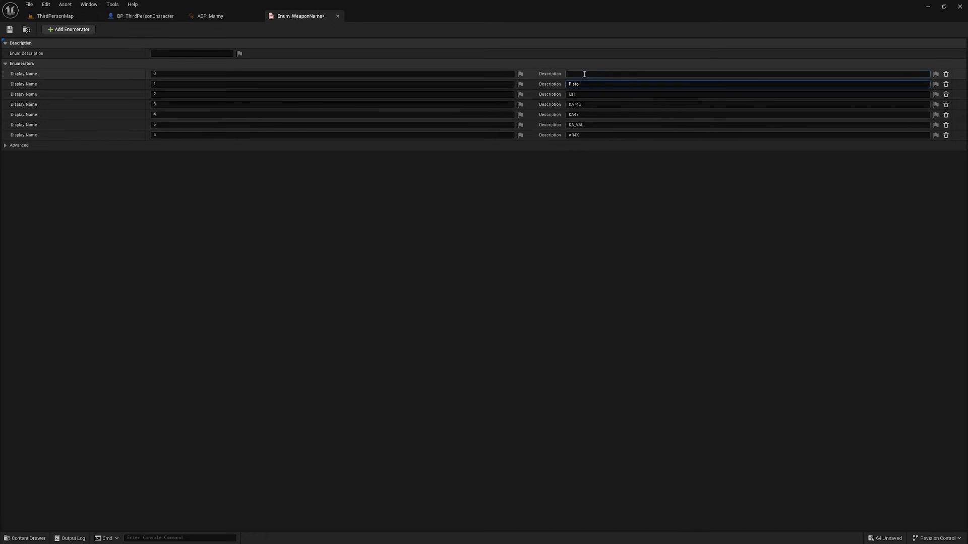
pyautogui.write('Unarmed')
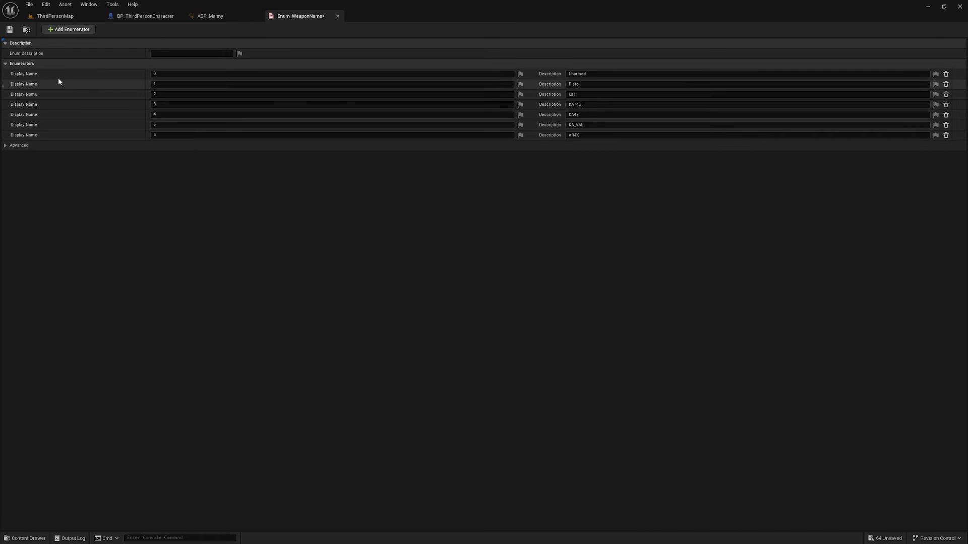
pyautogui.click(54, 15)
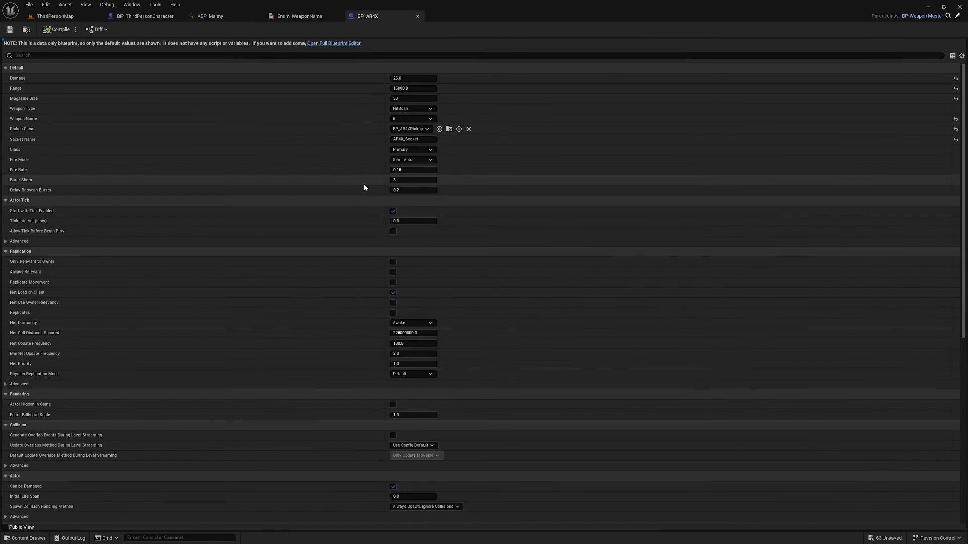
# Step: Set BP_AR4X's Weapon Name to entry 6, compile, and show BP_Pistol's Weapon Name choices
pyautogui.click(412, 119)
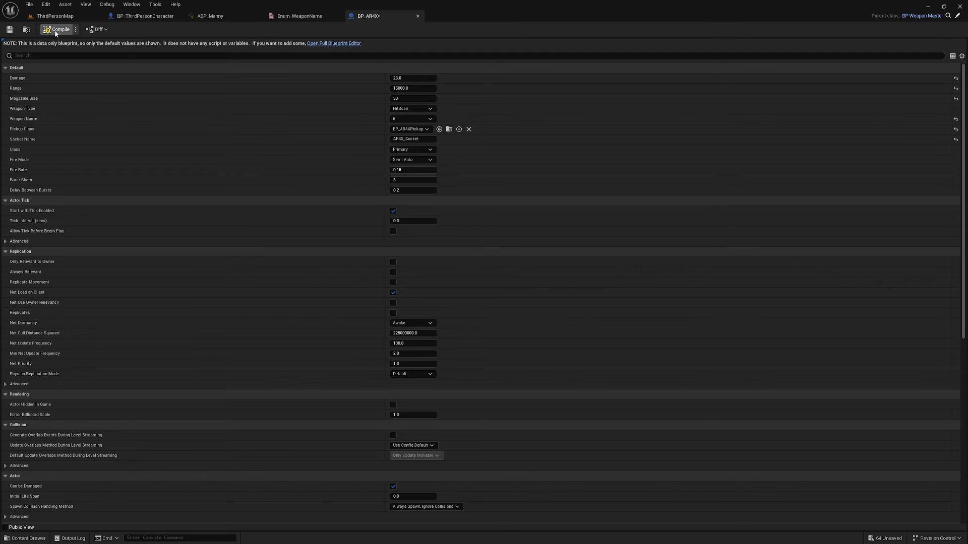
pyautogui.click(54, 15)
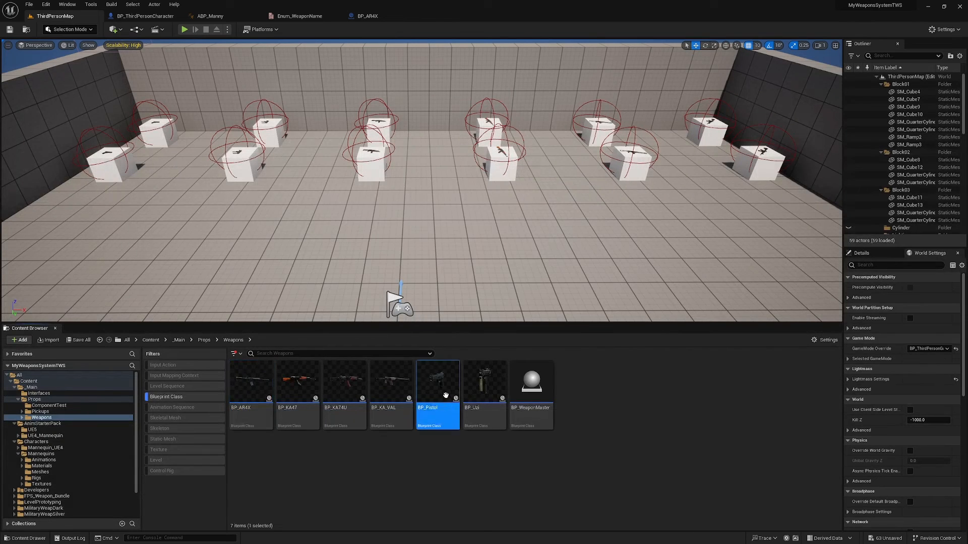
pyautogui.doubleClick(438, 383)
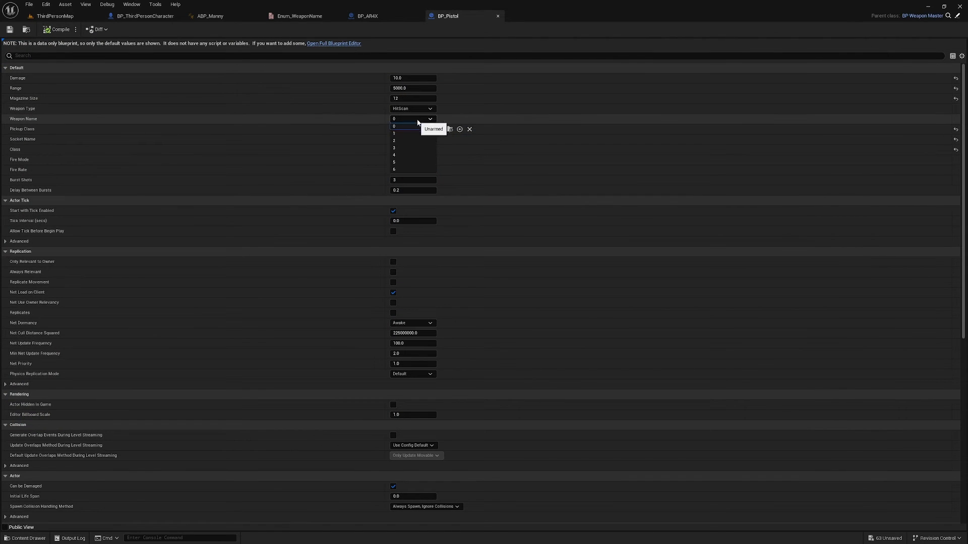
pyautogui.click(394, 133)
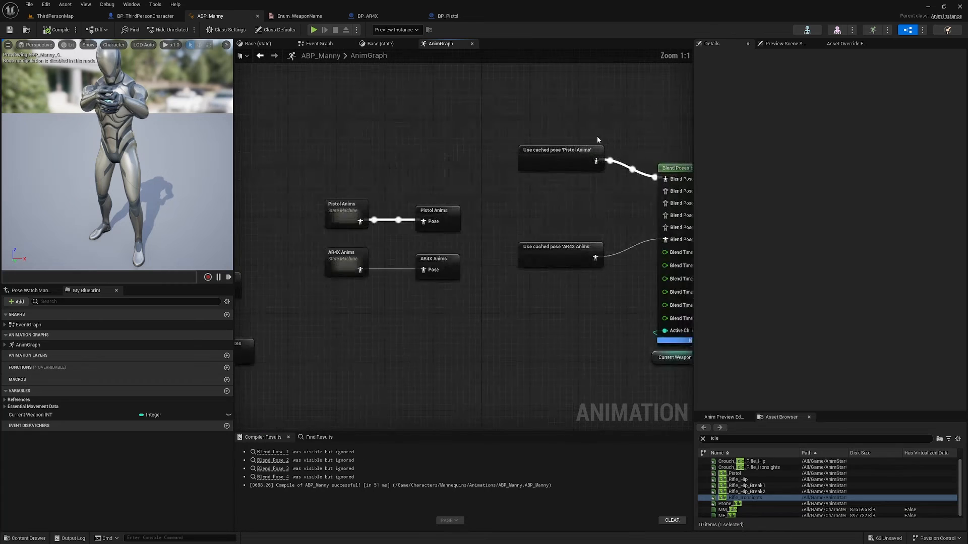
# Step: Add a seventh blend pin and feed the Main States cached pose into Blend Pose 0
pyautogui.rightClick(500, 152)
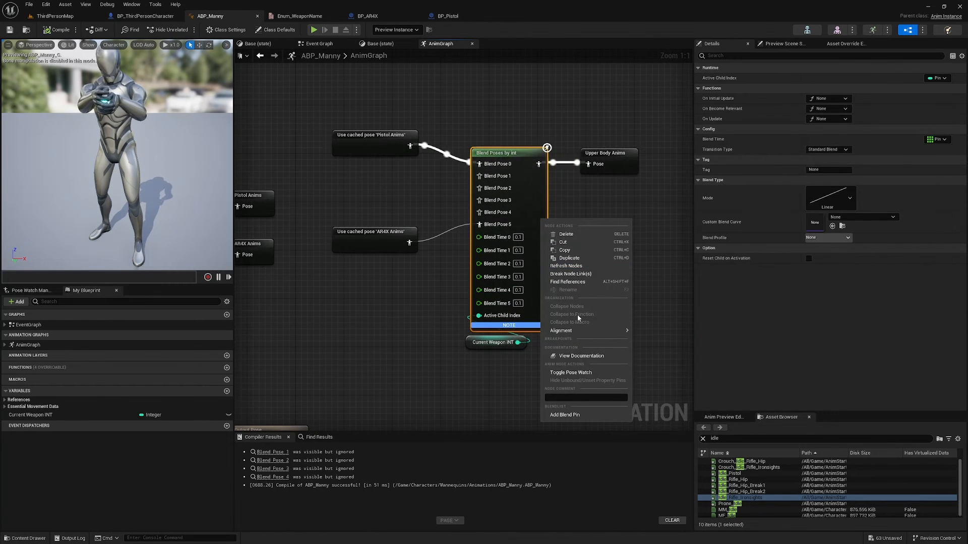
pyautogui.click(564, 415)
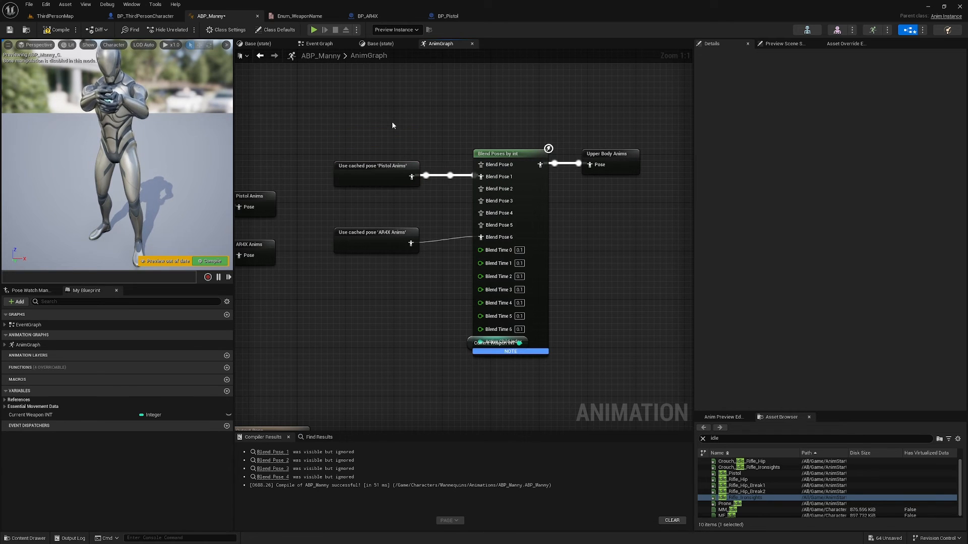
pyautogui.write('main st')
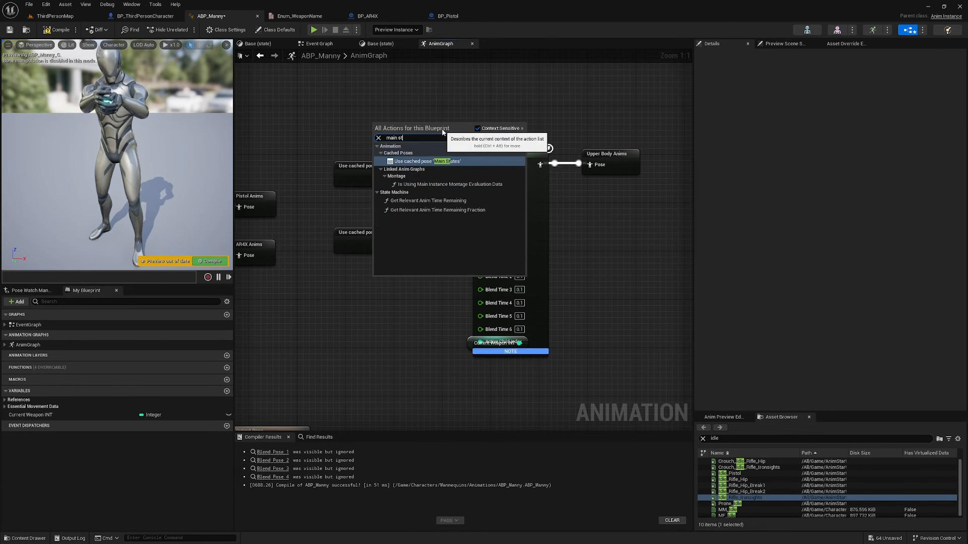
pyautogui.click(425, 161)
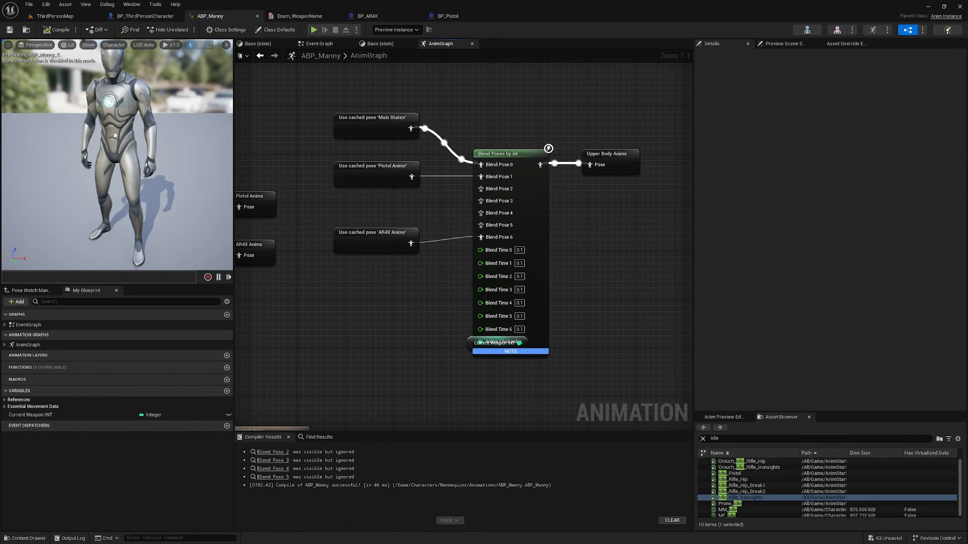
pyautogui.moveTo(55, 15)
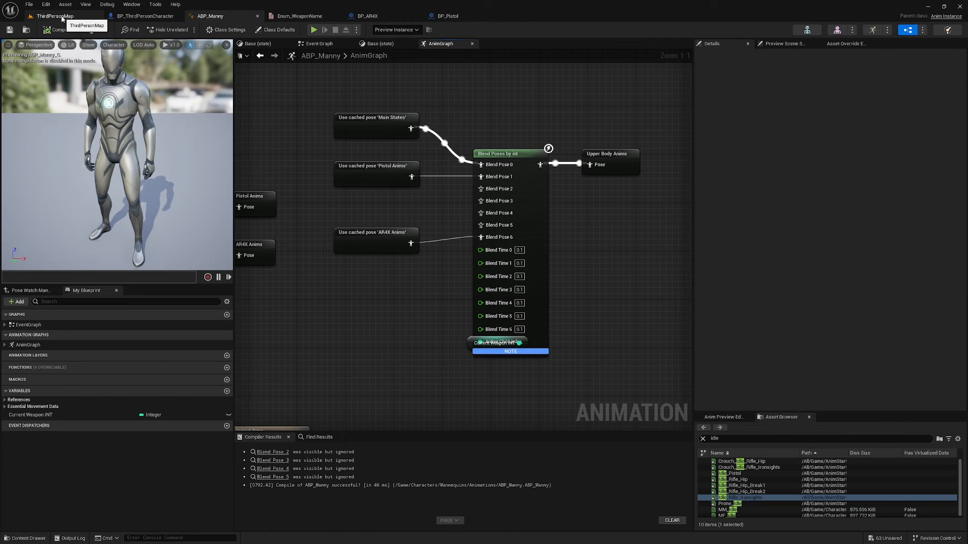
# Step: Return to ThirdPersonMap, select a weapon pickup and launch a play-in-editor session
pyautogui.click(54, 15)
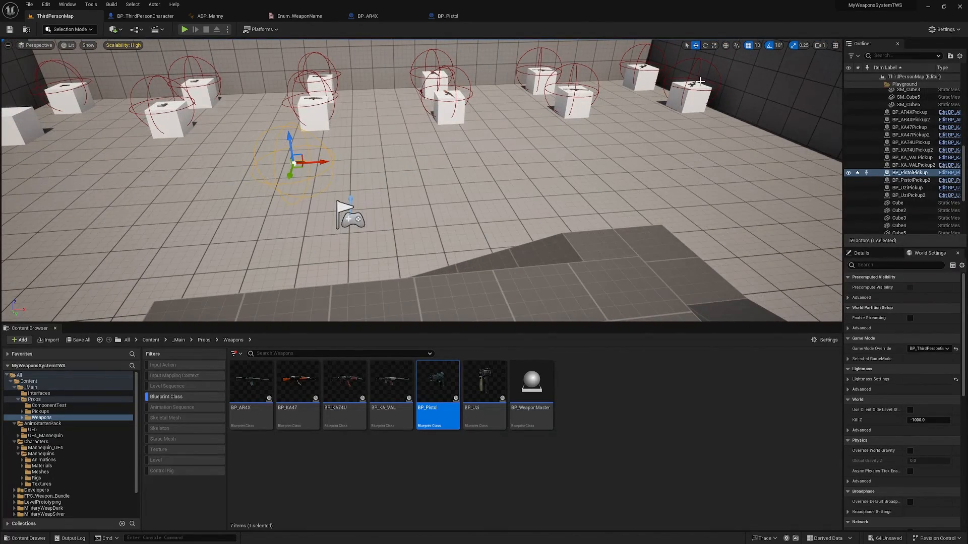
pyautogui.click(907, 112)
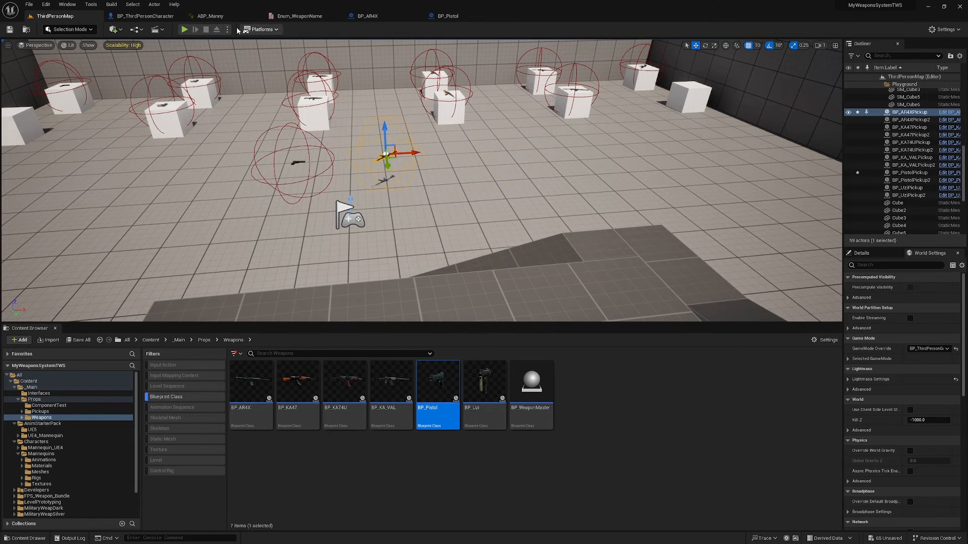
pyautogui.click(184, 29)
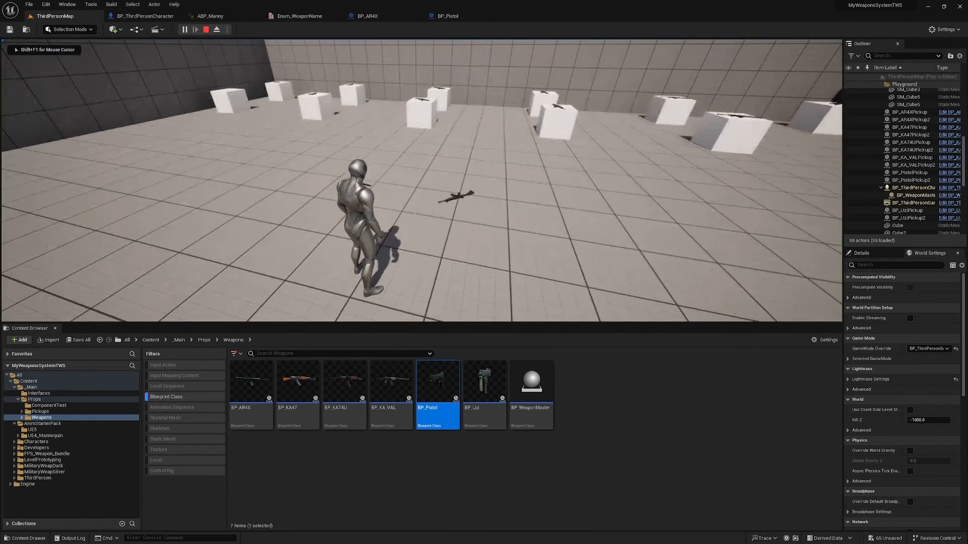